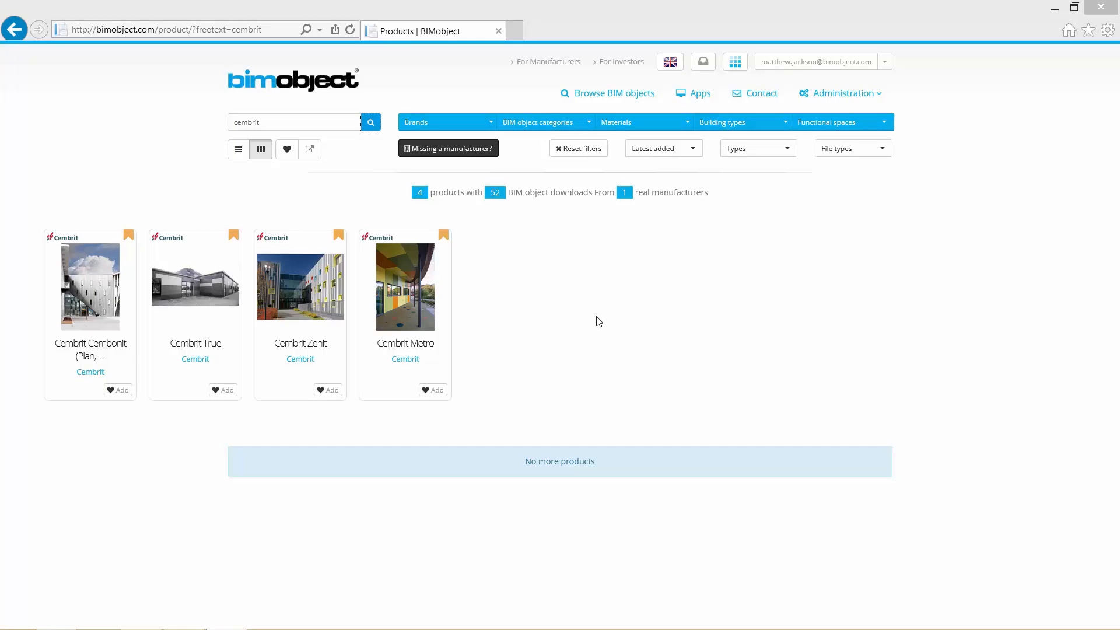
mouse_move(224, 266)
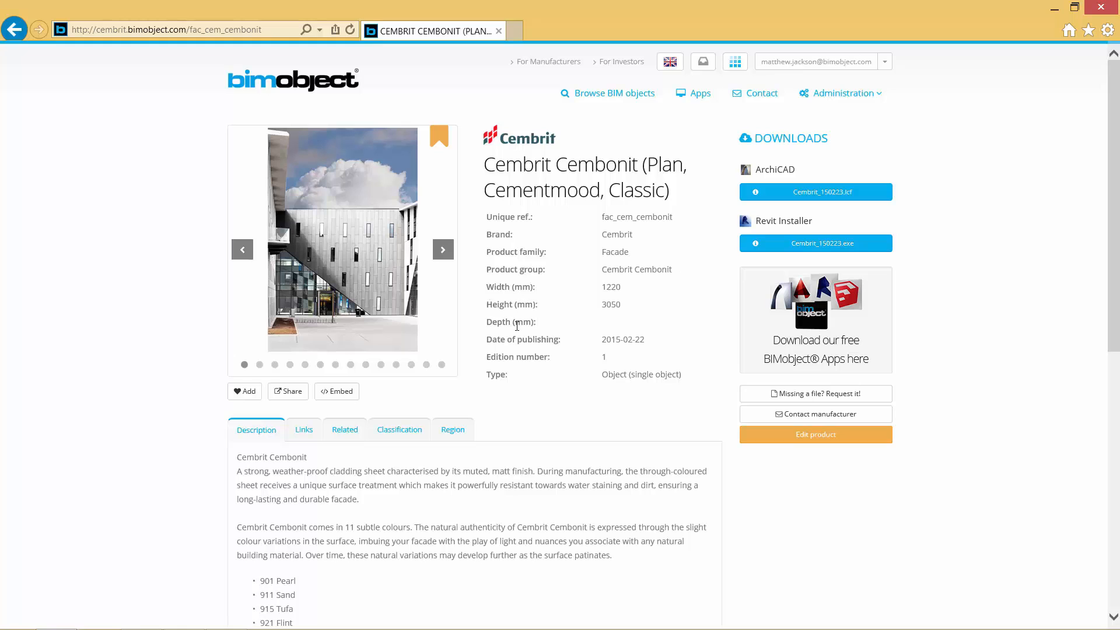
mouse_move(815, 192)
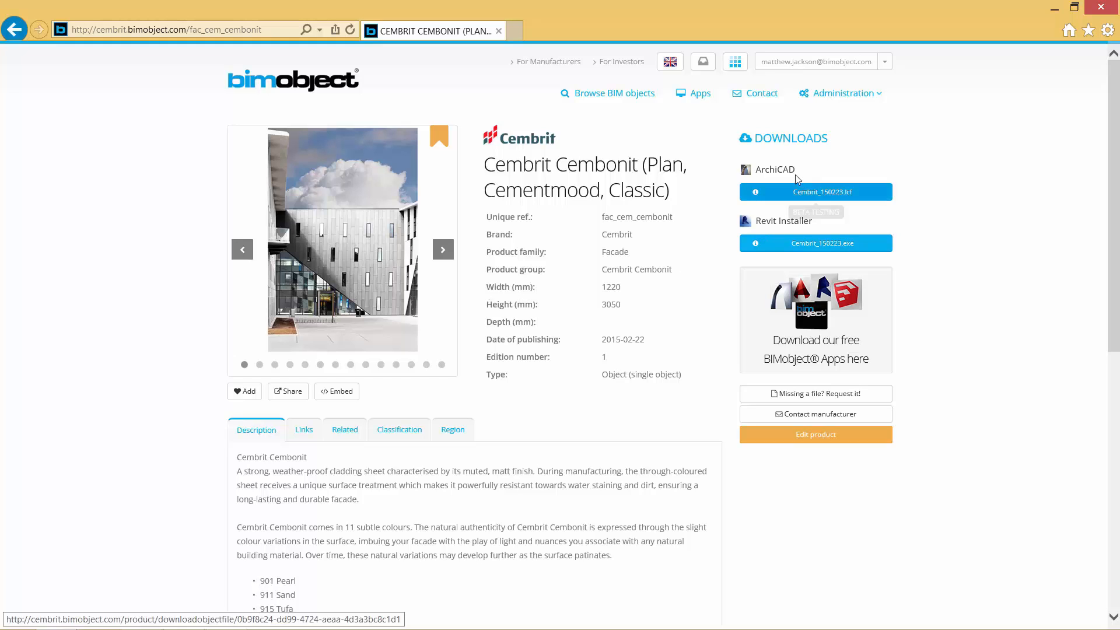
- Open the Cembrit Cembonit result and flip through several of its product photos
left_click(443, 250)
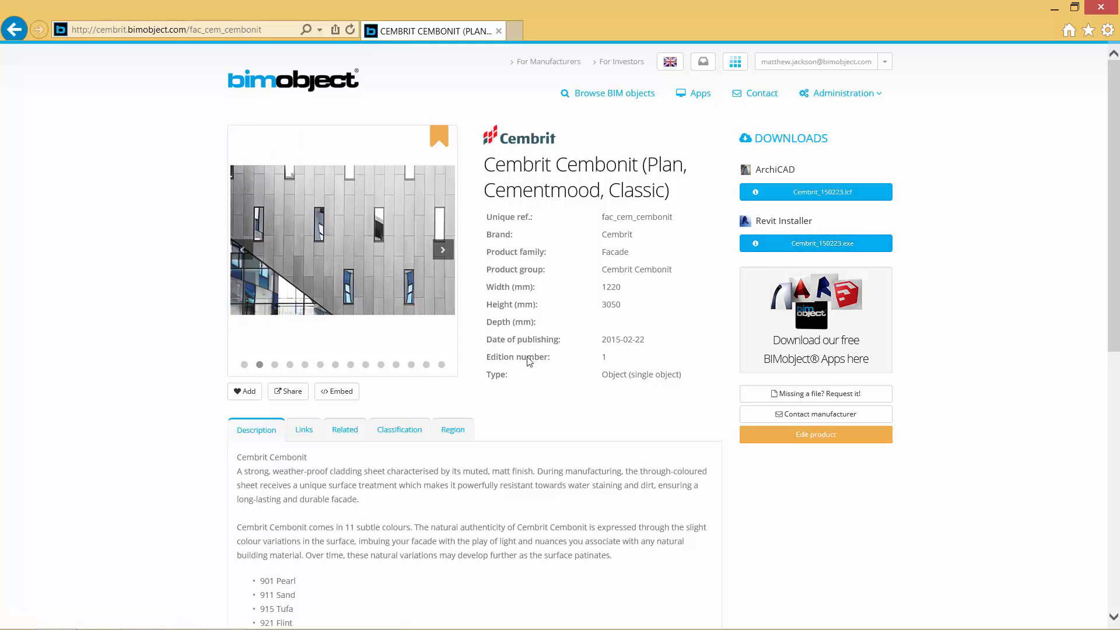
left_click(442, 249)
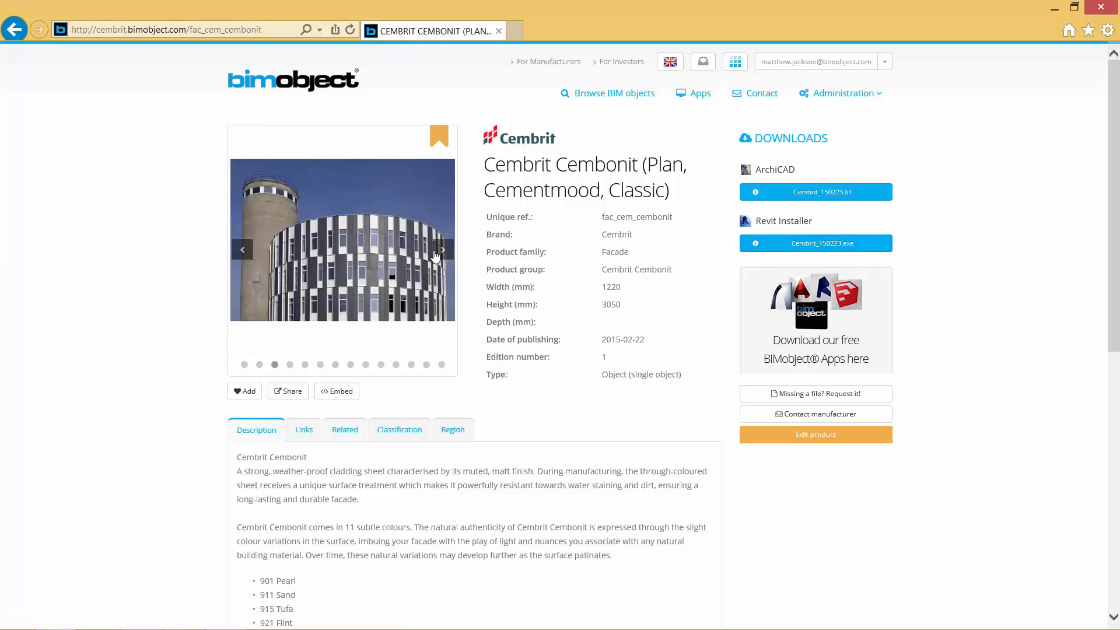
left_click(441, 249)
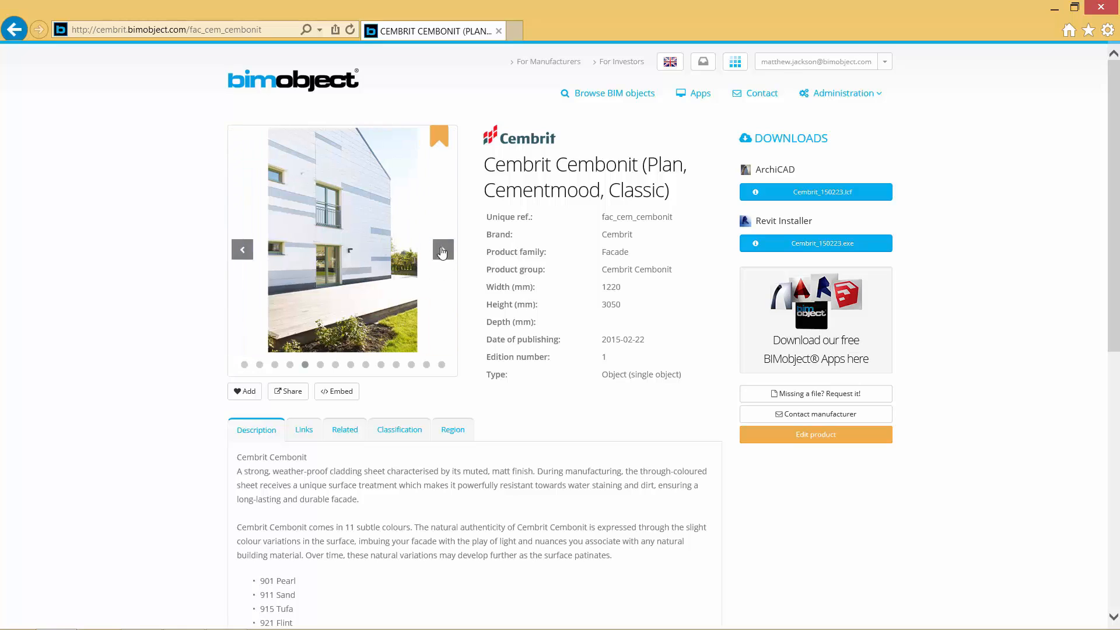
left_click(442, 249)
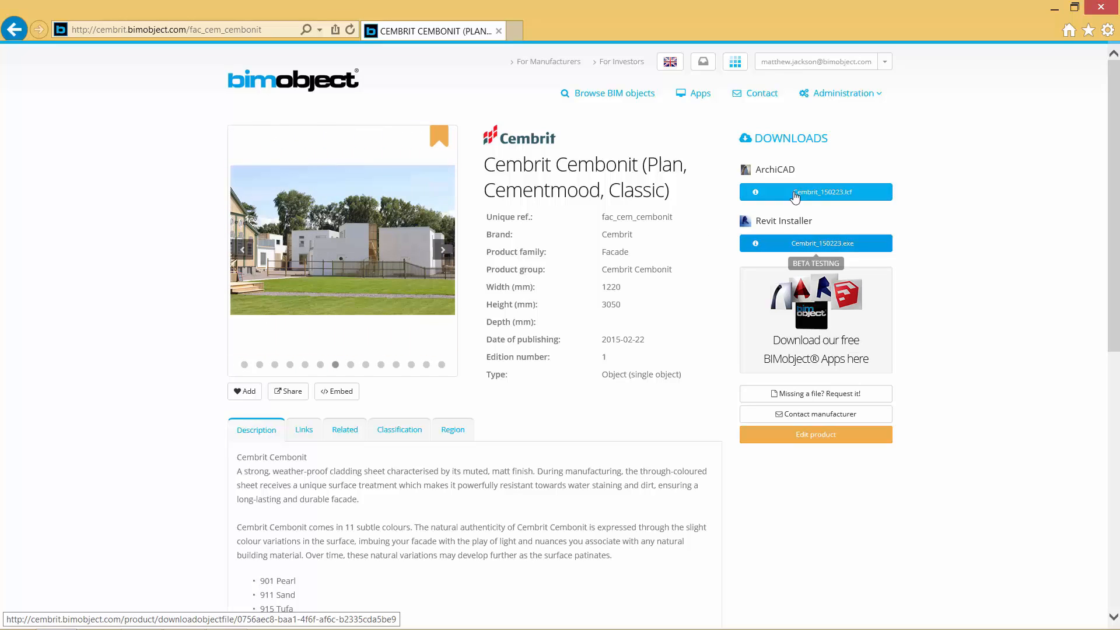
mouse_move(663, 235)
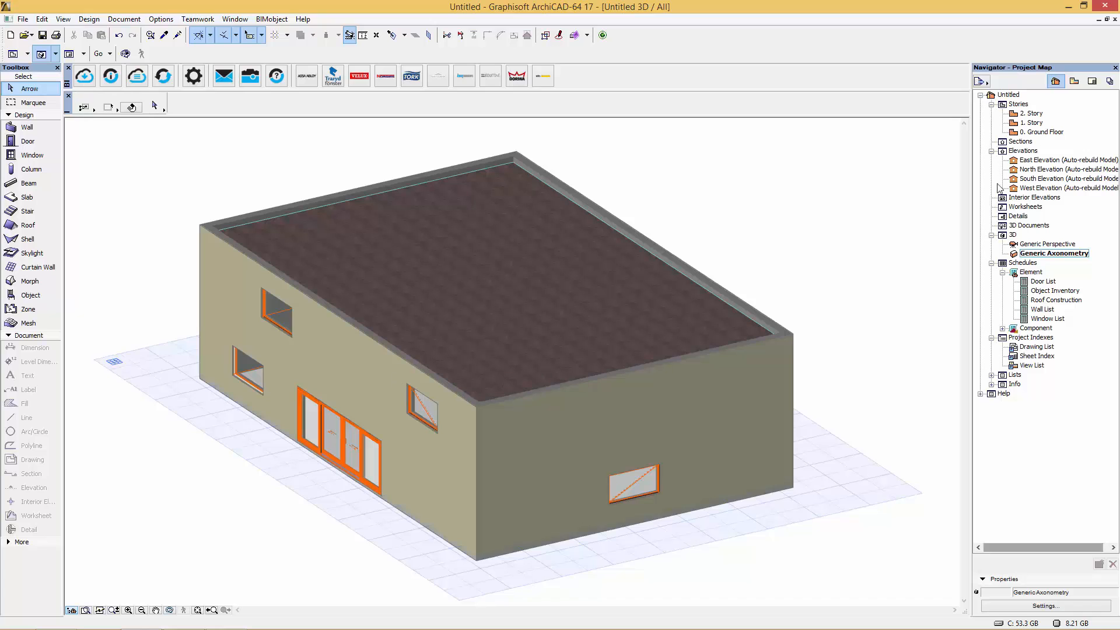
- Open the 0. Ground Floor plan and select the four exterior walls
double_click(1047, 132)
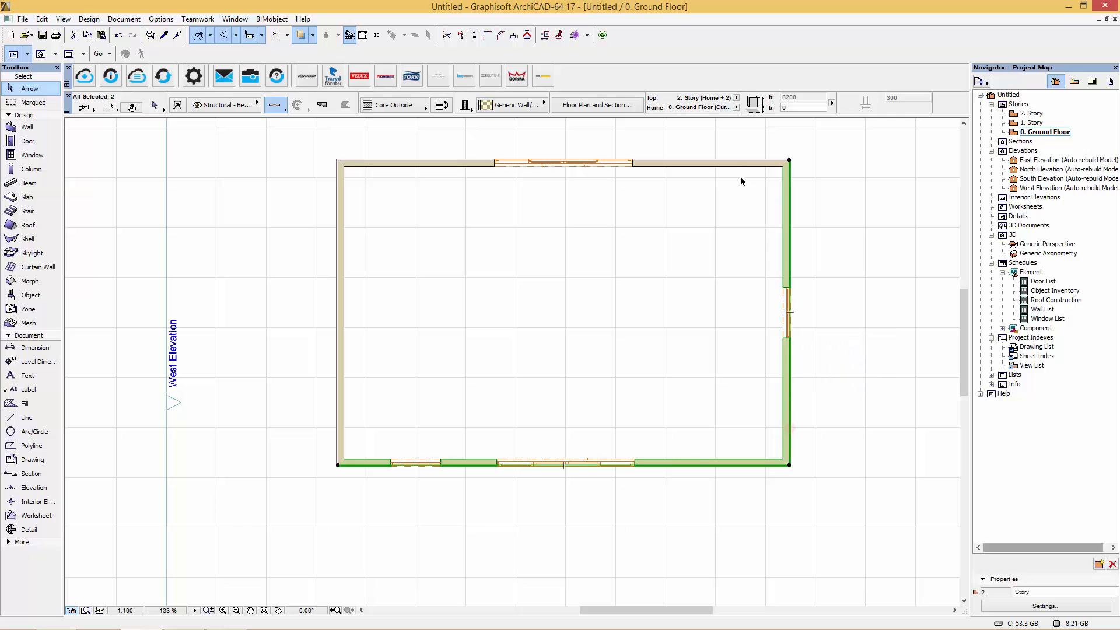
left_click(344, 309)
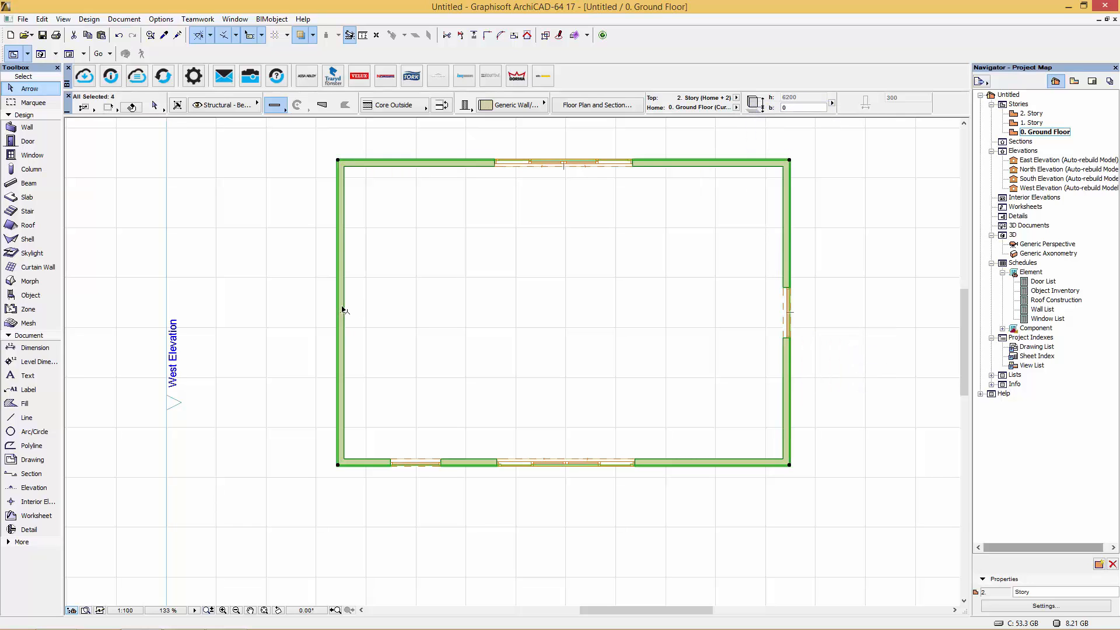
left_click(88, 18)
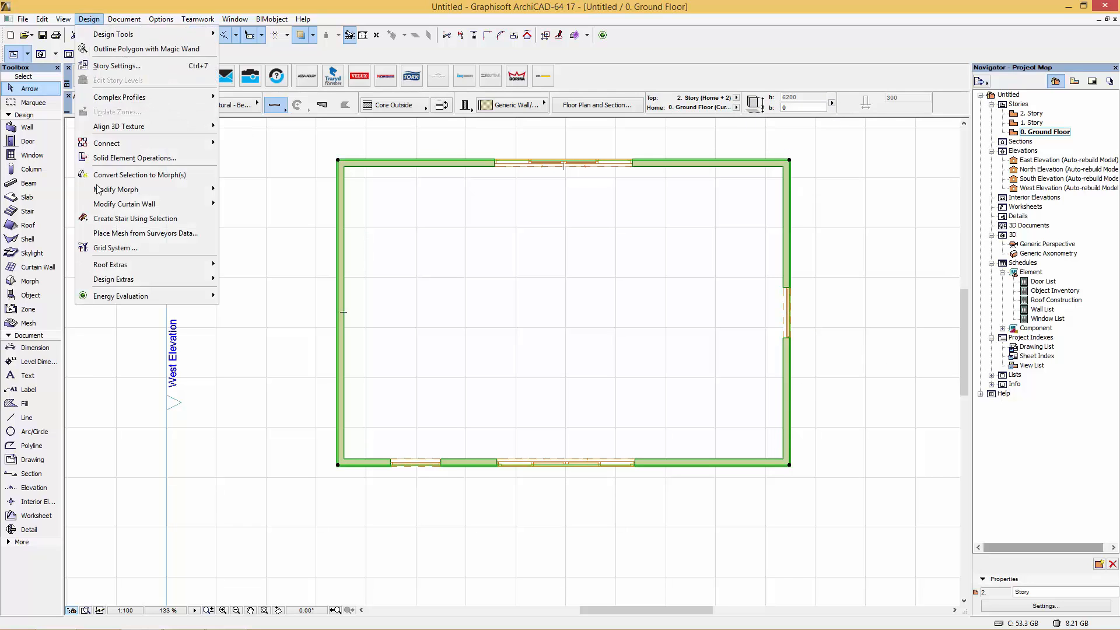
mouse_move(113, 279)
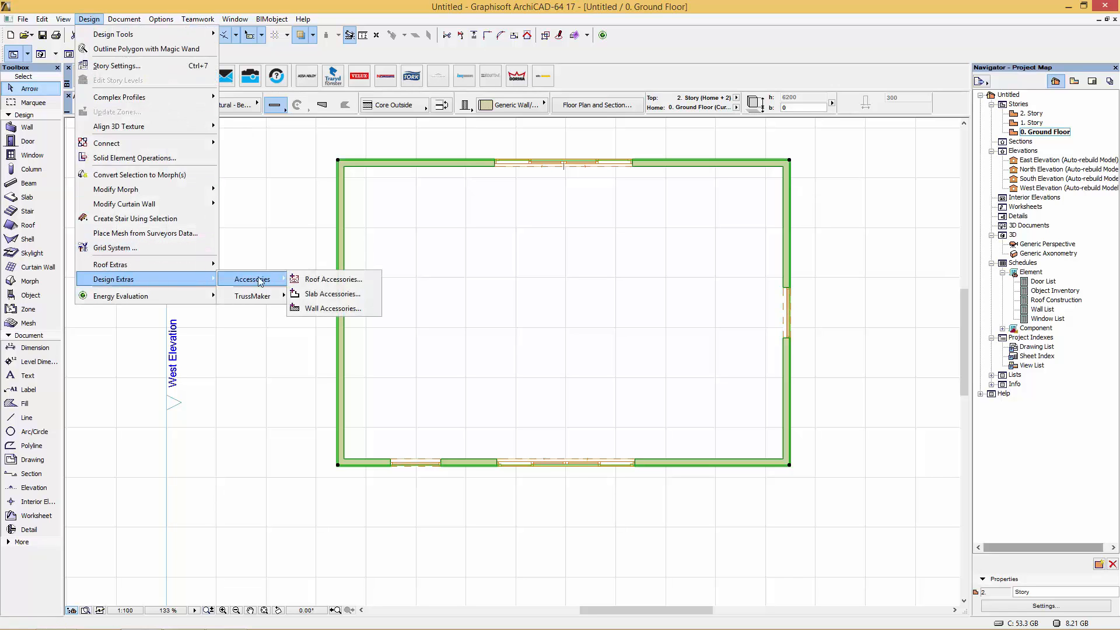
- Apply Cembrit Wall Cladding from Linked Libraries to the walls with 2500 × 1000 panels
left_click(331, 308)
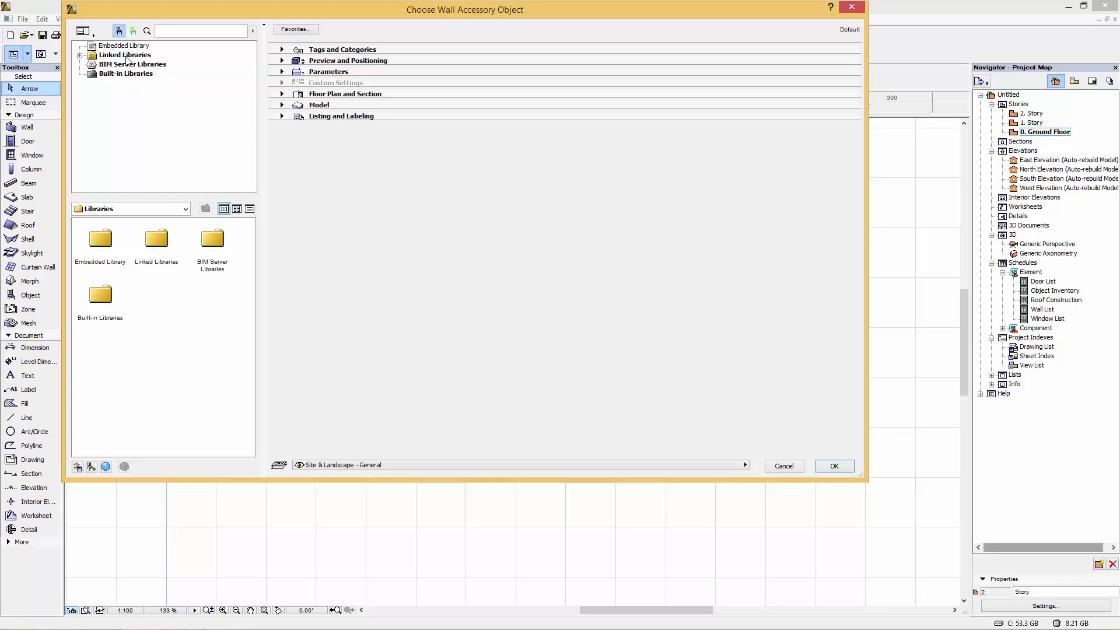
left_click(79, 55)
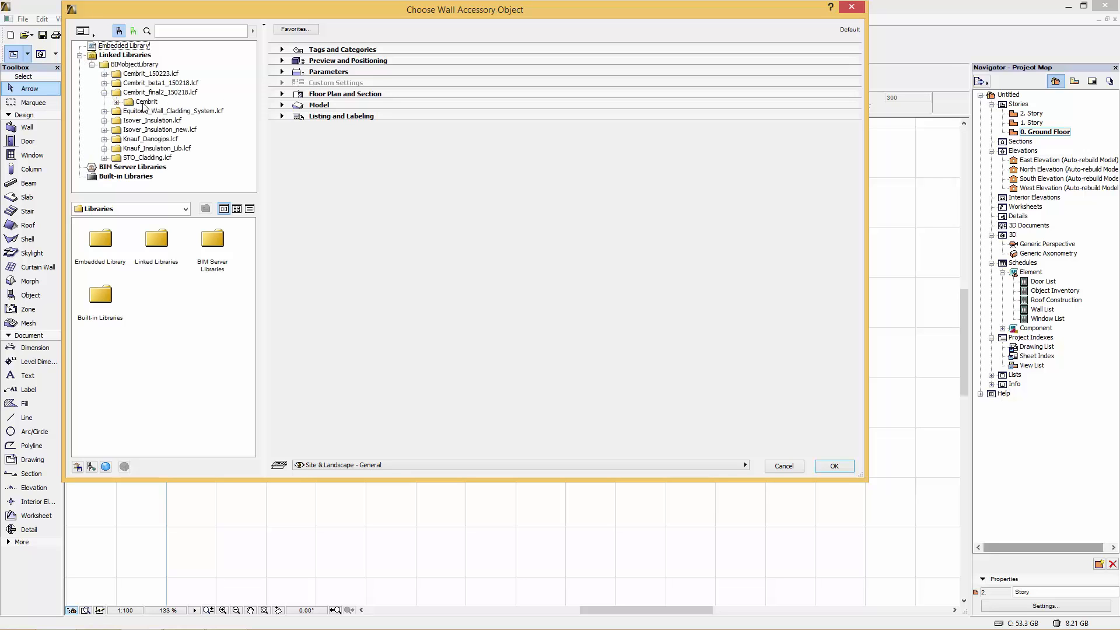
left_click(127, 102)
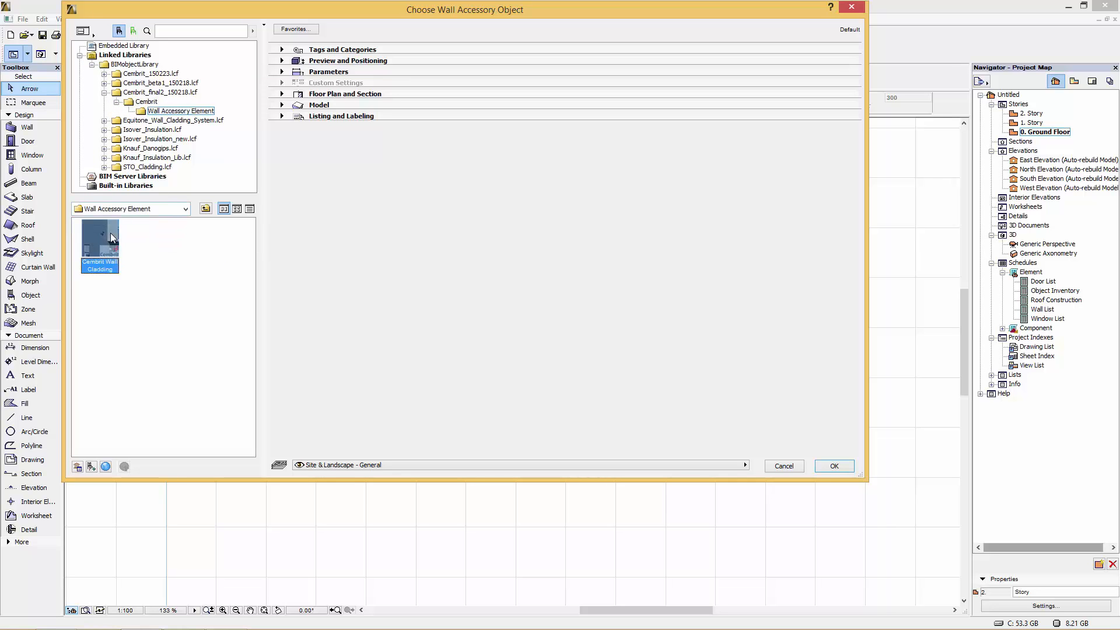
left_click(281, 82)
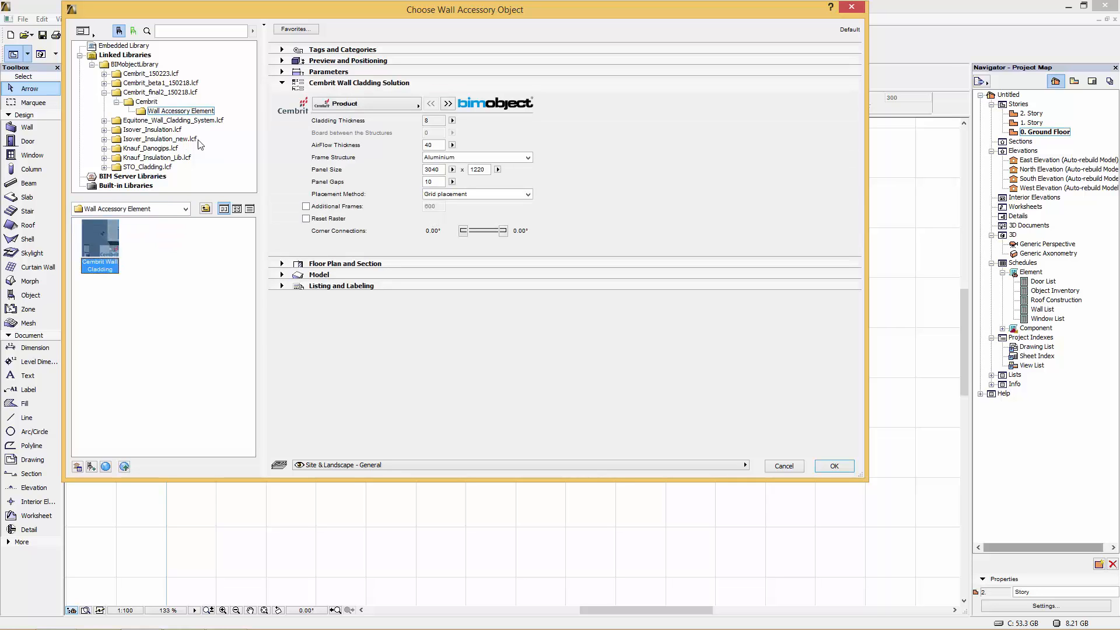
mouse_move(491, 123)
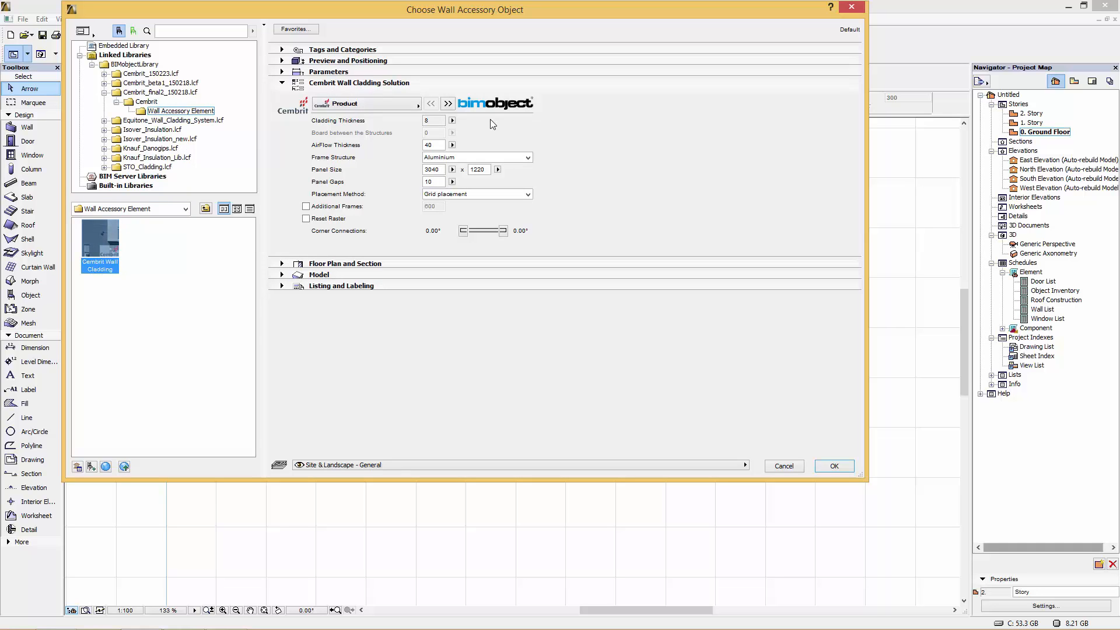
mouse_move(436, 257)
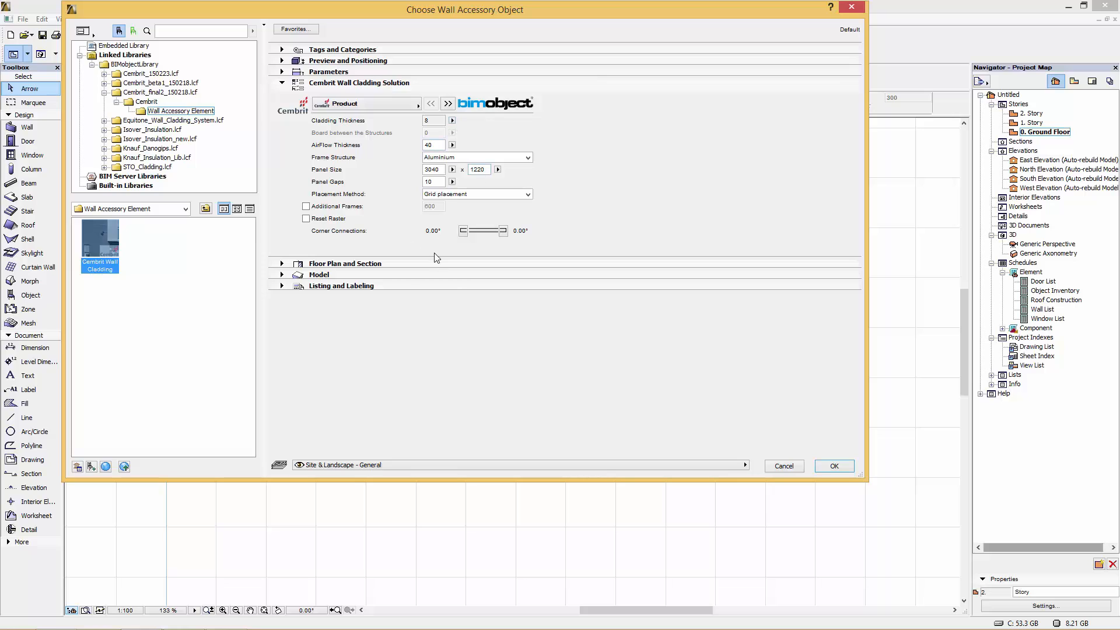
left_click(433, 170)
type("2500")
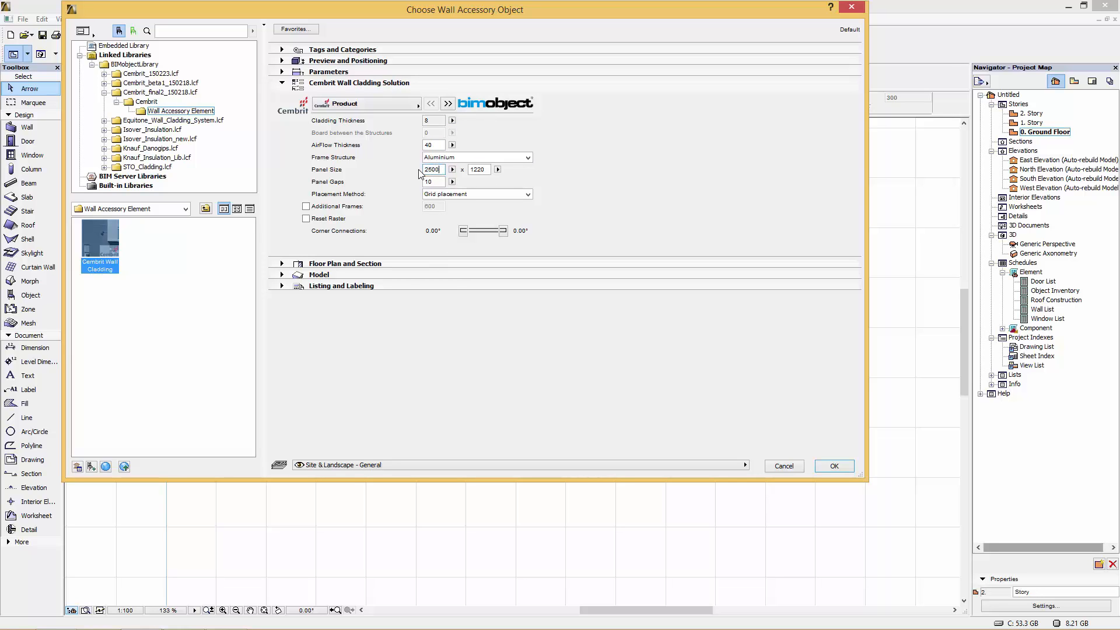
left_click(478, 169)
type("1000")
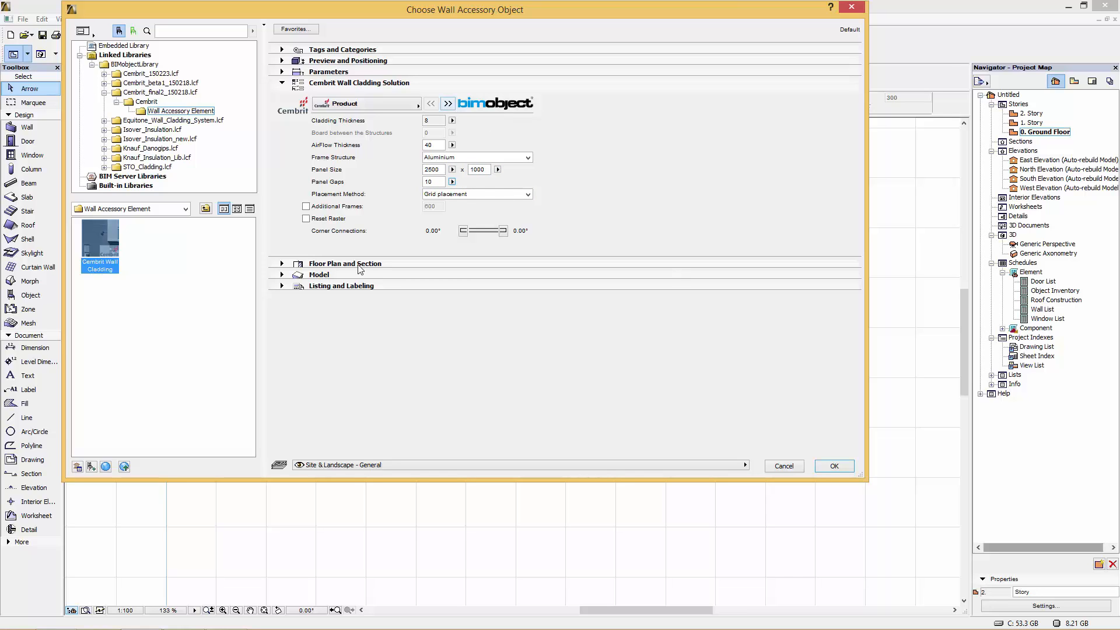
left_click(446, 104)
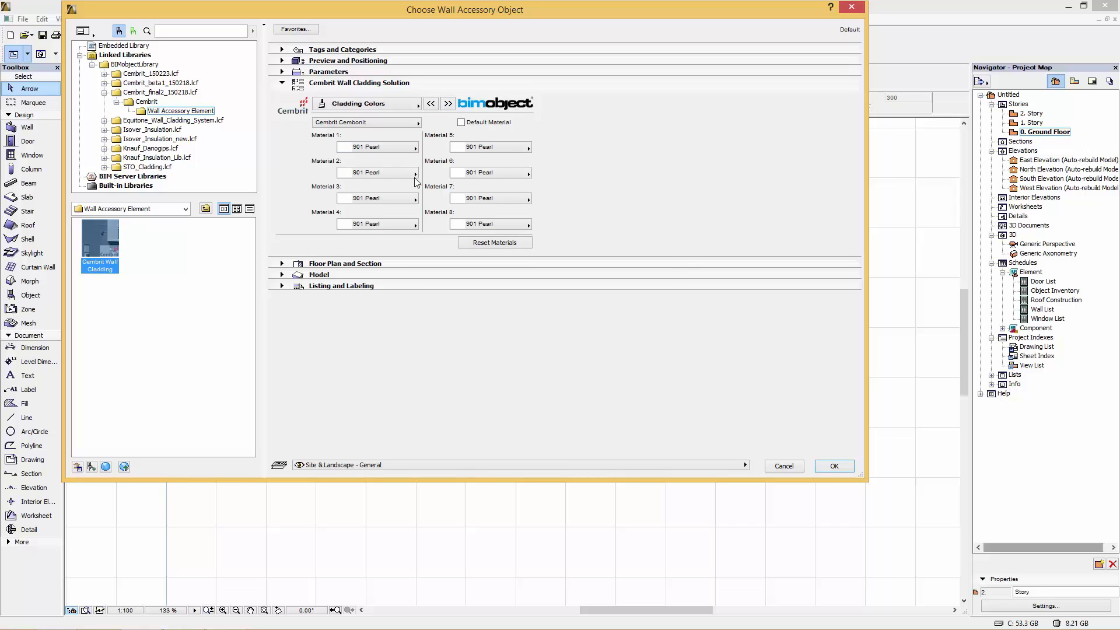
mouse_move(398, 133)
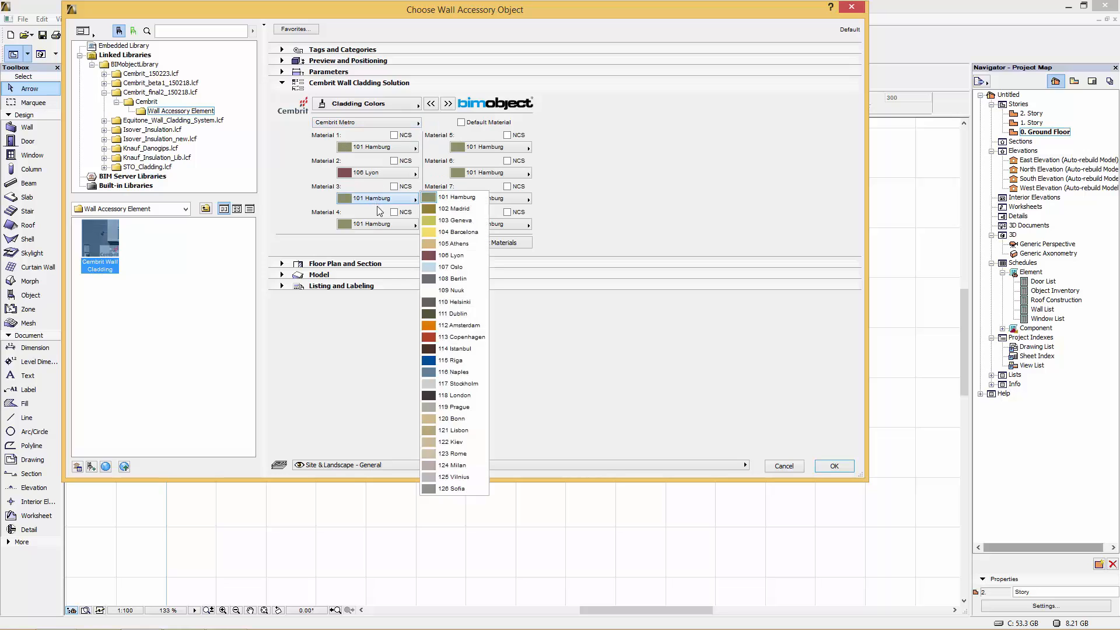
- Assign Cembrit Metro colours, such as 108 Berlin for Material 3 and 124 Milan for Material 8
left_click(455, 279)
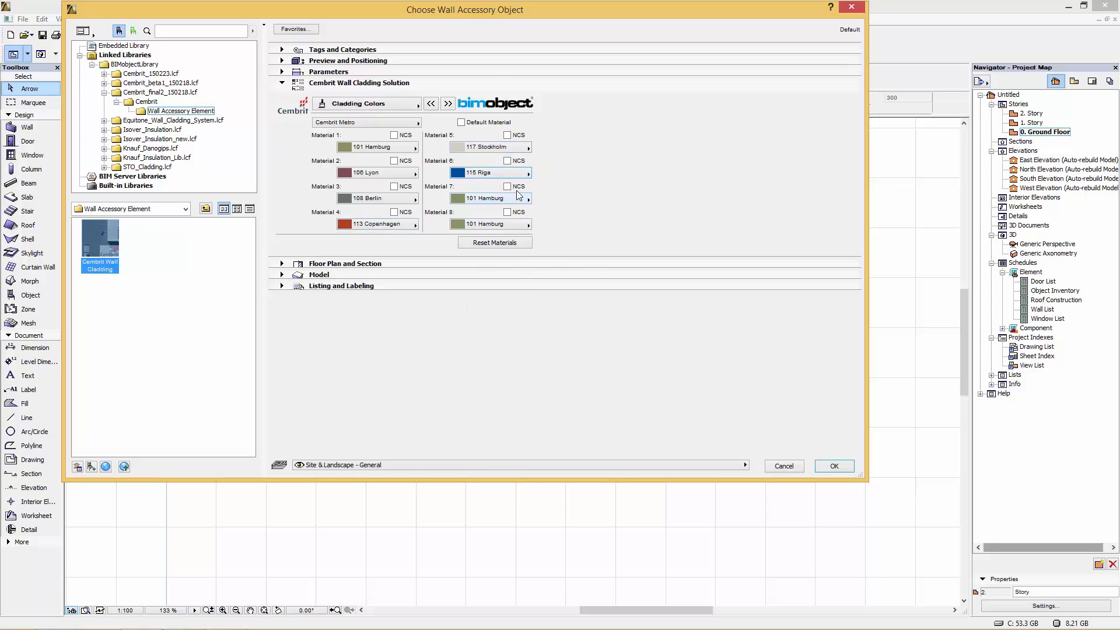
left_click(507, 187)
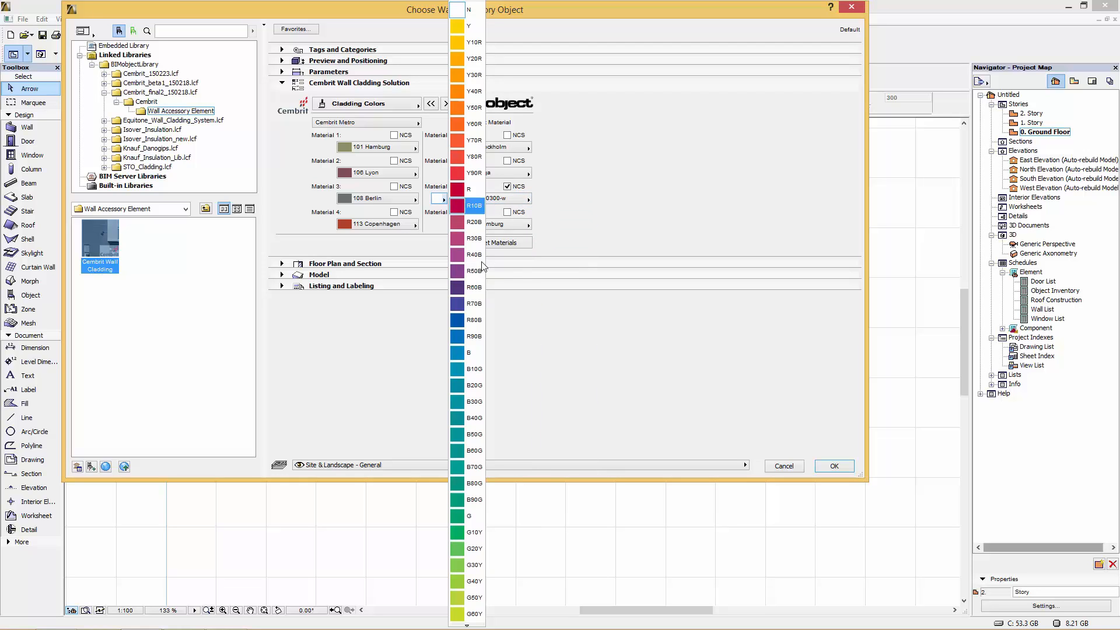
left_click(474, 206)
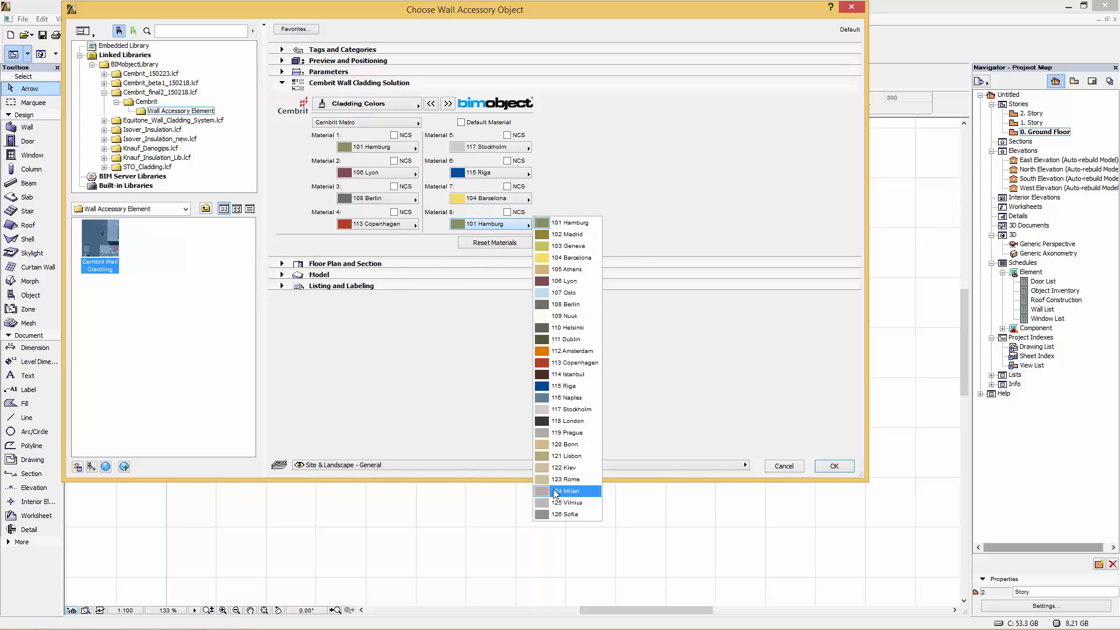
left_click(569, 491)
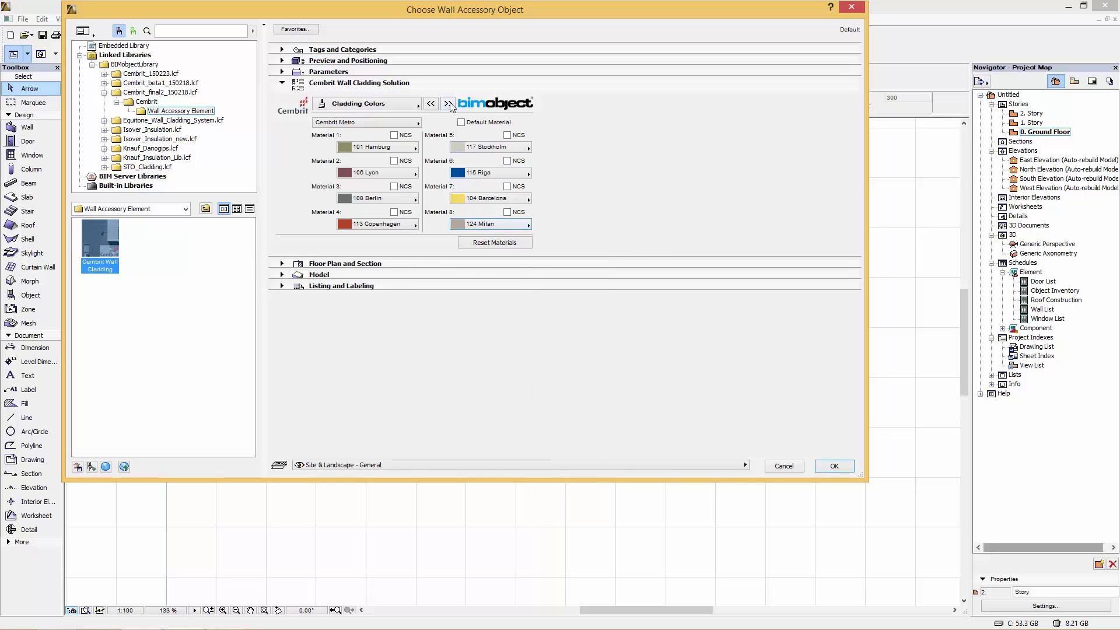
left_click(448, 103)
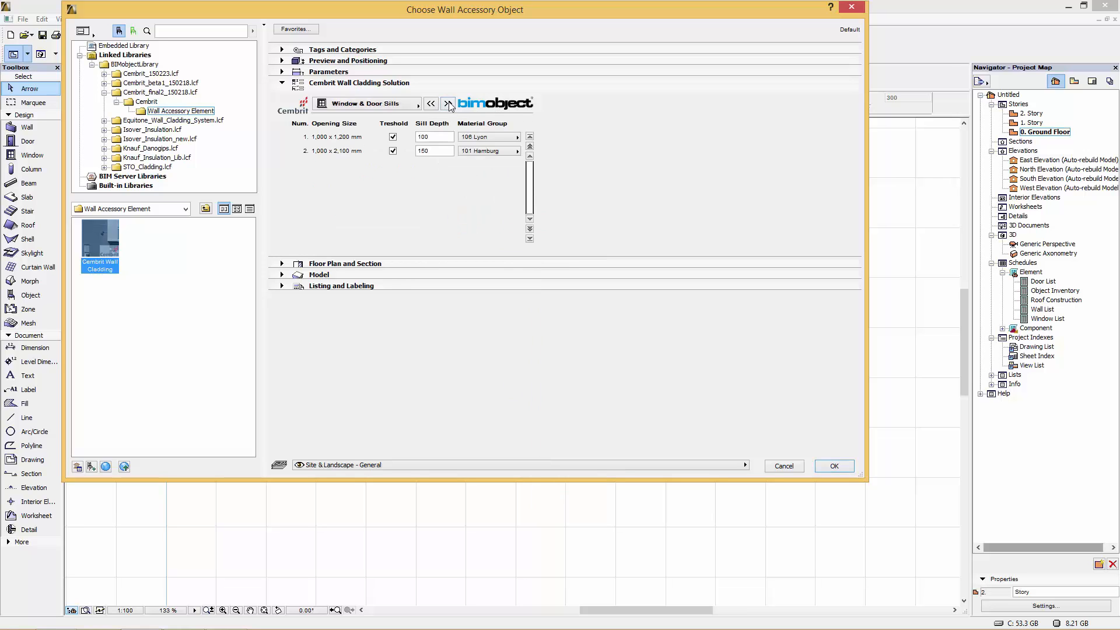
left_click(448, 104)
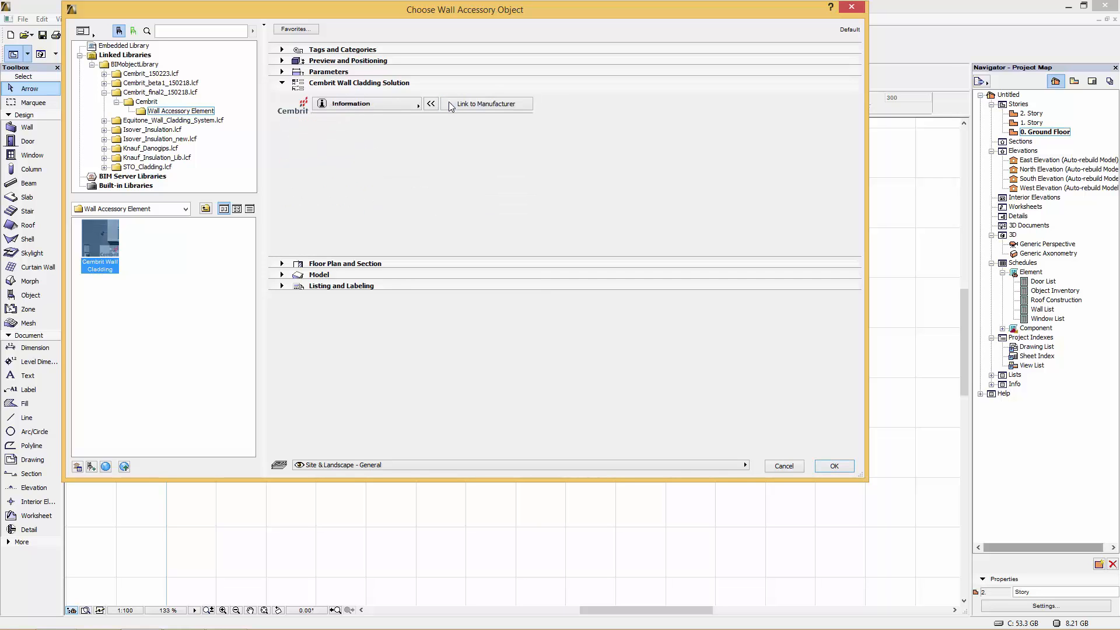
left_click(486, 104)
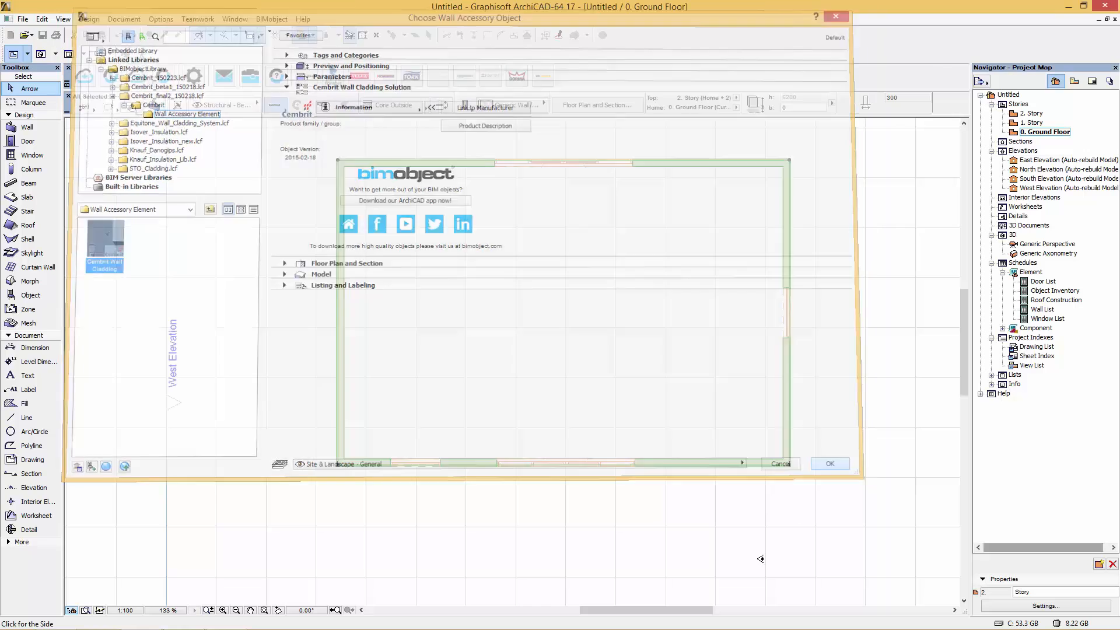
left_click(830, 462)
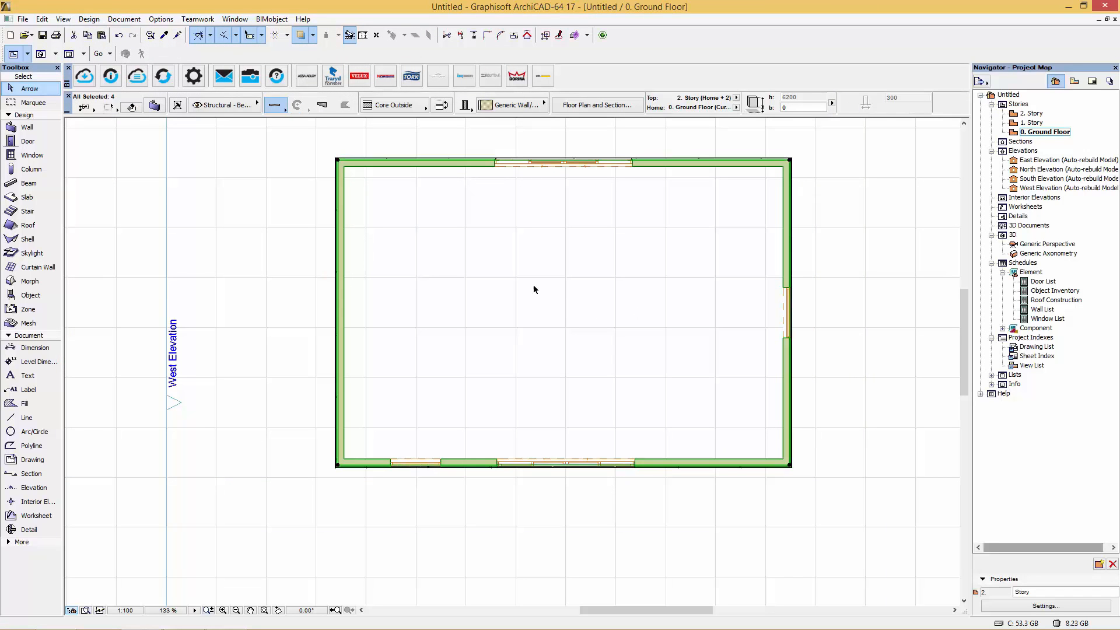
left_click(535, 289)
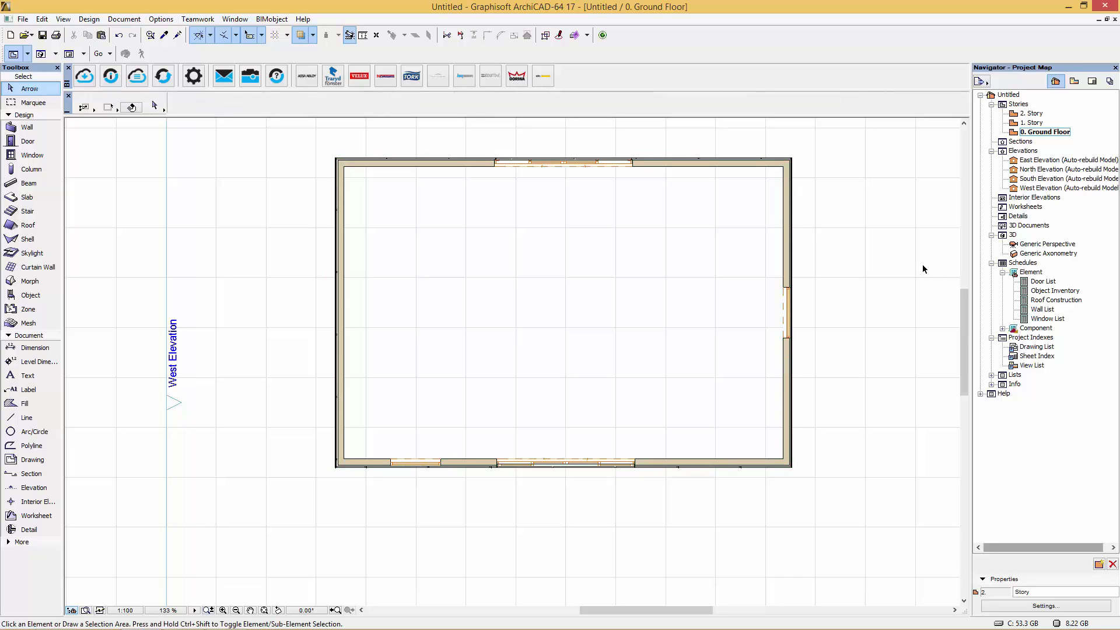
mouse_move(958, 269)
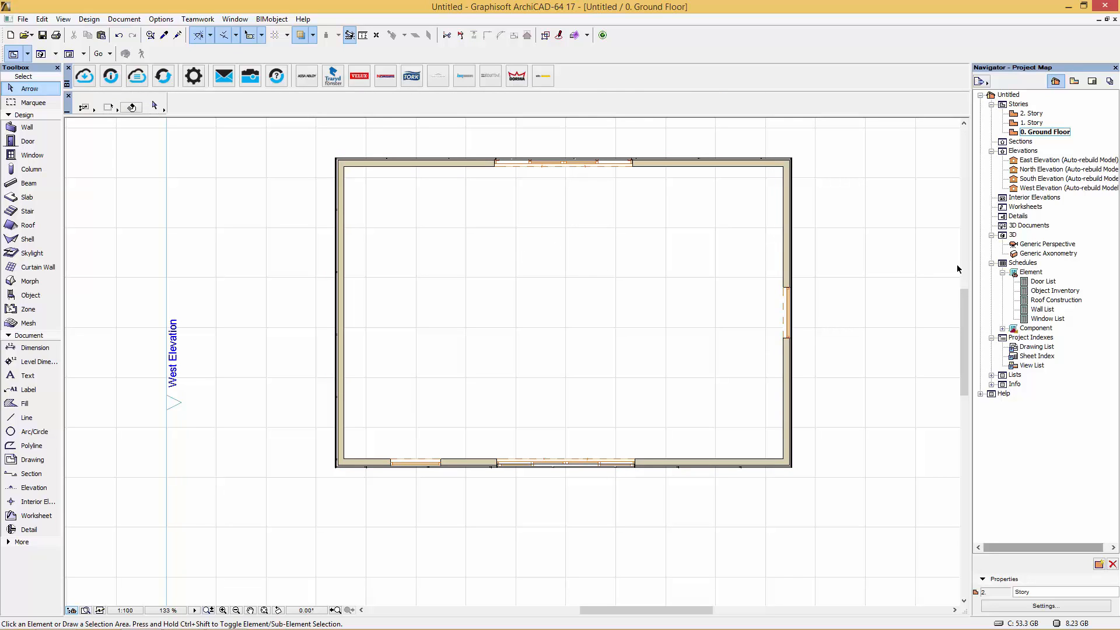
left_click(1050, 244)
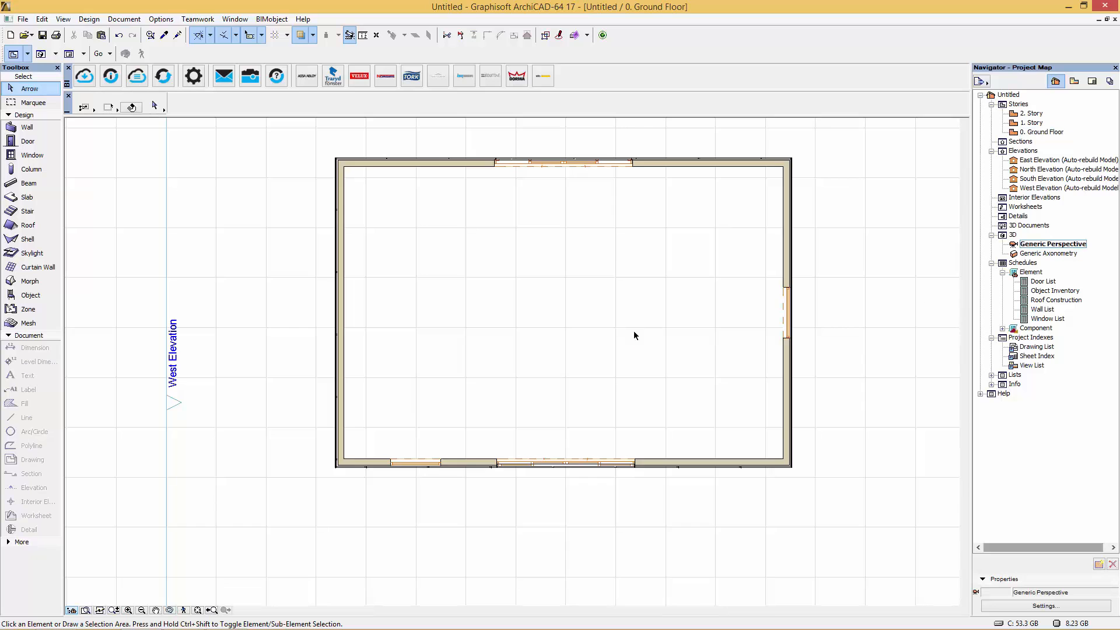
double_click(1053, 244)
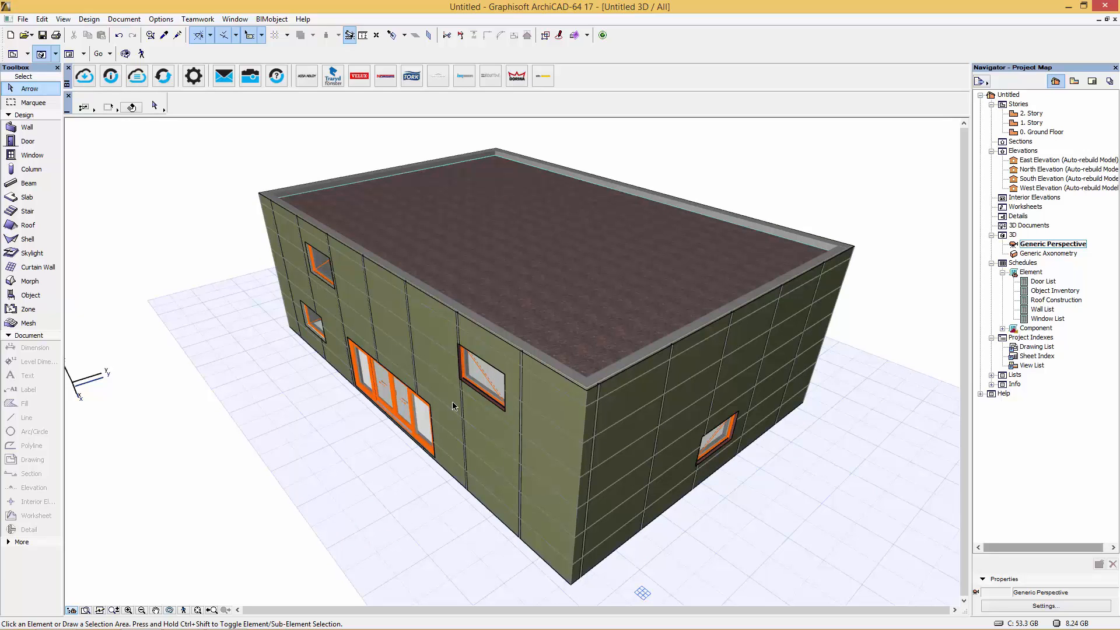
mouse_move(444, 406)
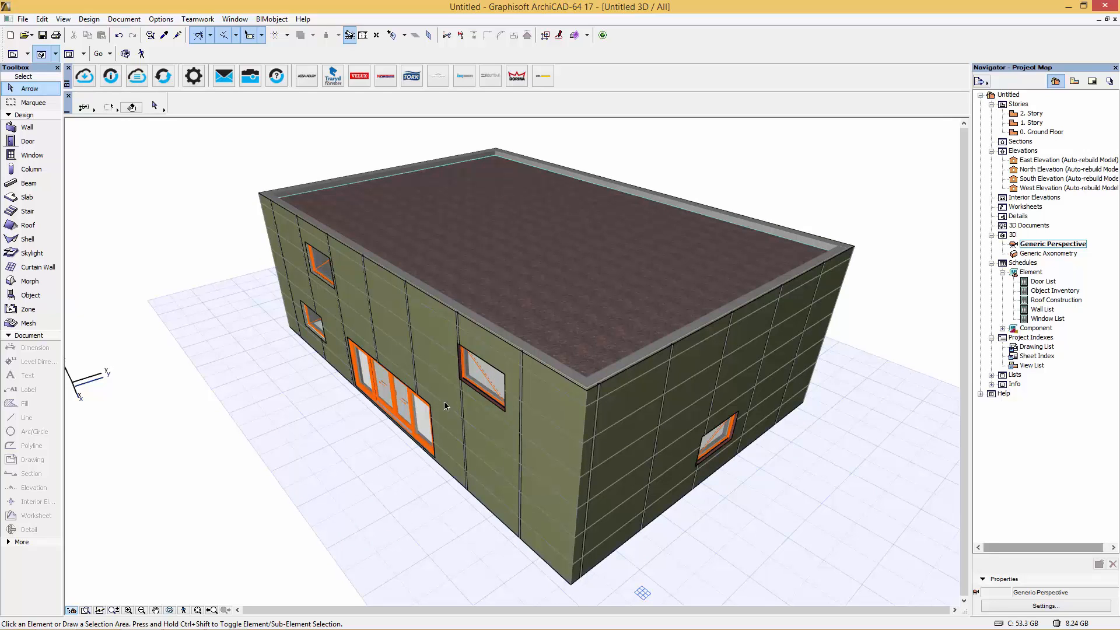
mouse_move(725, 338)
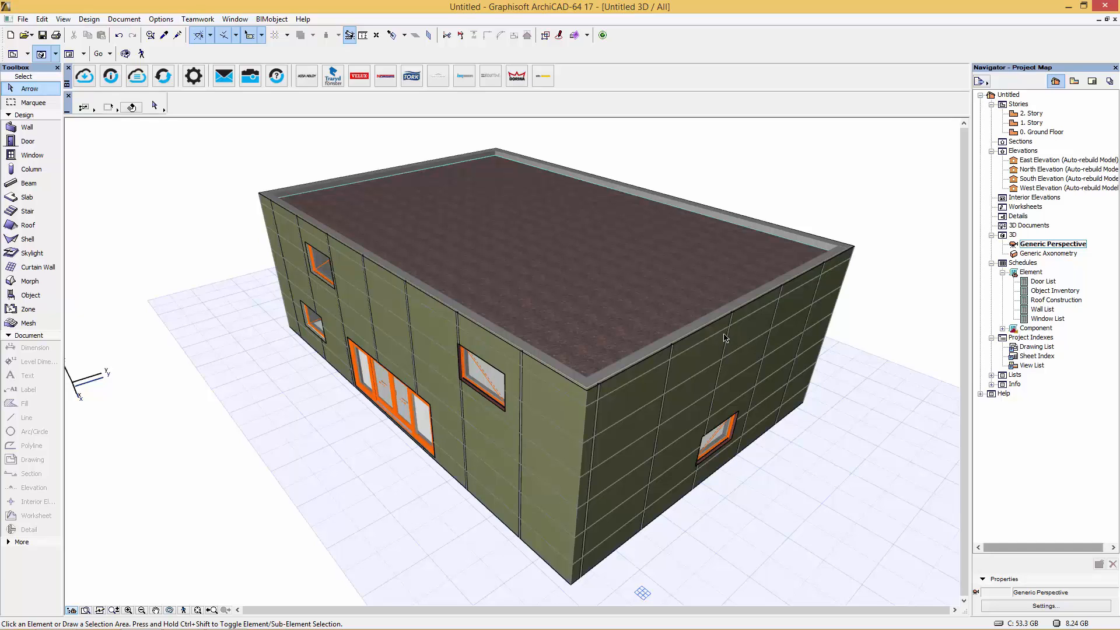
mouse_move(528, 357)
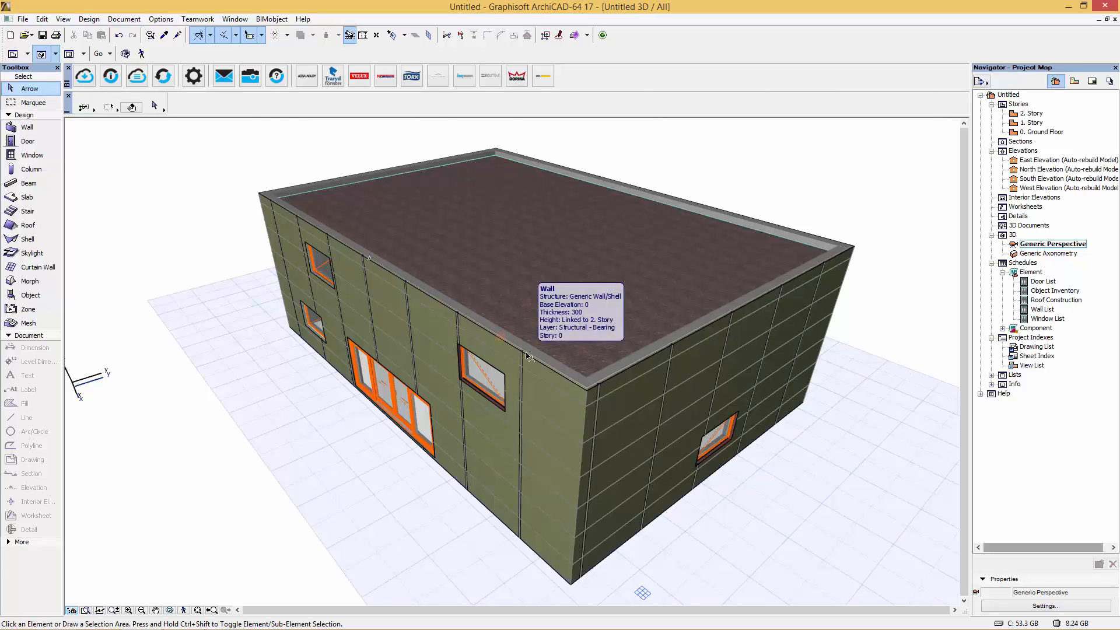
double_click(1045, 133)
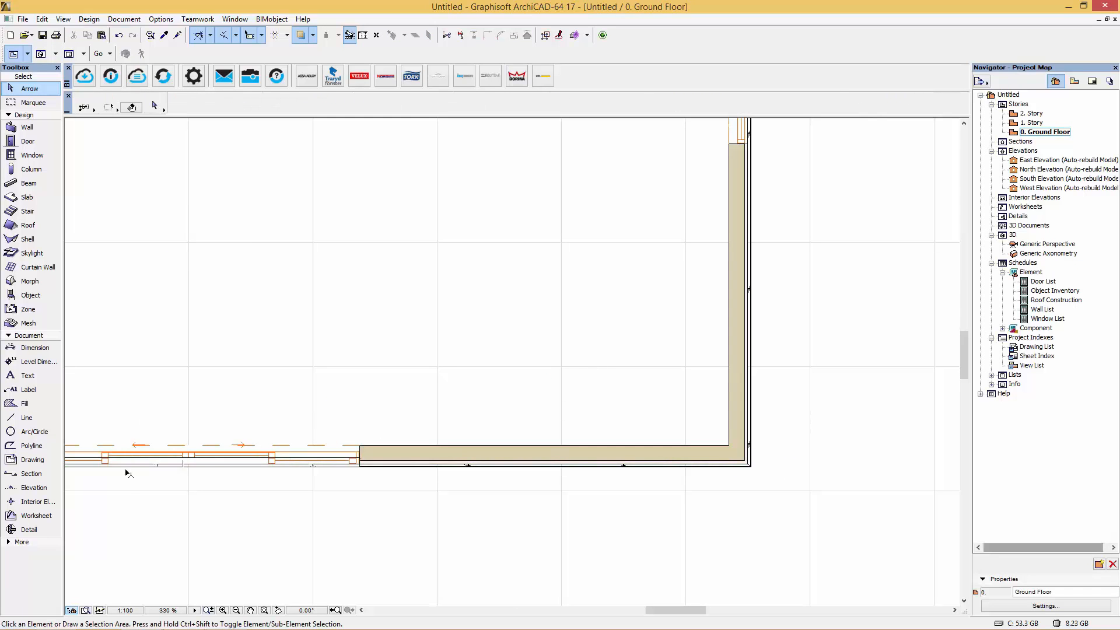
mouse_move(1021, 259)
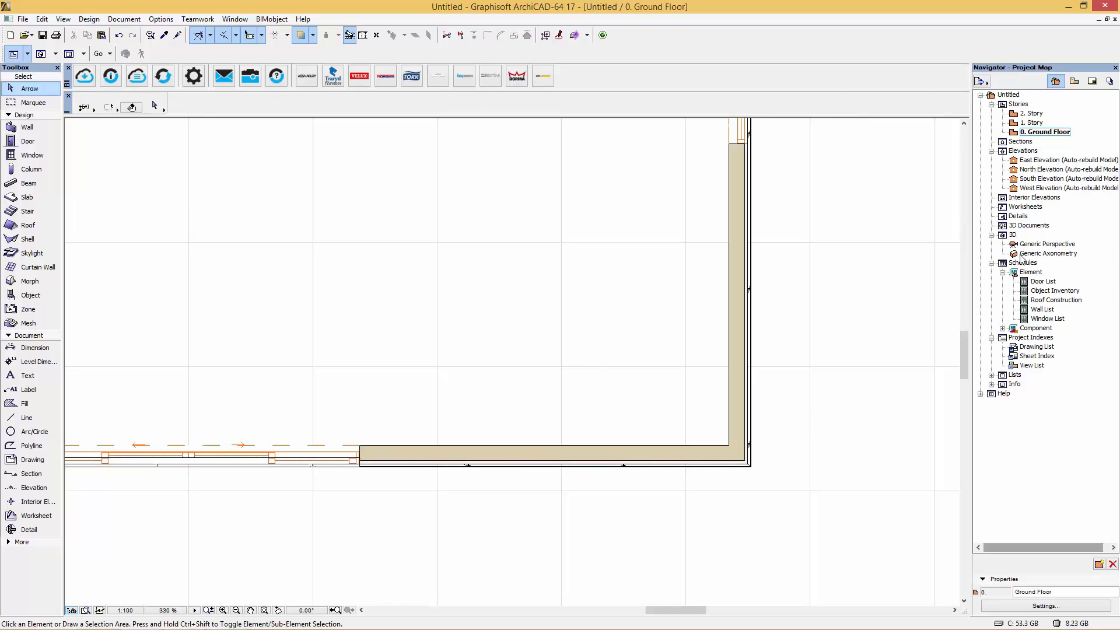
double_click(1048, 252)
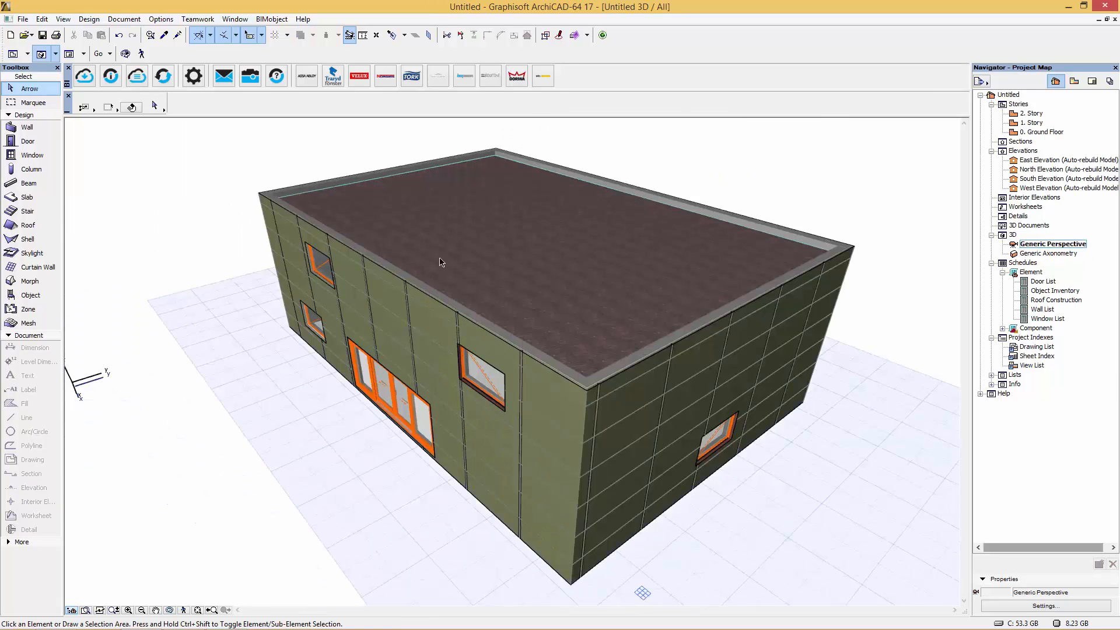
- Change the Balans Fixed Window beside the glazed doors to 1000 mm wide
left_click(483, 375)
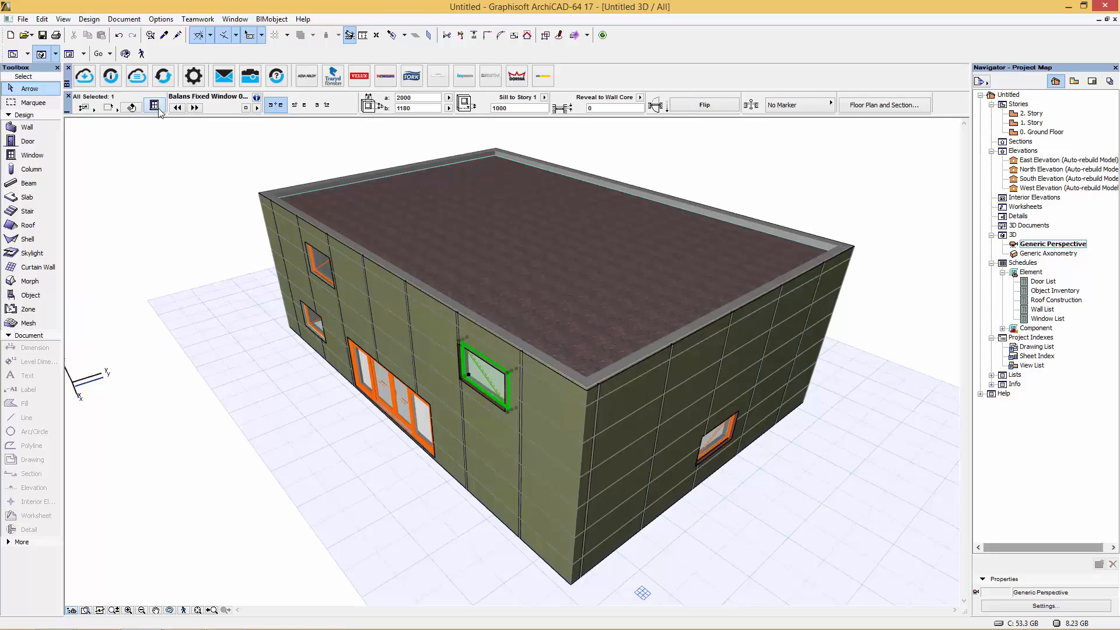
double_click(486, 375)
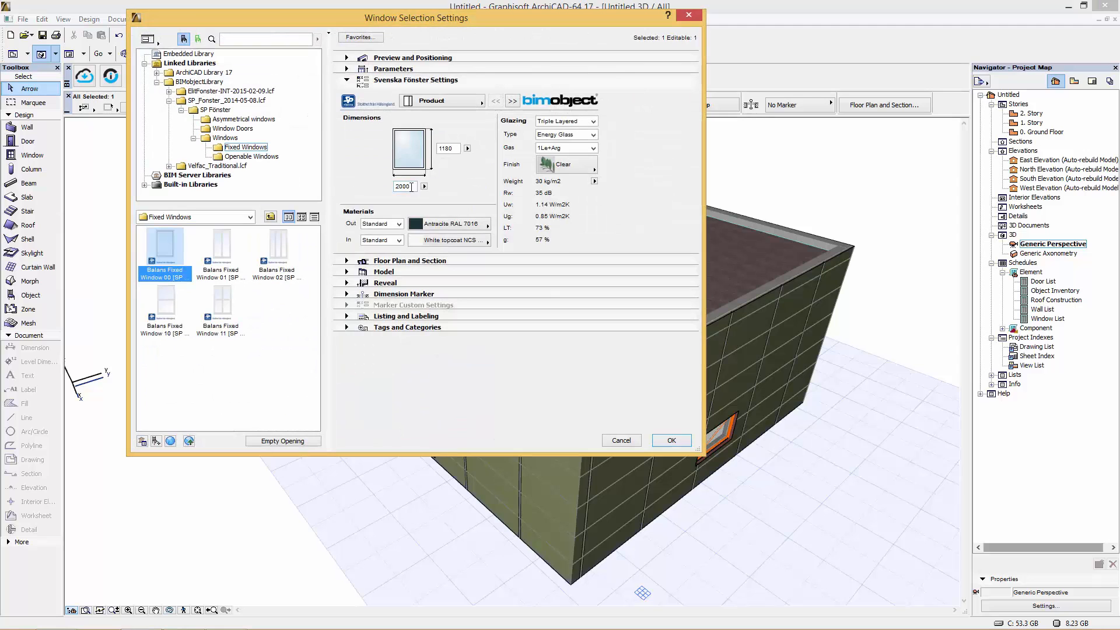
triple_click(404, 187)
type("1000")
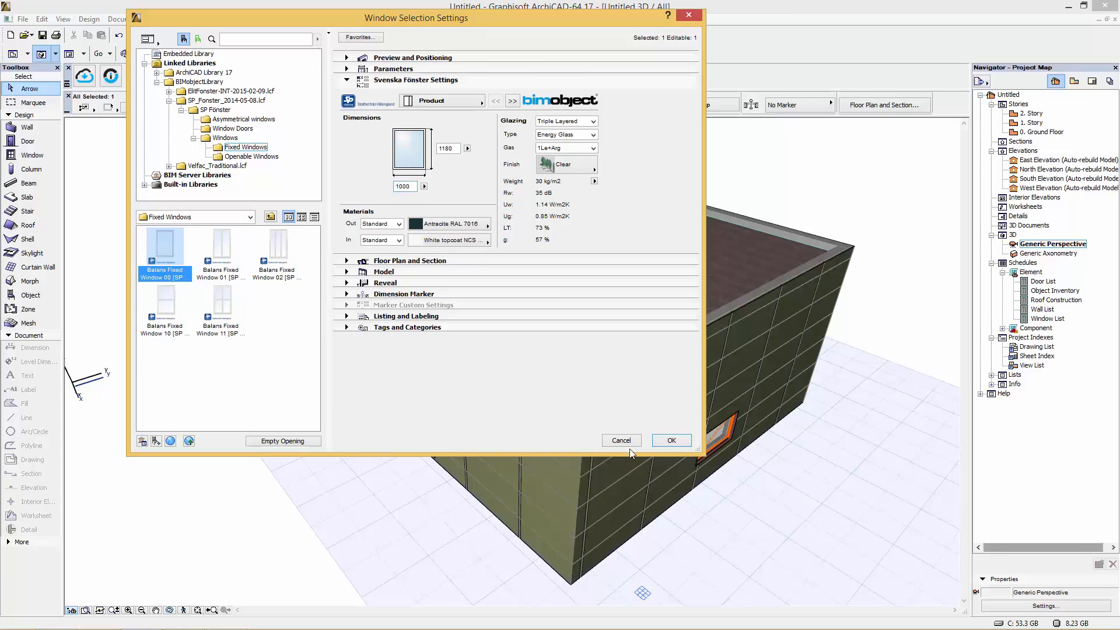
left_click(670, 440)
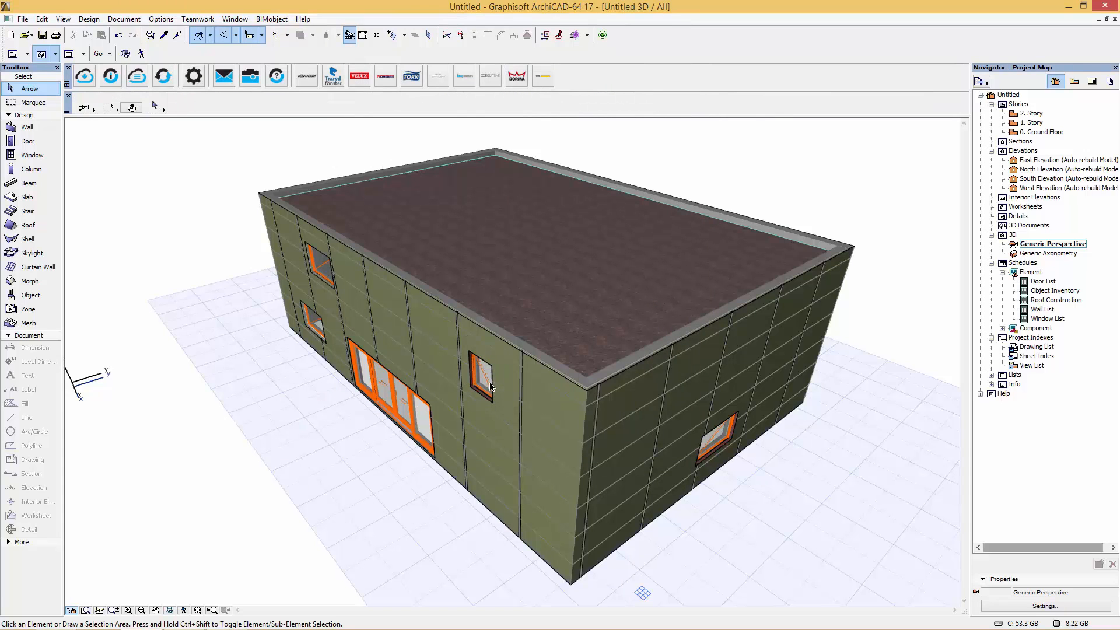
- Return to the 0. Ground Floor plan and select the Cembrit Wall Cladding at the corner
left_click(1044, 131)
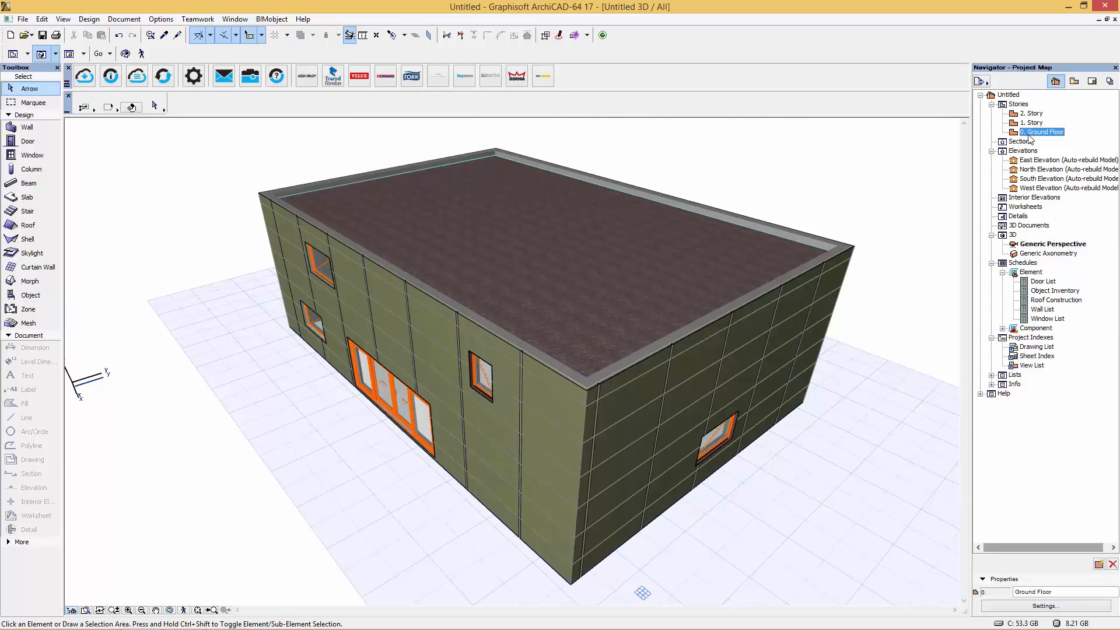
double_click(1044, 132)
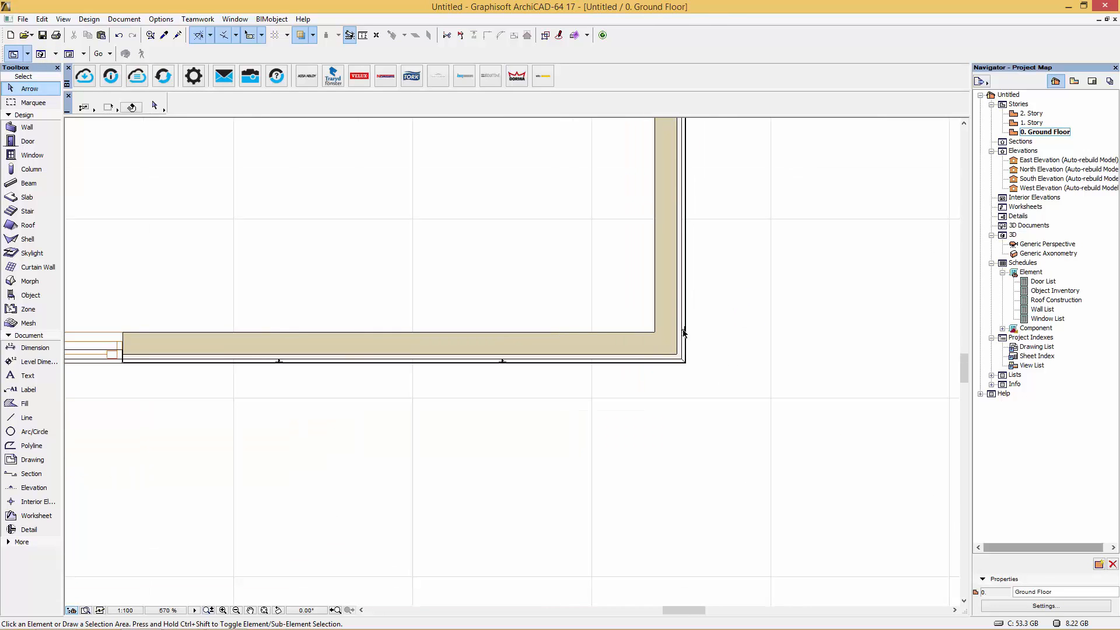
left_click(682, 332)
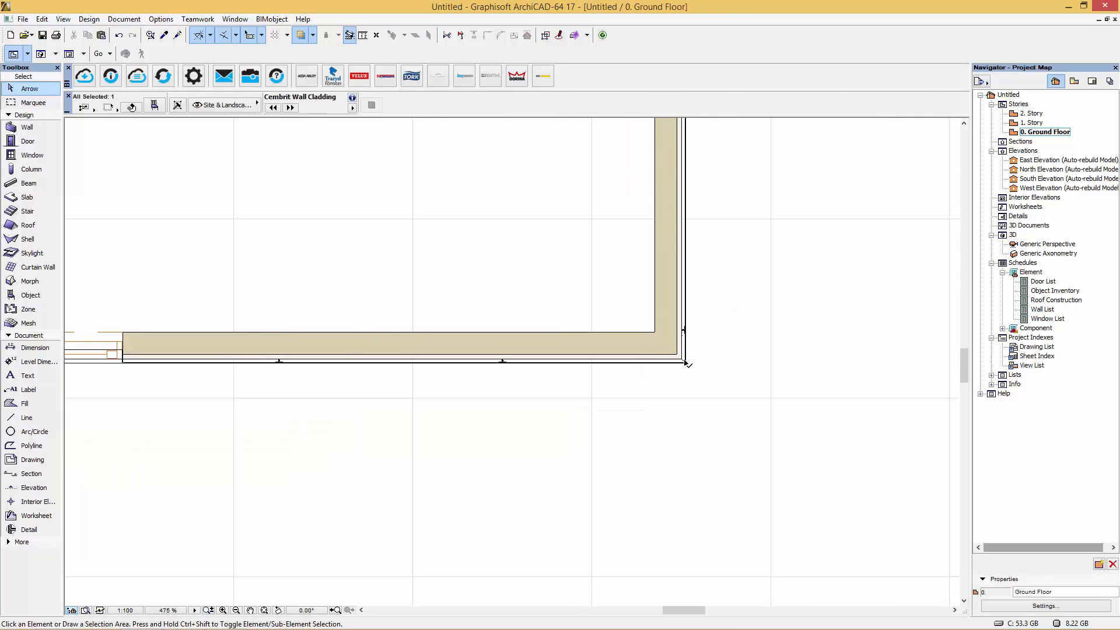
left_click(679, 250)
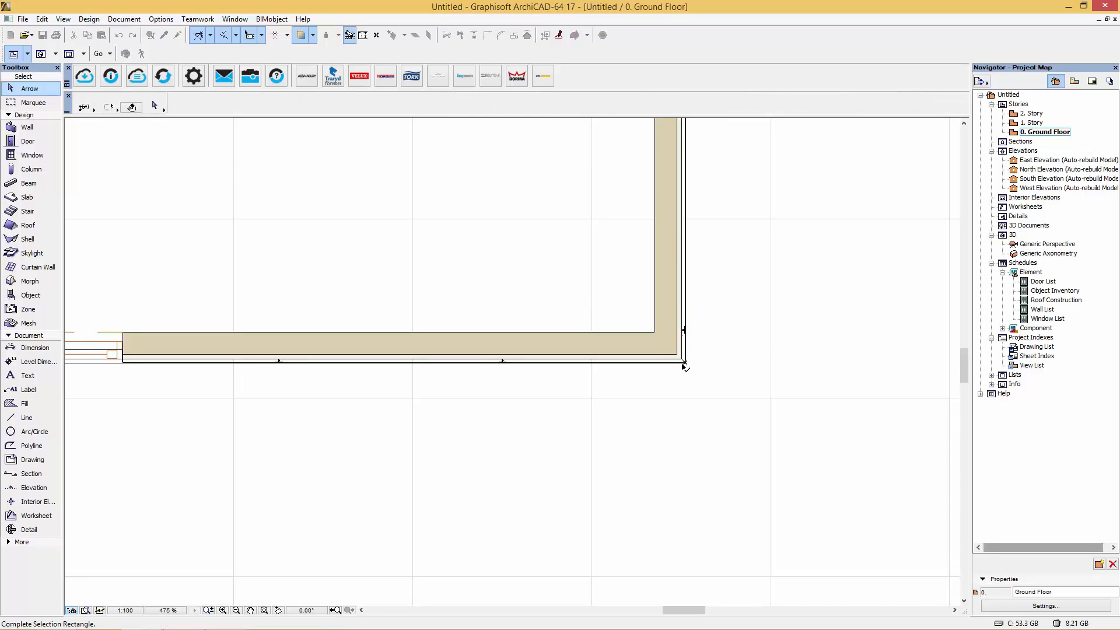
- Select the wall cladding and keep grid placement for its panels
left_click(411, 360)
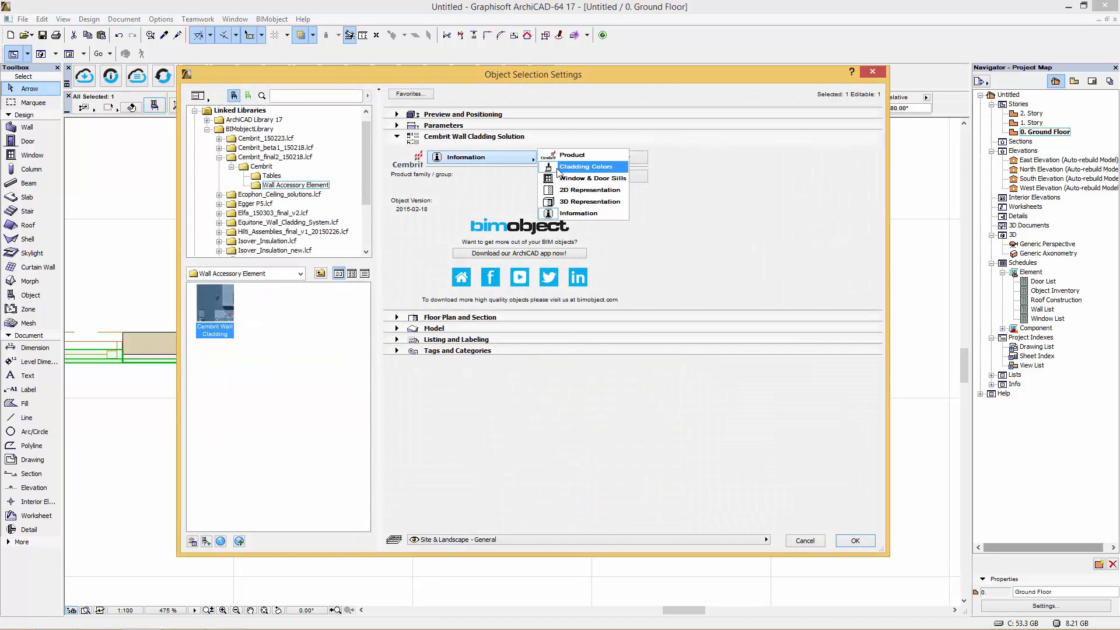
left_click(570, 155)
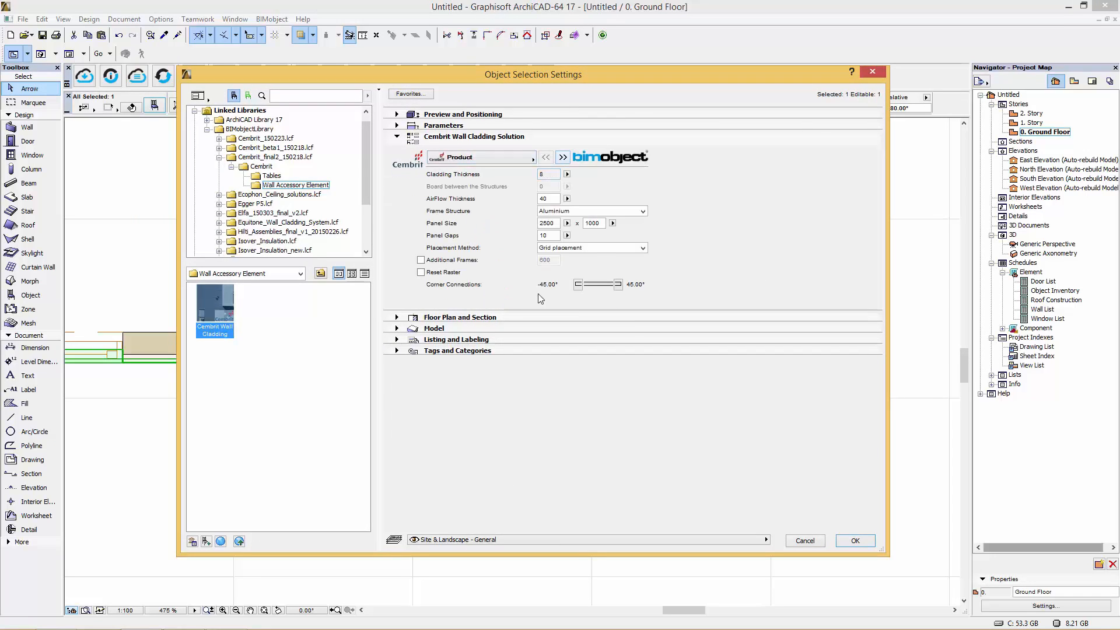
left_click(640, 248)
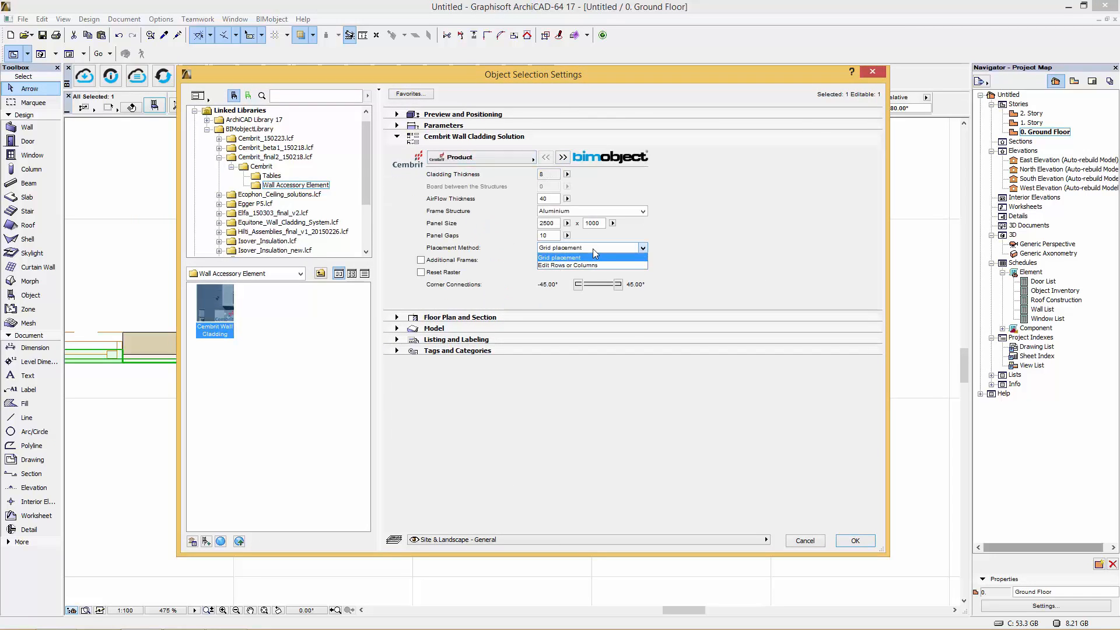
left_click(561, 256)
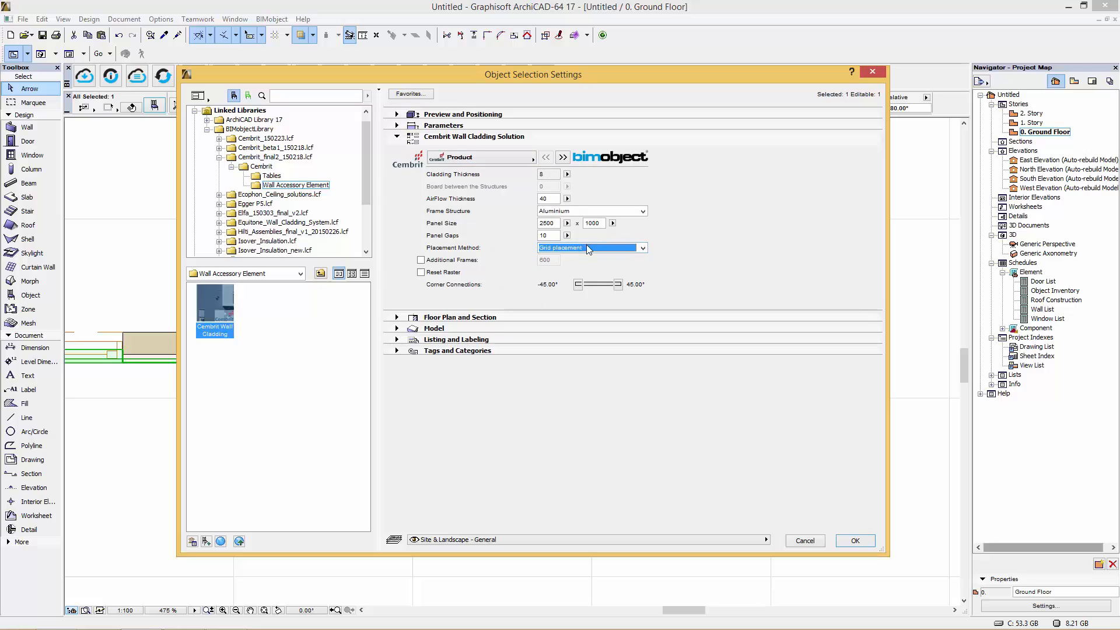
- Set the sills of openings 1–3 to the 106 Lyon material and confirm
left_click(563, 157)
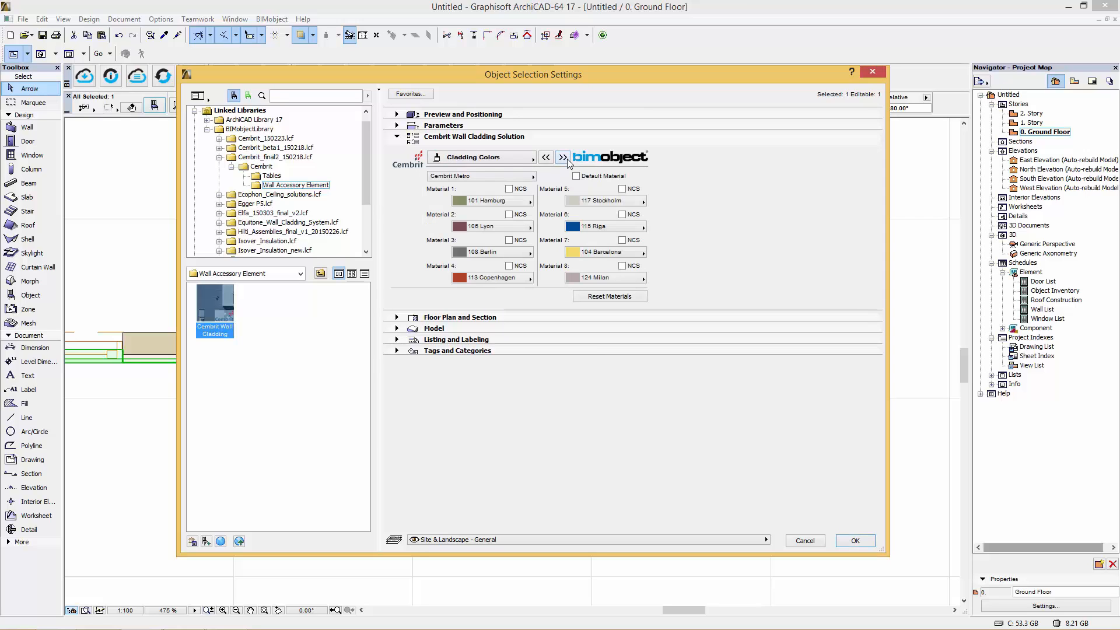
left_click(563, 157)
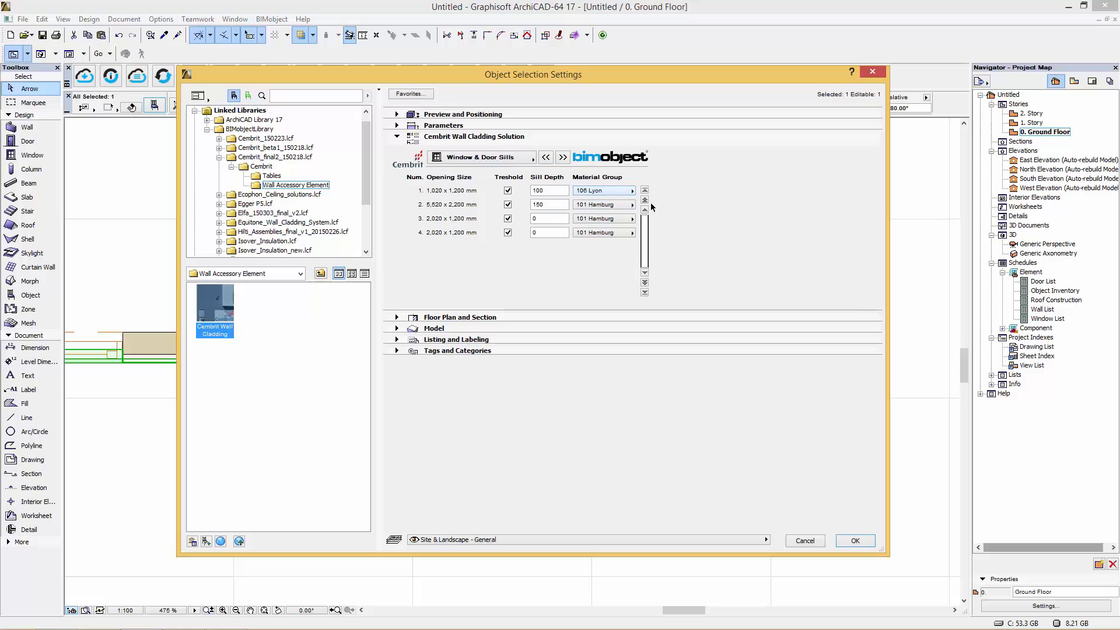
left_click(632, 218)
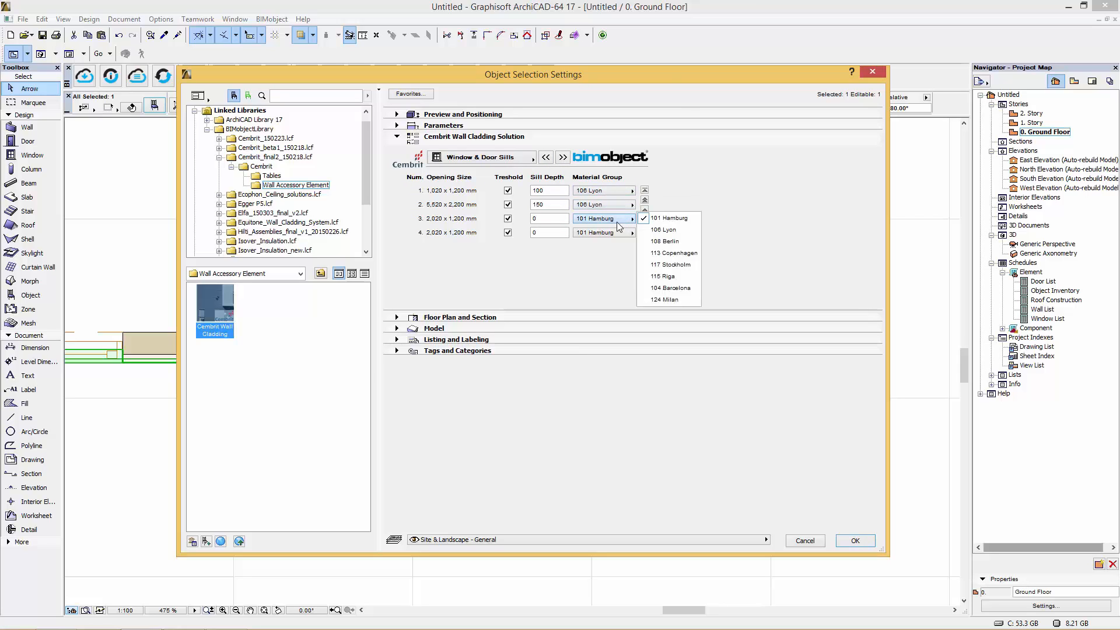
left_click(668, 229)
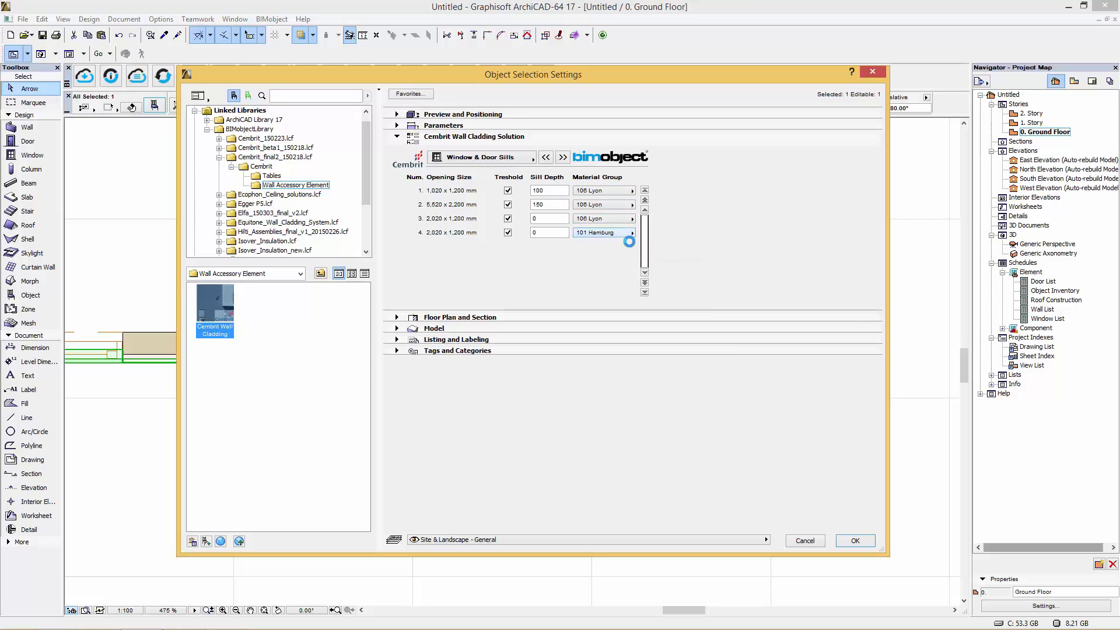
left_click(563, 157)
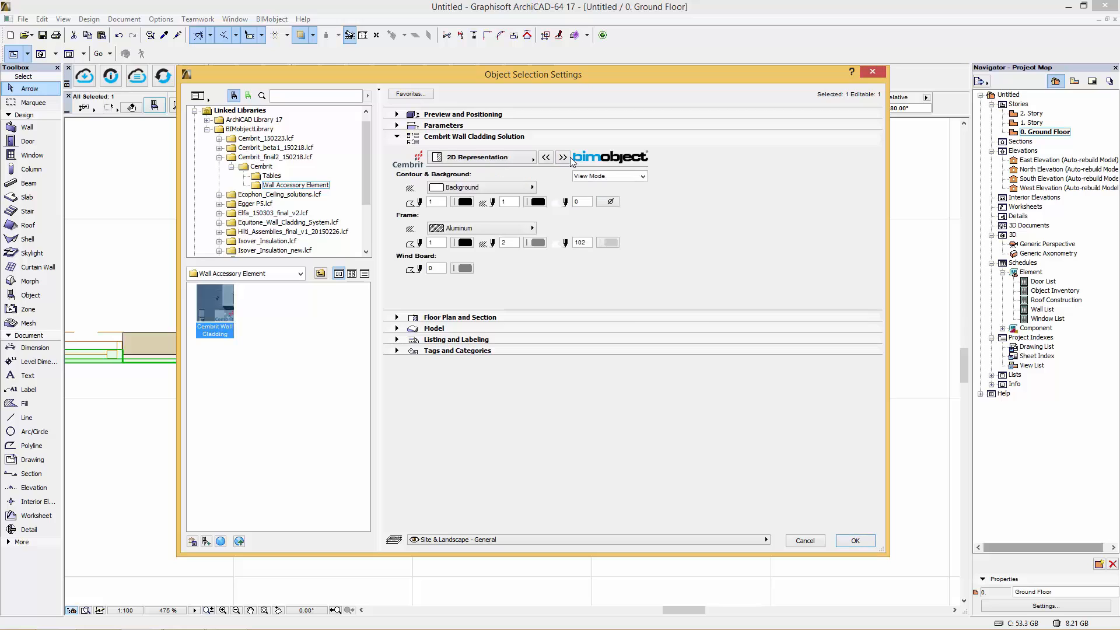
left_click(563, 157)
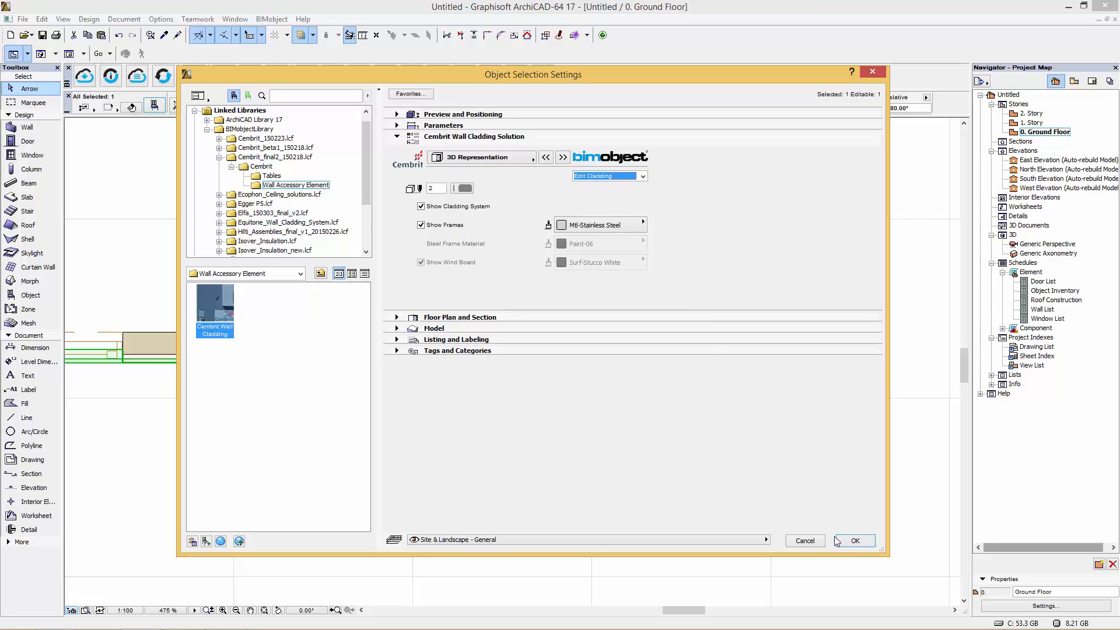
left_click(852, 540)
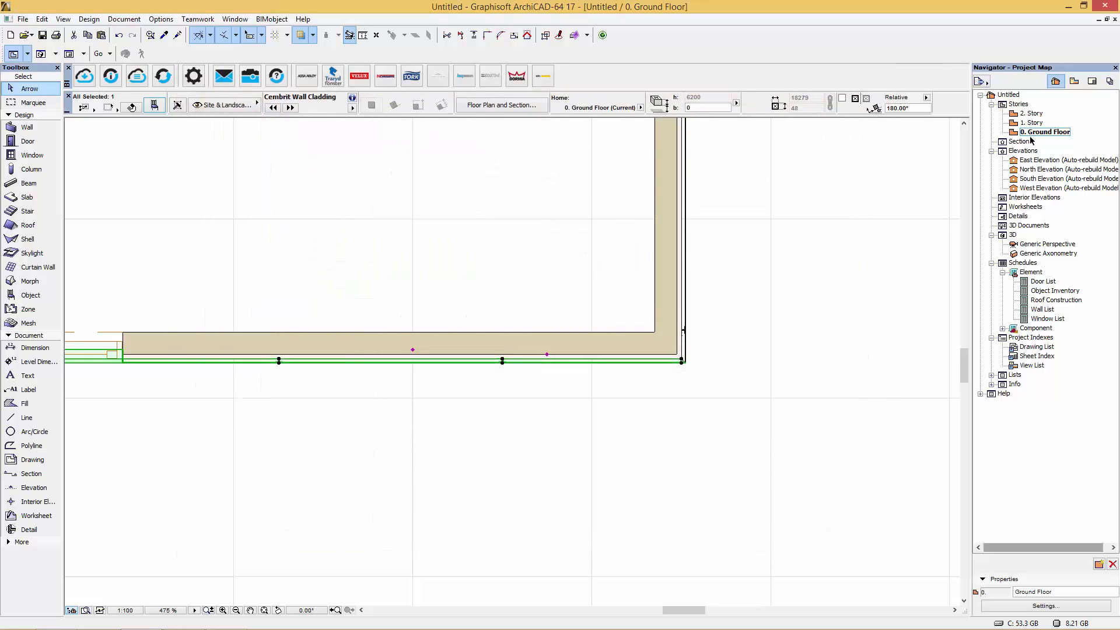
- Open the East, then North, then South Elevation views from the Project Map
double_click(1064, 159)
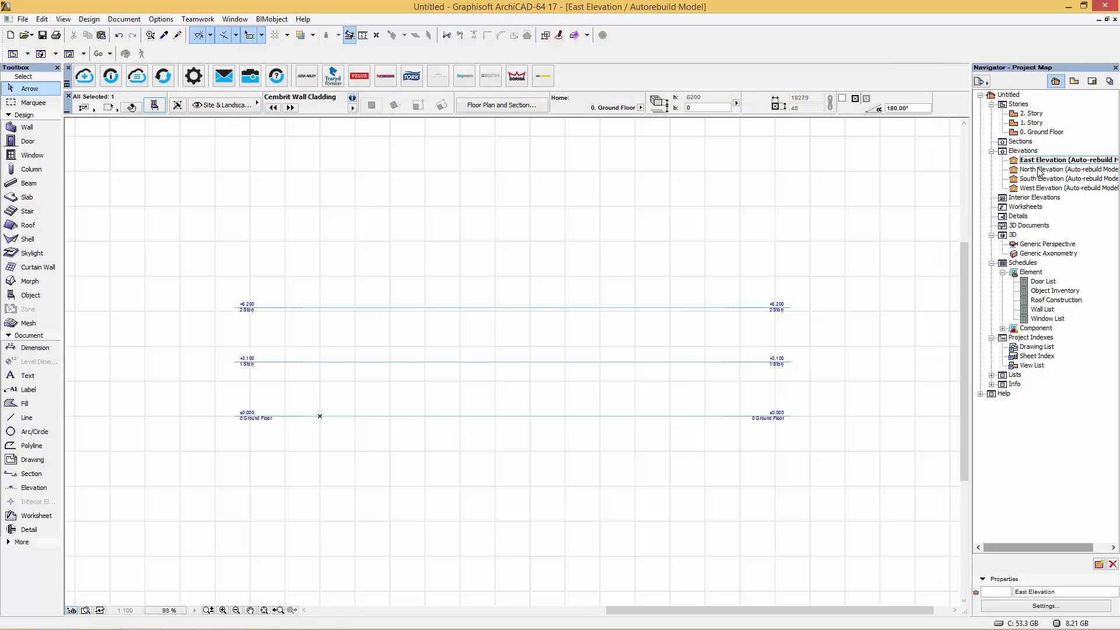
double_click(1063, 170)
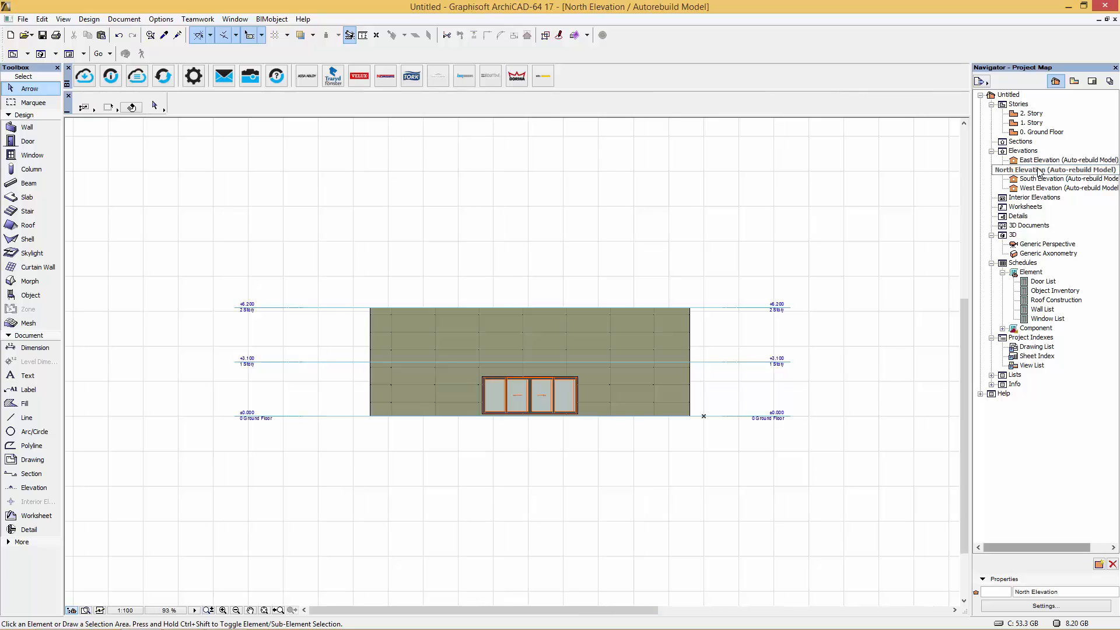
double_click(1064, 178)
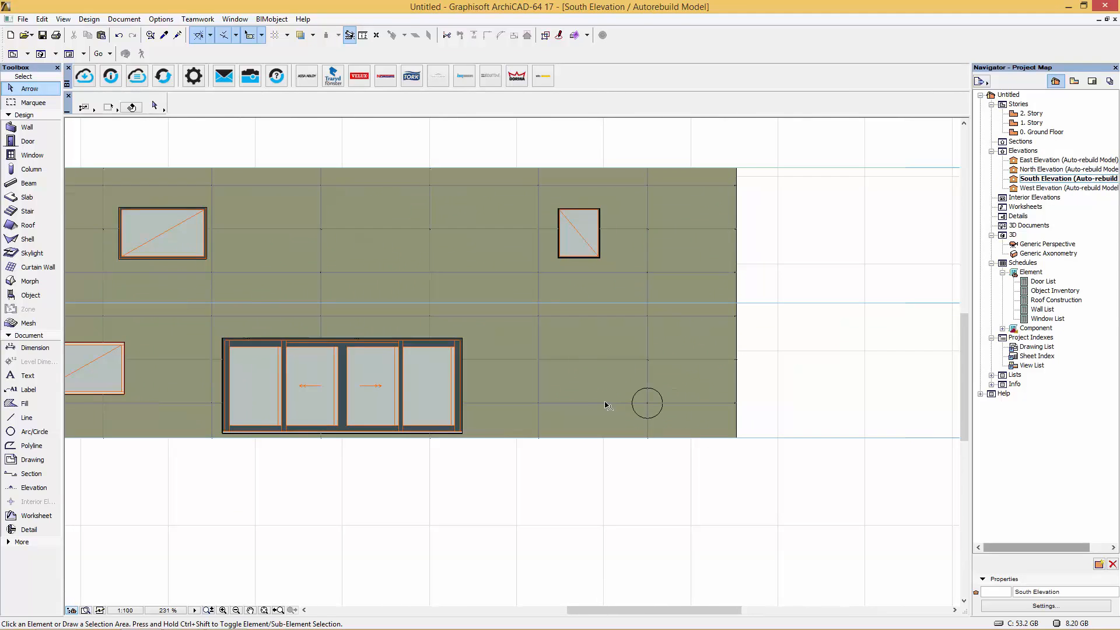
left_click(646, 401)
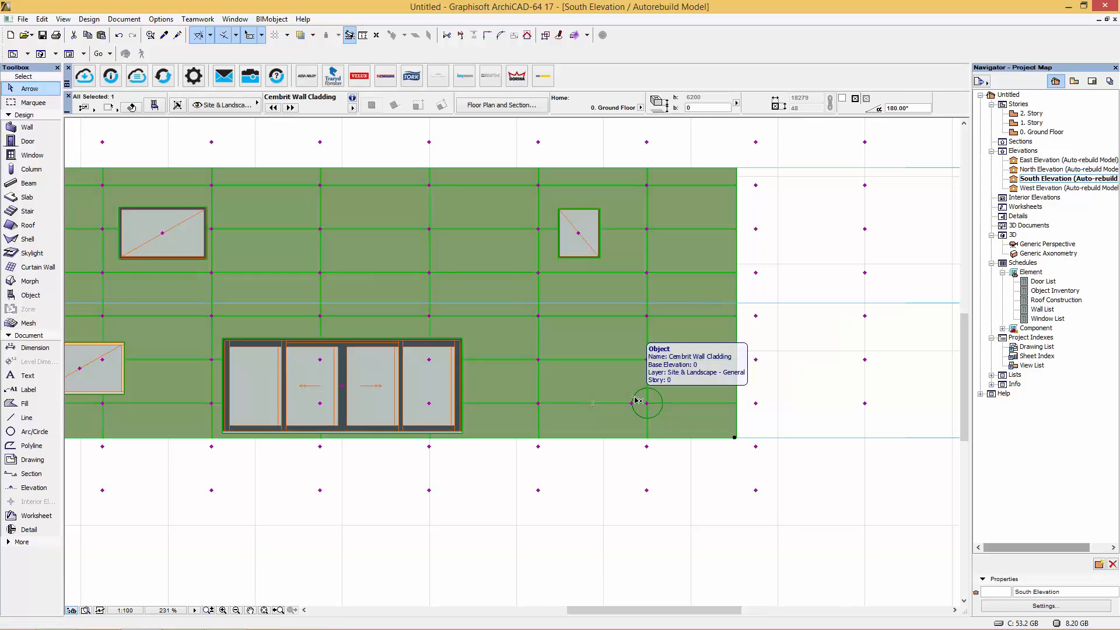
mouse_move(636, 405)
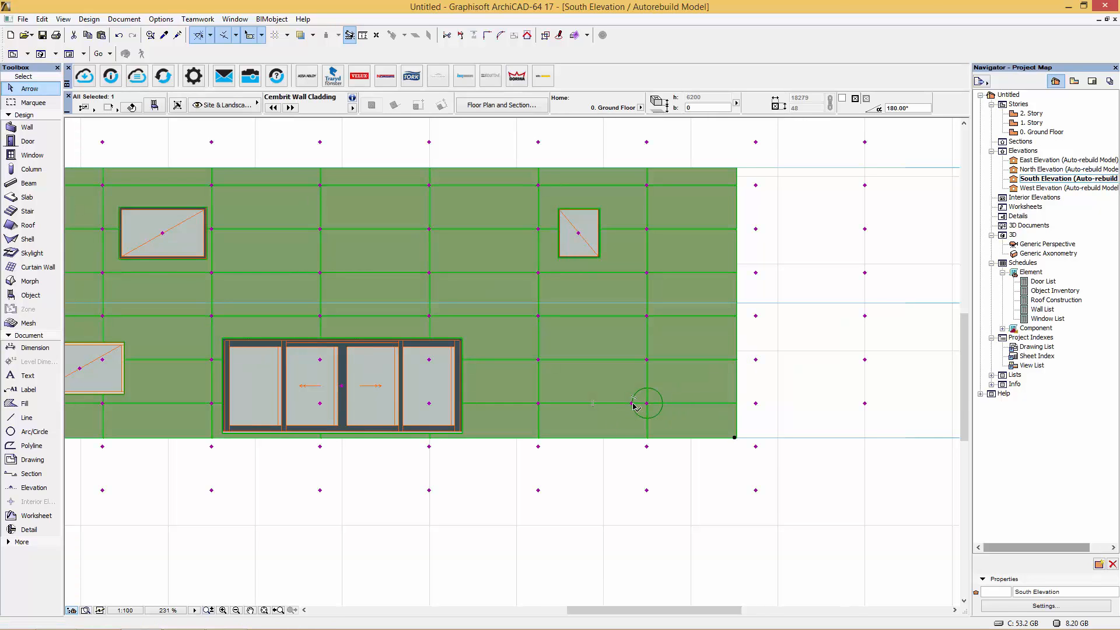
left_click(631, 404)
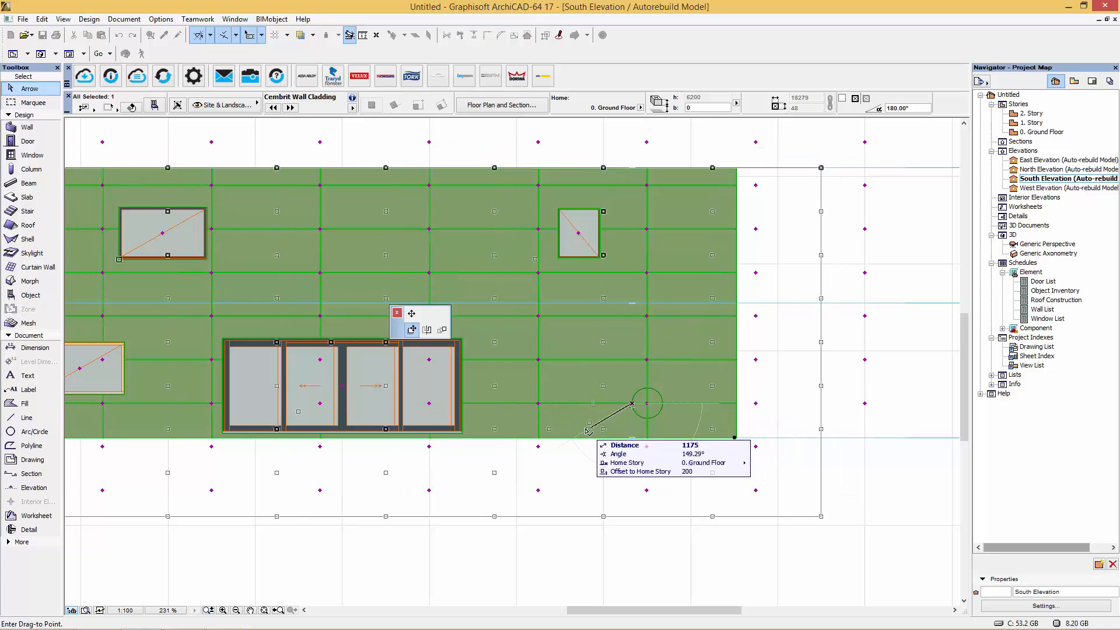
mouse_move(646, 382)
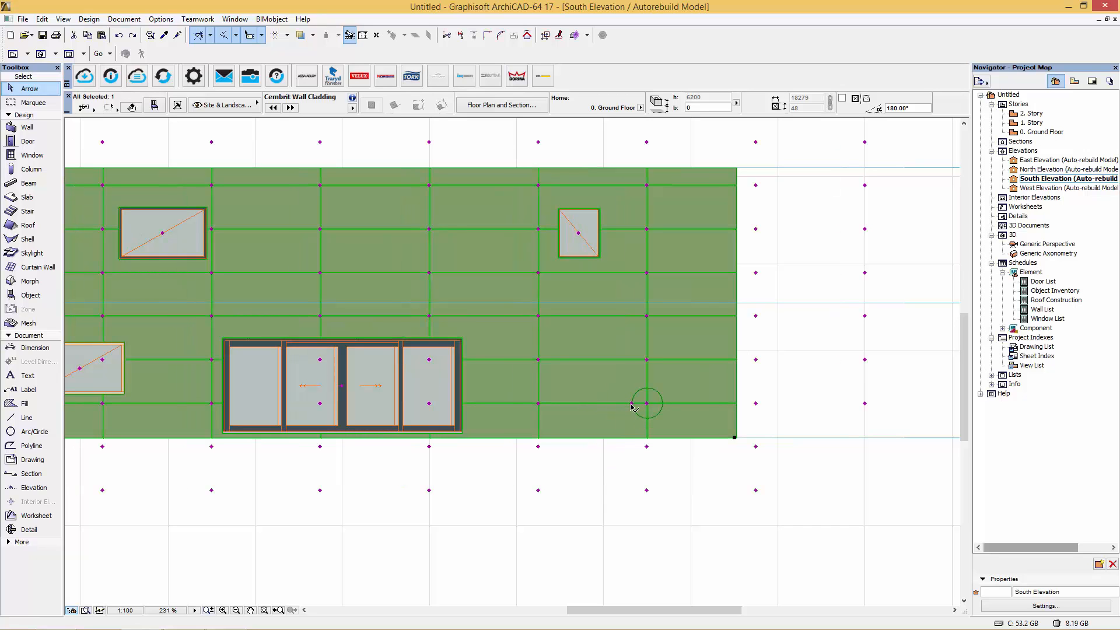
left_click(647, 403)
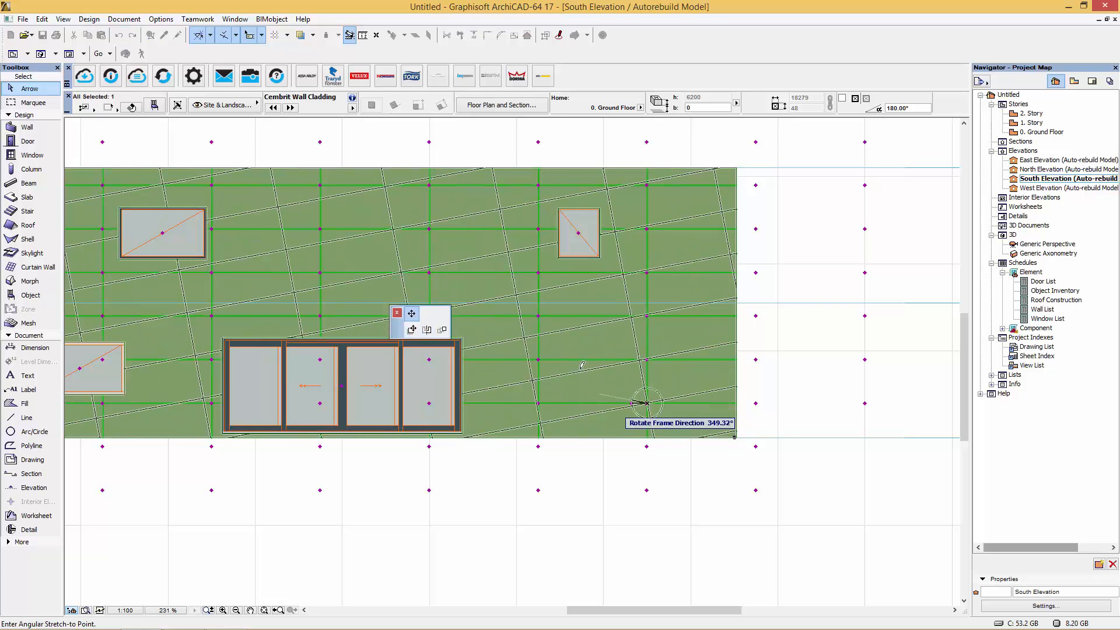
mouse_move(621, 311)
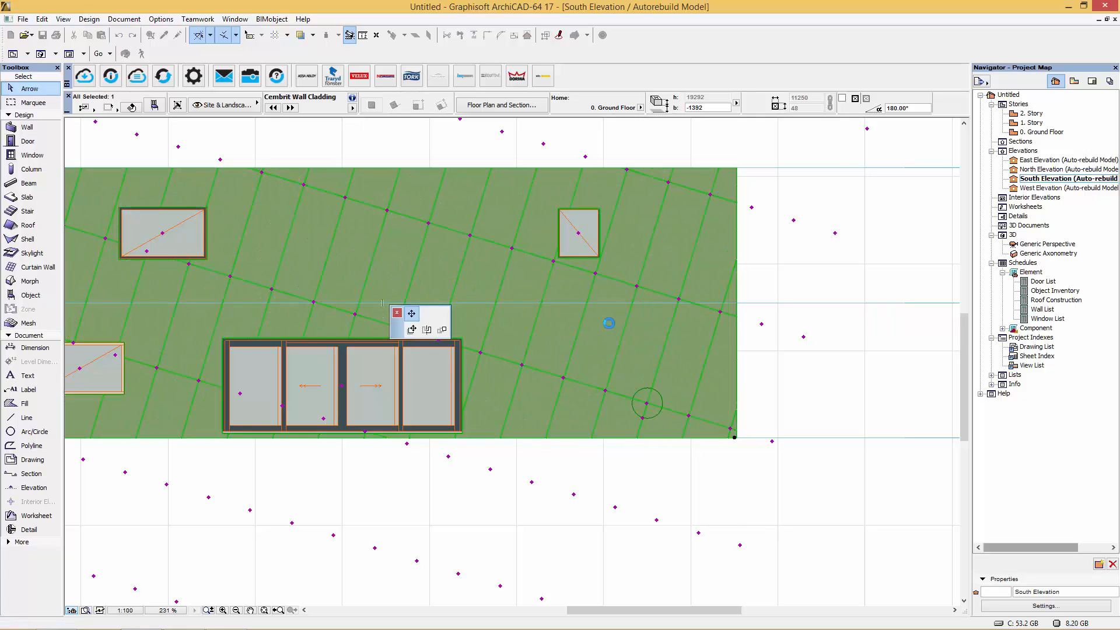
left_click(650, 467)
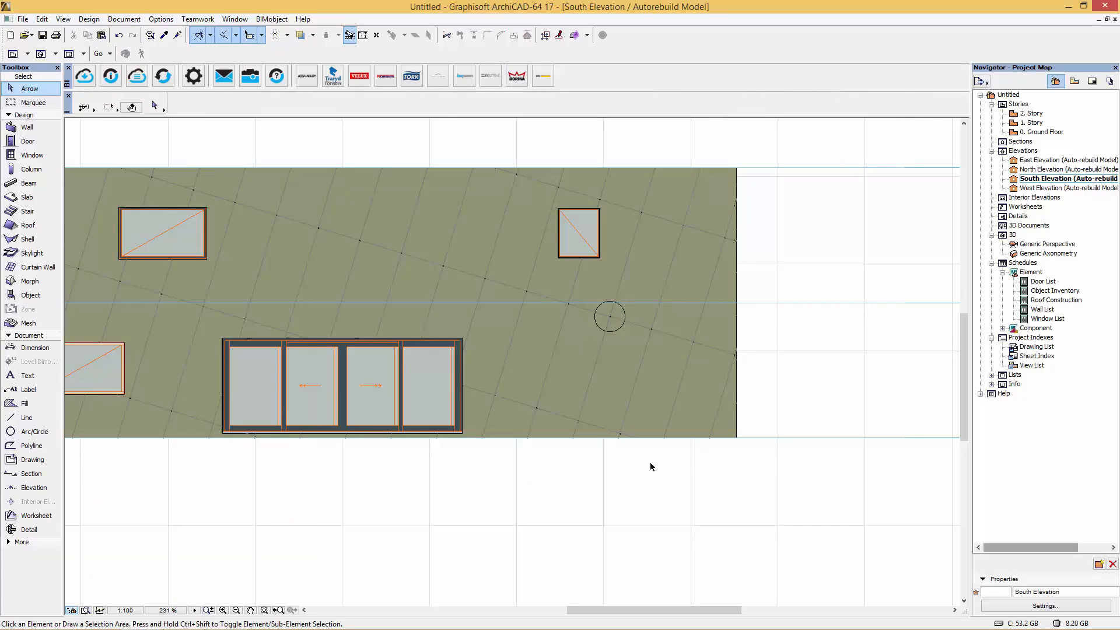
left_click(607, 316)
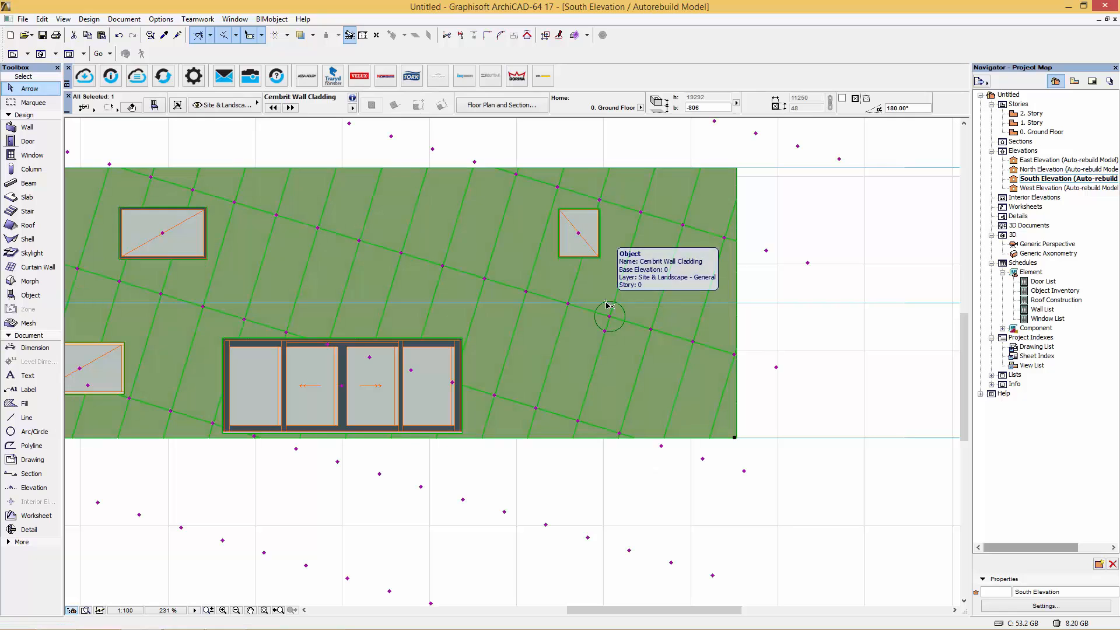
mouse_move(607, 334)
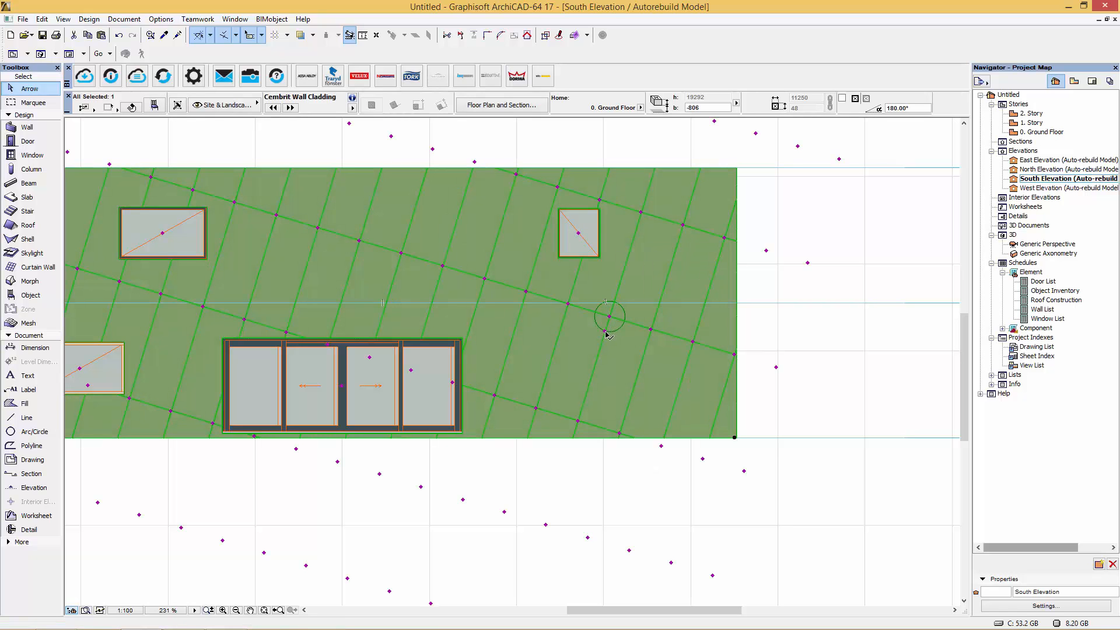
left_click(609, 316)
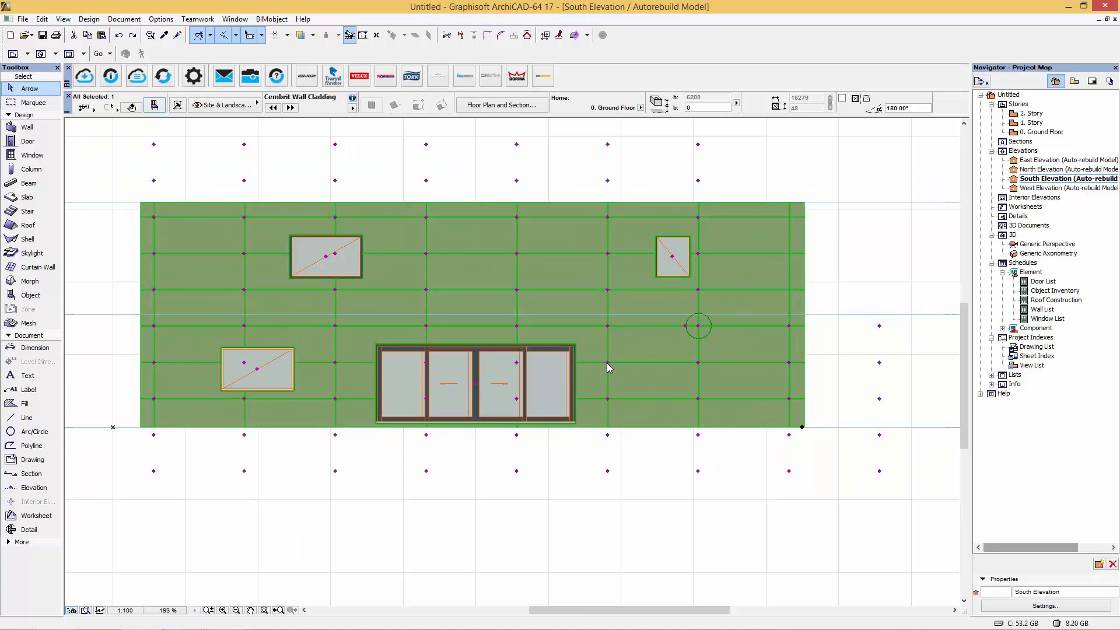
mouse_move(608, 328)
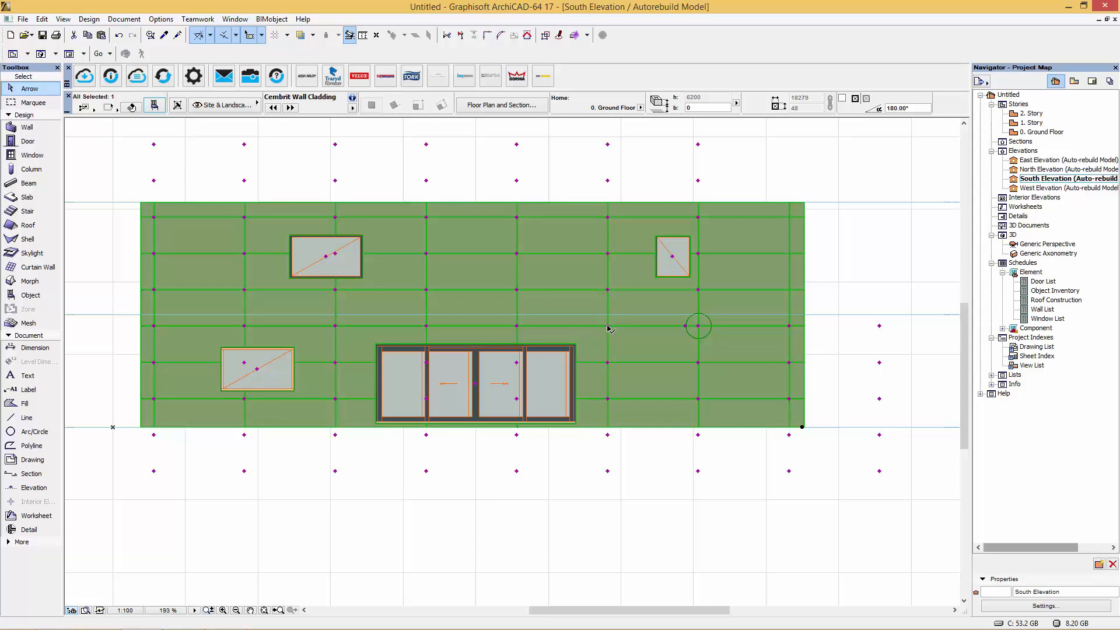
- Stretch vertical board joints to new positions and set a new raster row height
left_click(608, 328)
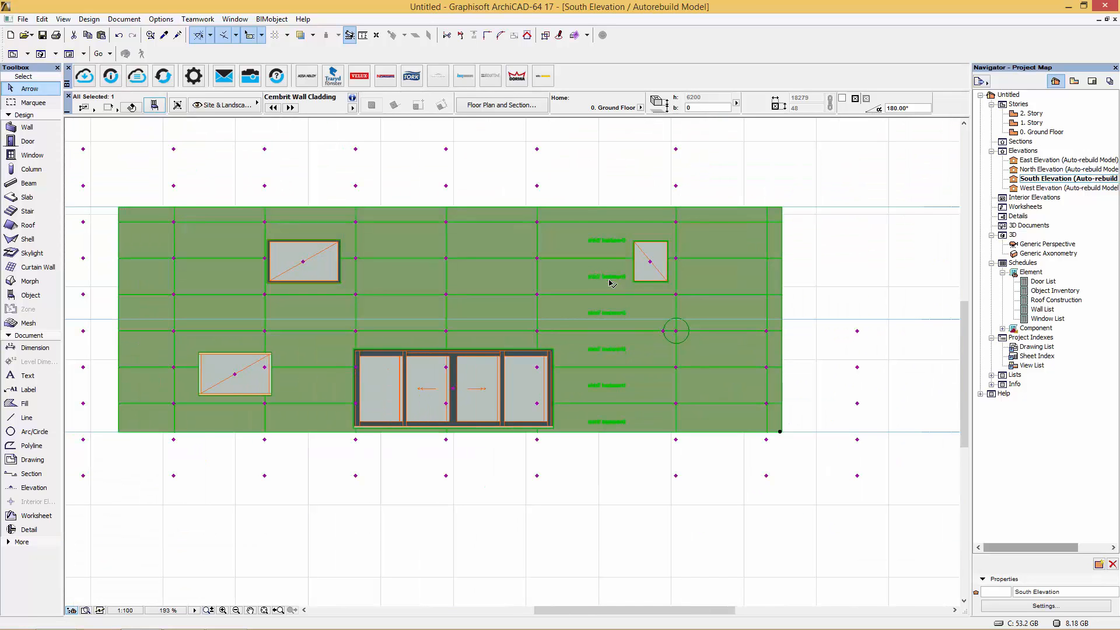
mouse_move(539, 333)
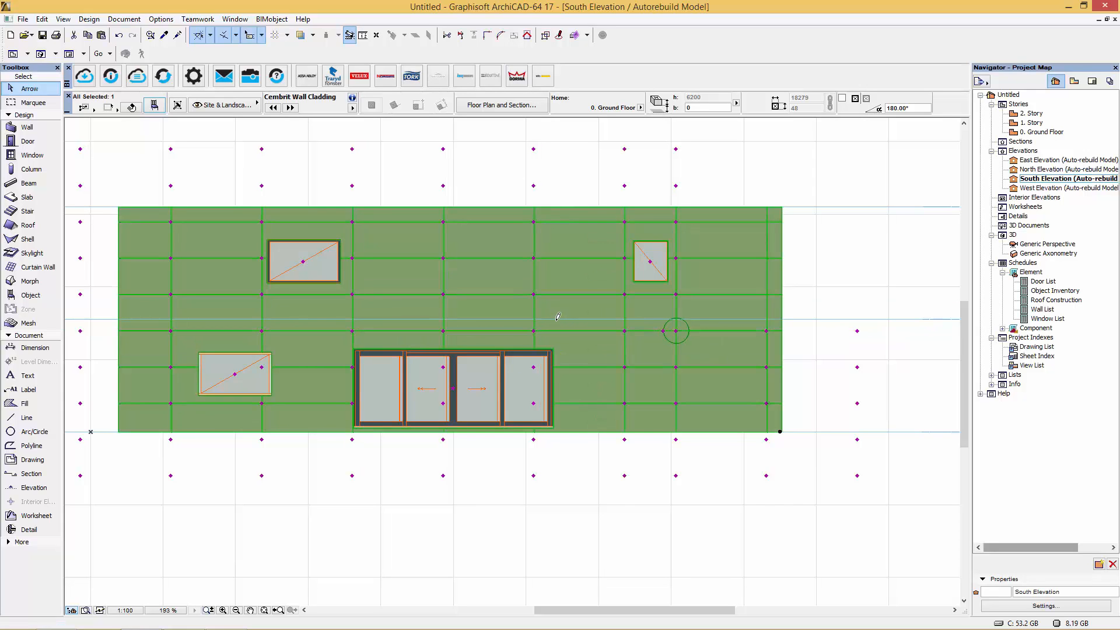
mouse_move(442, 297)
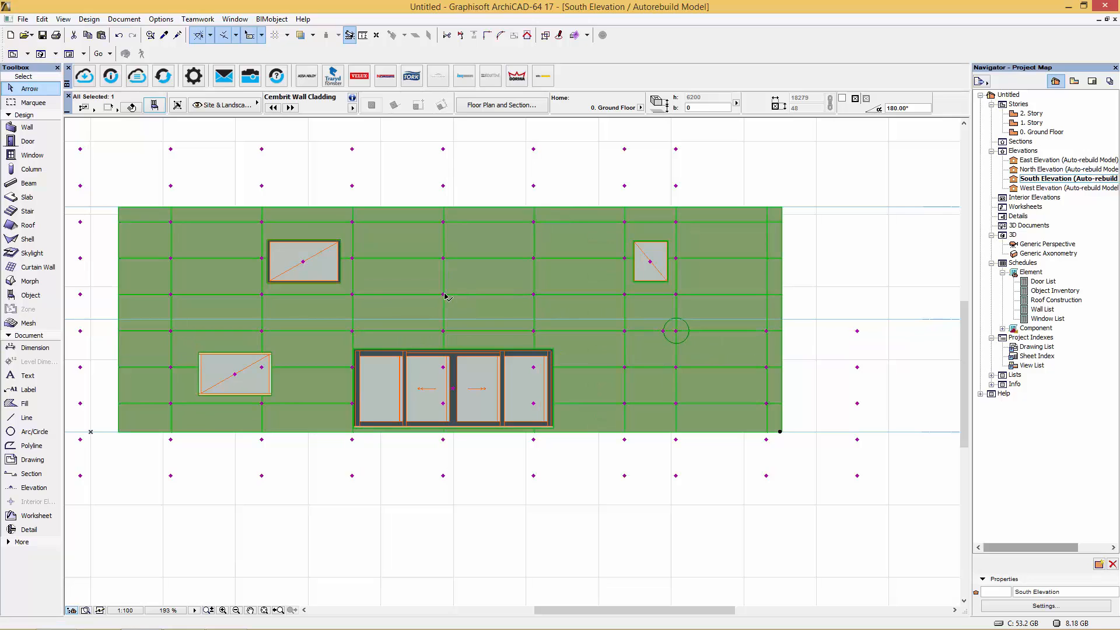
left_click(444, 295)
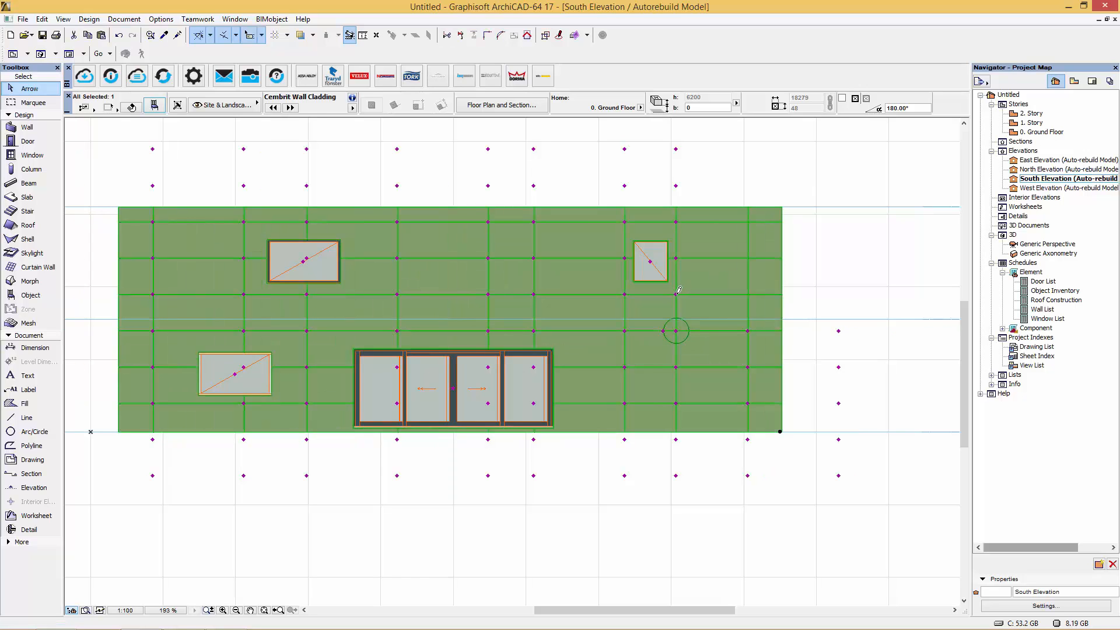
left_click(675, 330)
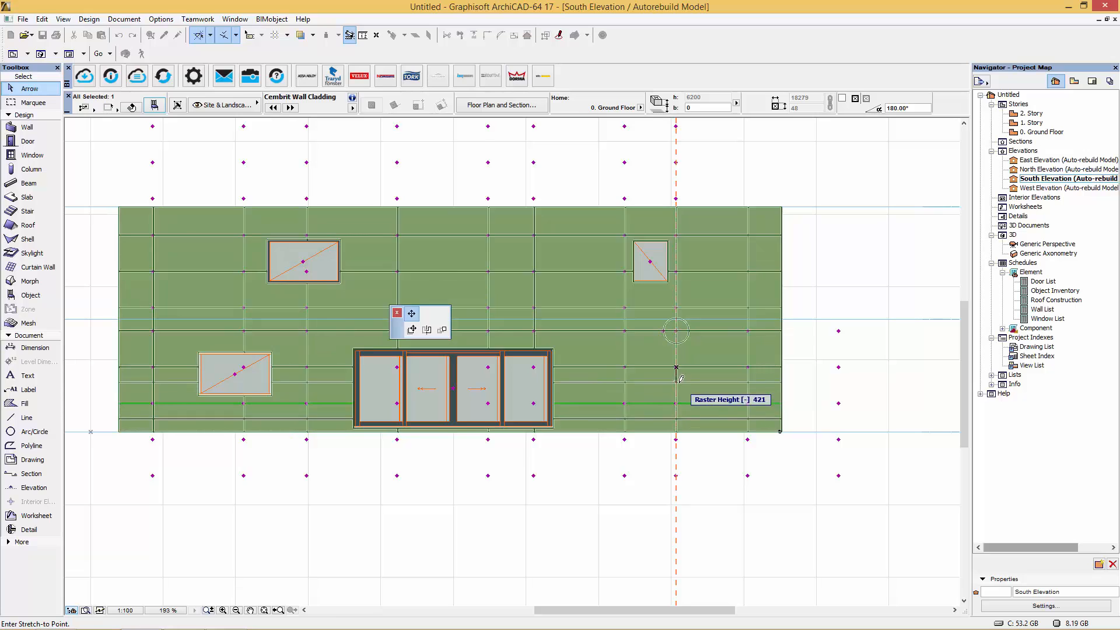
left_click(689, 325)
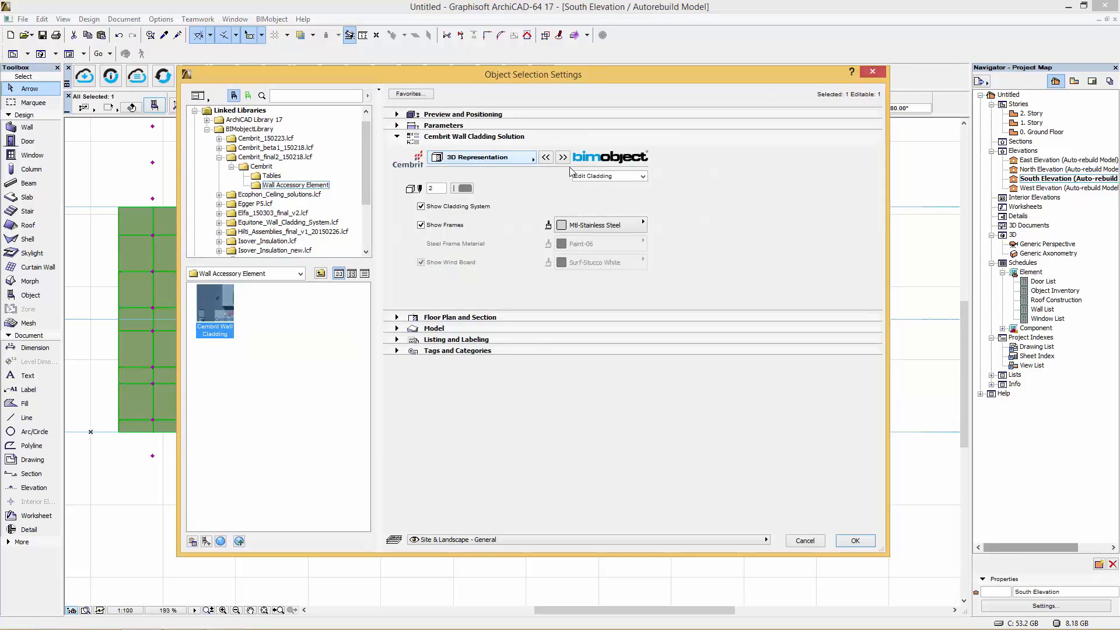
left_click(563, 157)
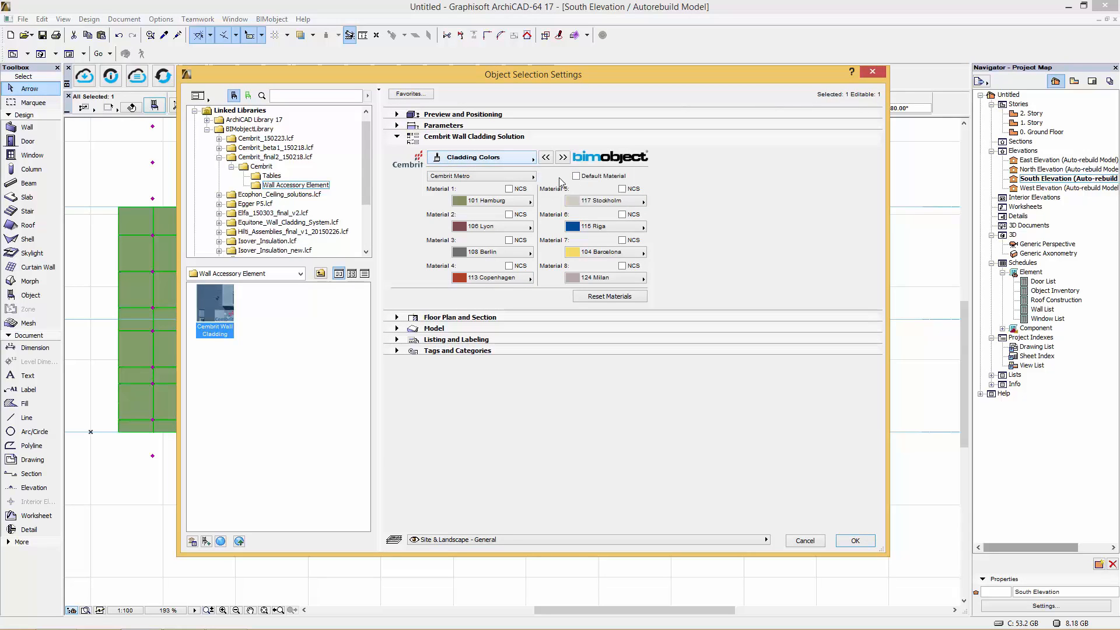
left_click(563, 156)
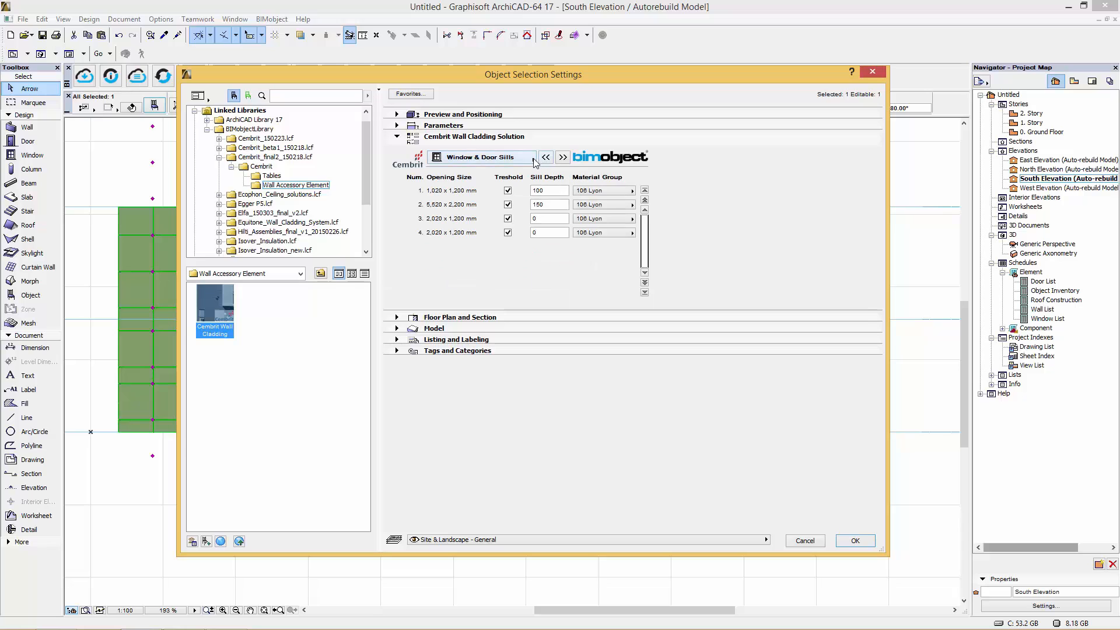
left_click(547, 156)
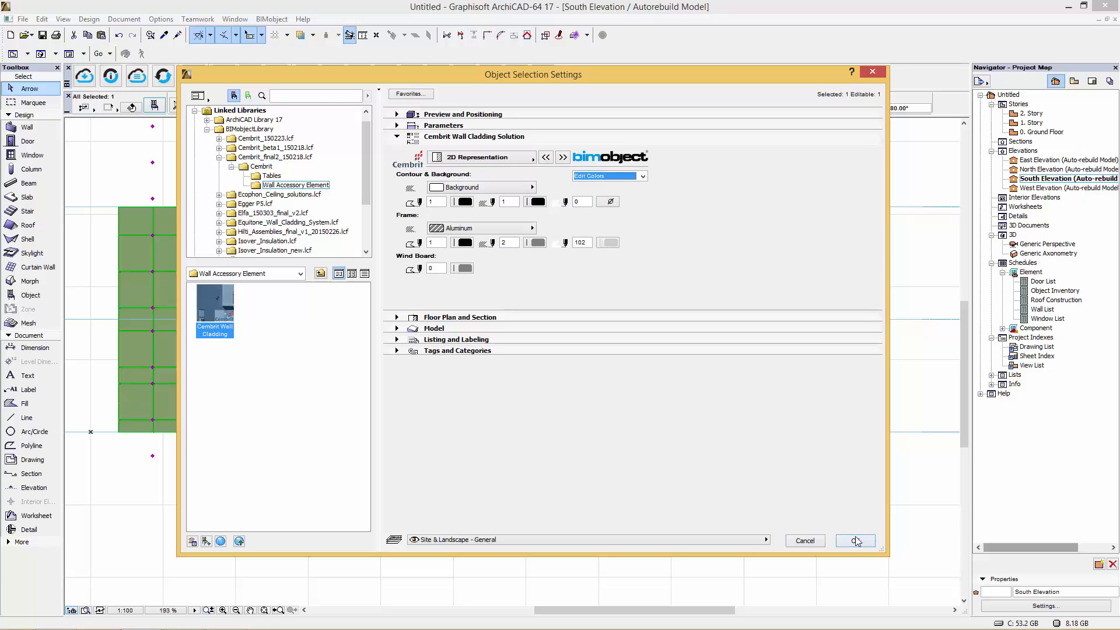
left_click(855, 541)
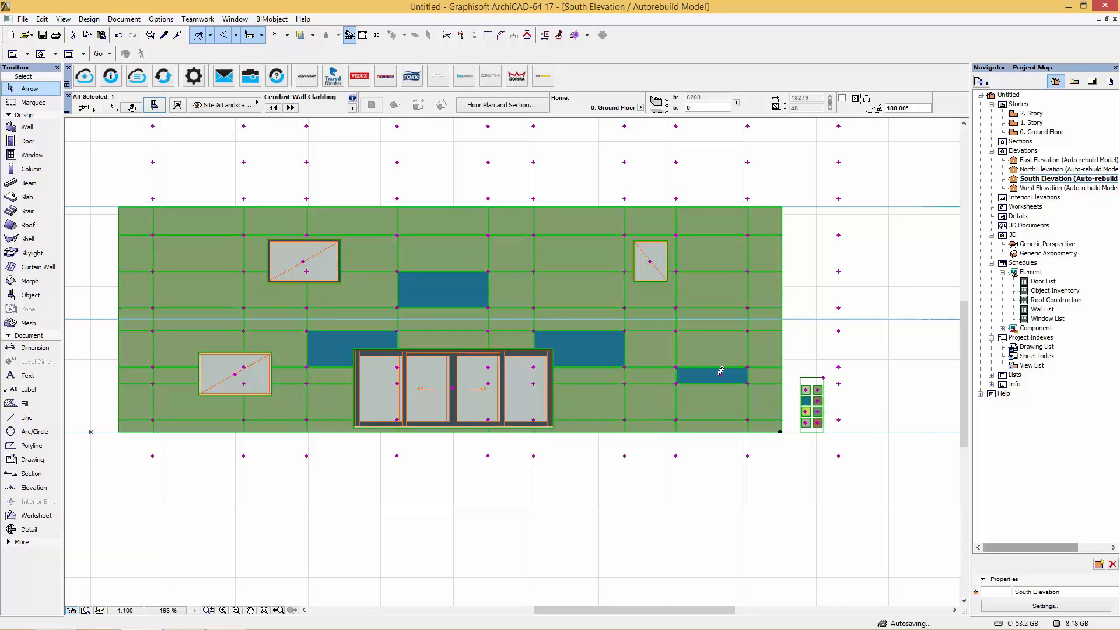
- Paint a chosen Cembrit colour onto a south facade board
left_click(720, 372)
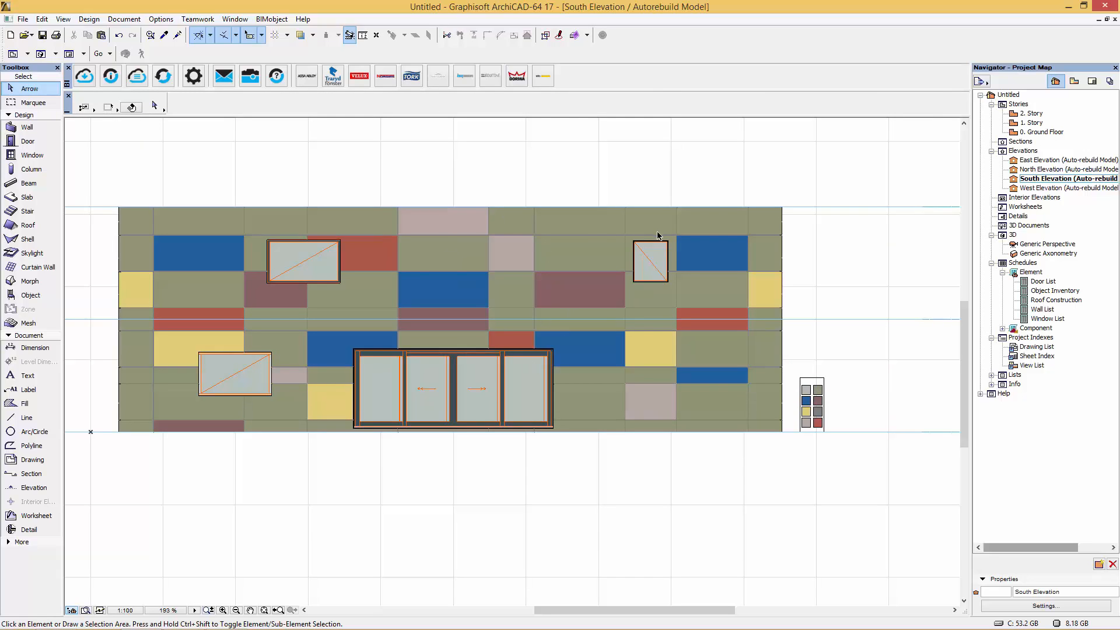
mouse_move(748, 383)
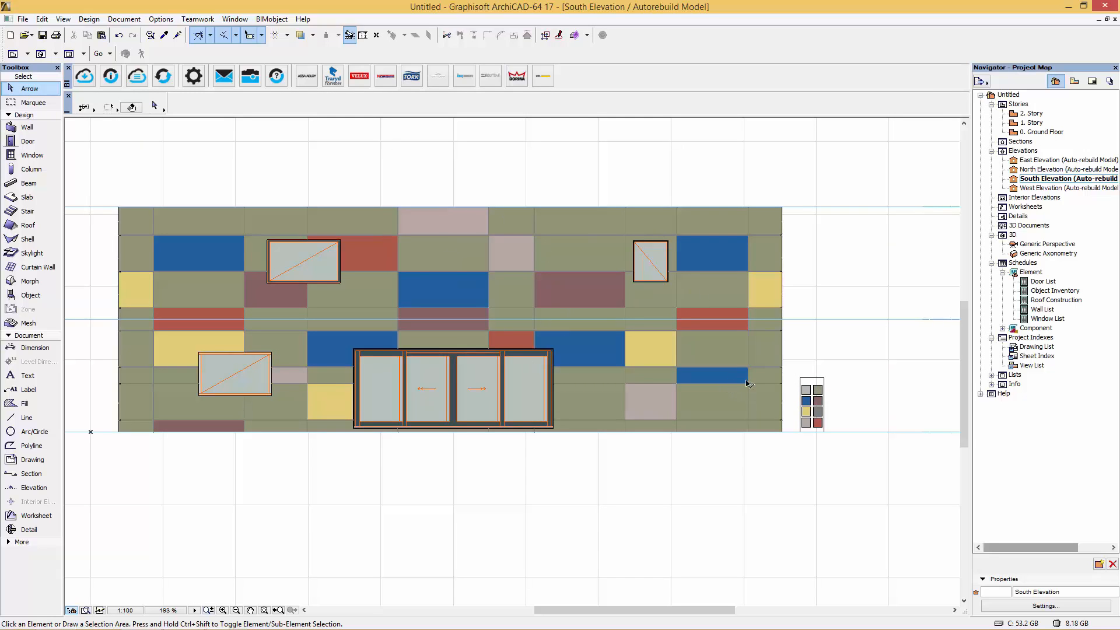
- Change the cladding's Material 1 from green to light grey in Object Settings
left_click(332, 241)
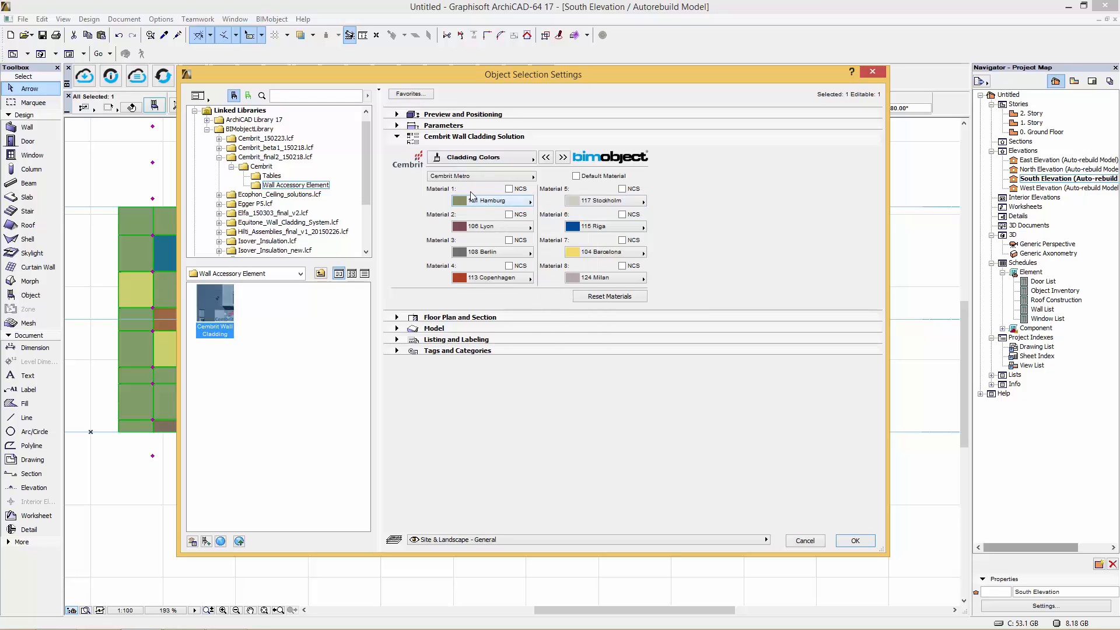
left_click(854, 541)
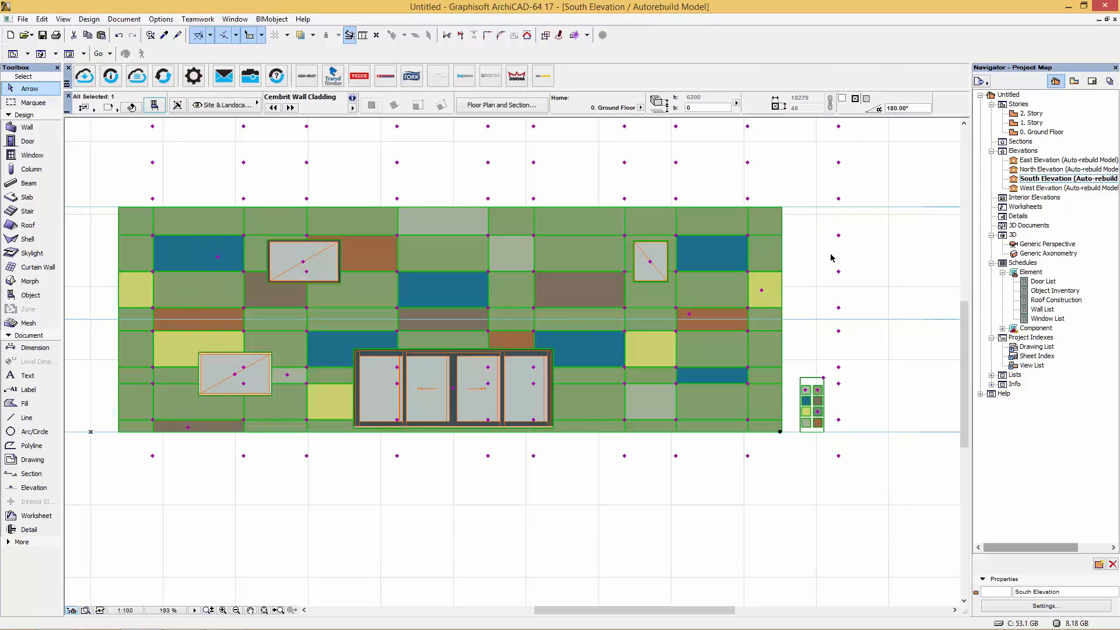
mouse_move(869, 258)
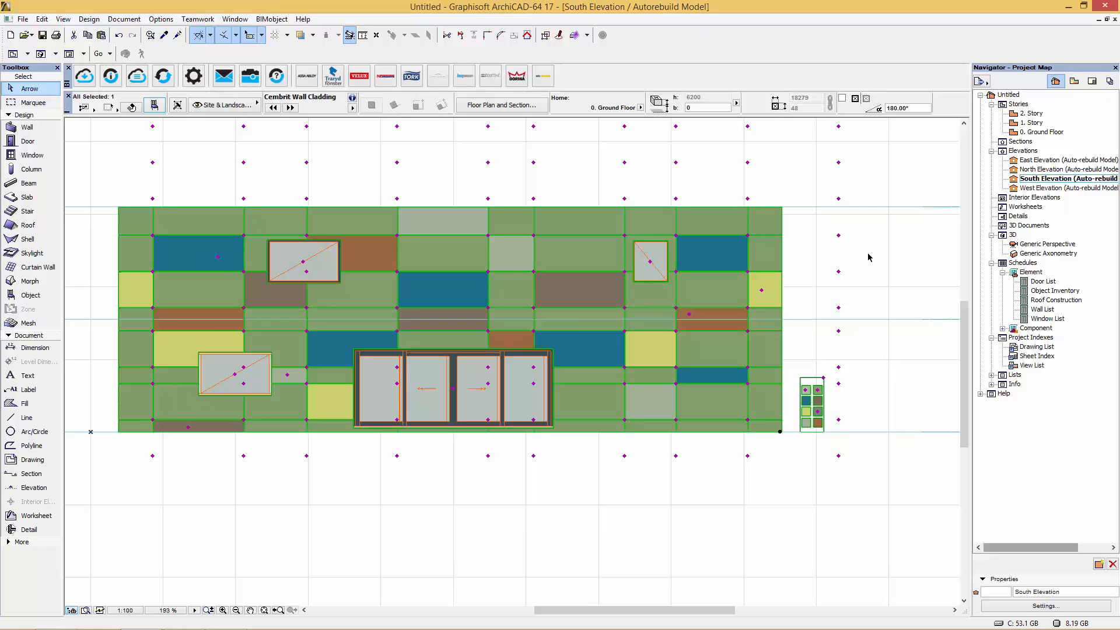
left_click(821, 300)
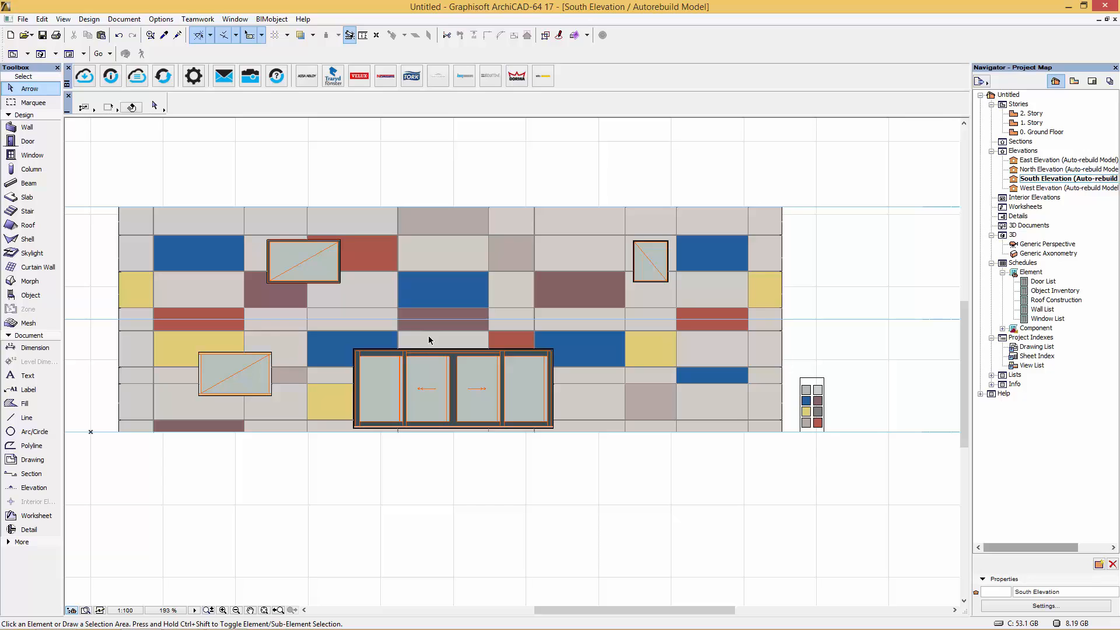
mouse_move(385, 290)
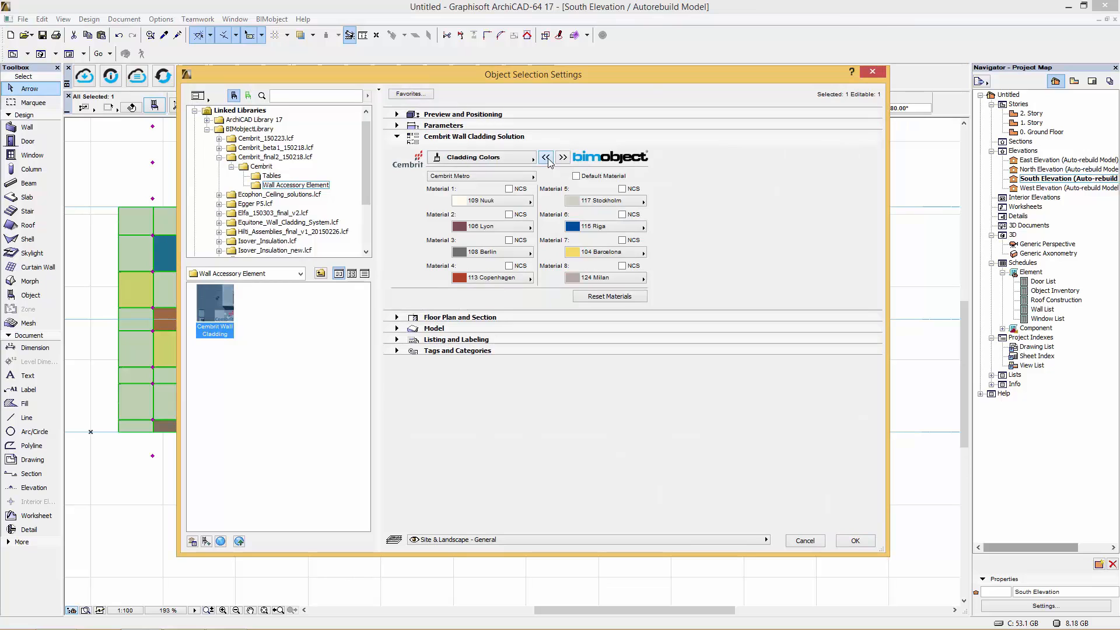
- Set Placement Method to Edit Rows or Columns and switch 2D Representation to Edit Cladding
left_click(546, 157)
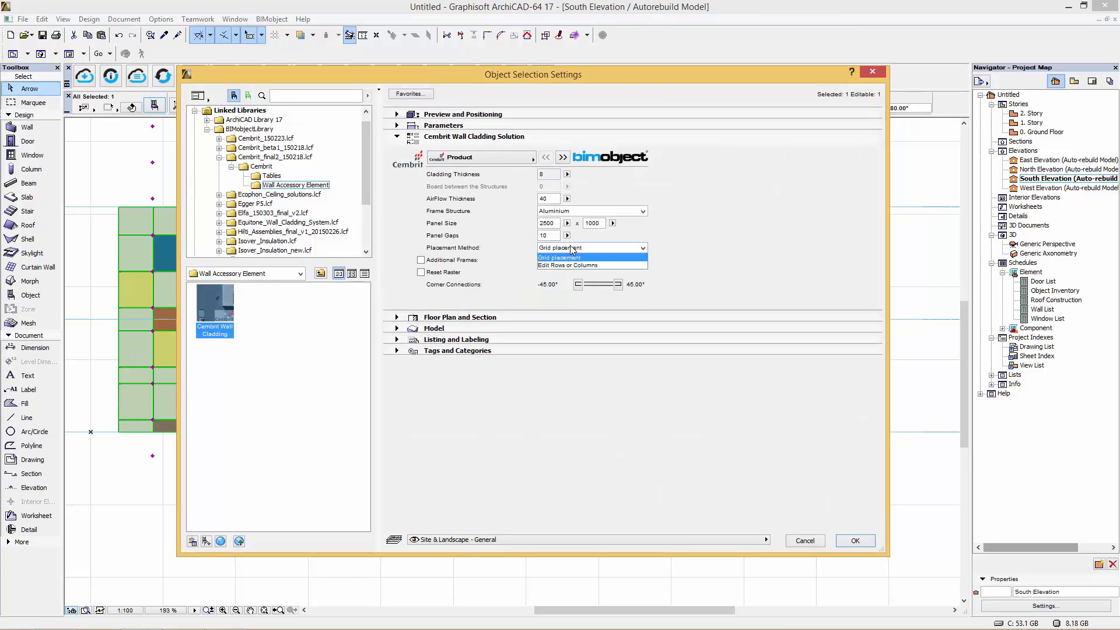
left_click(558, 265)
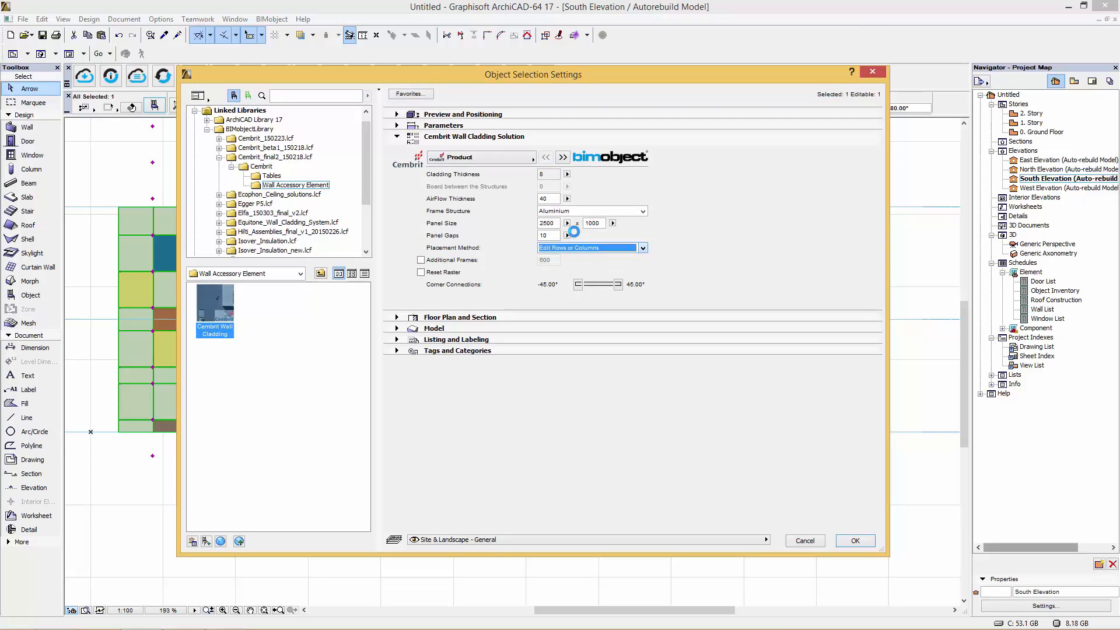
left_click(563, 157)
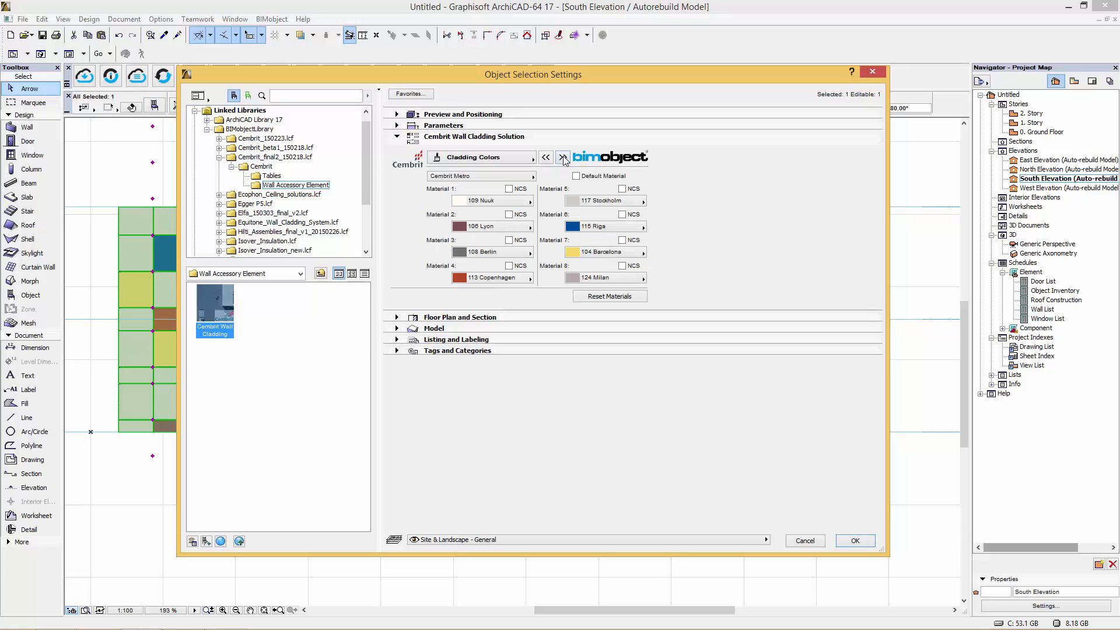
left_click(563, 157)
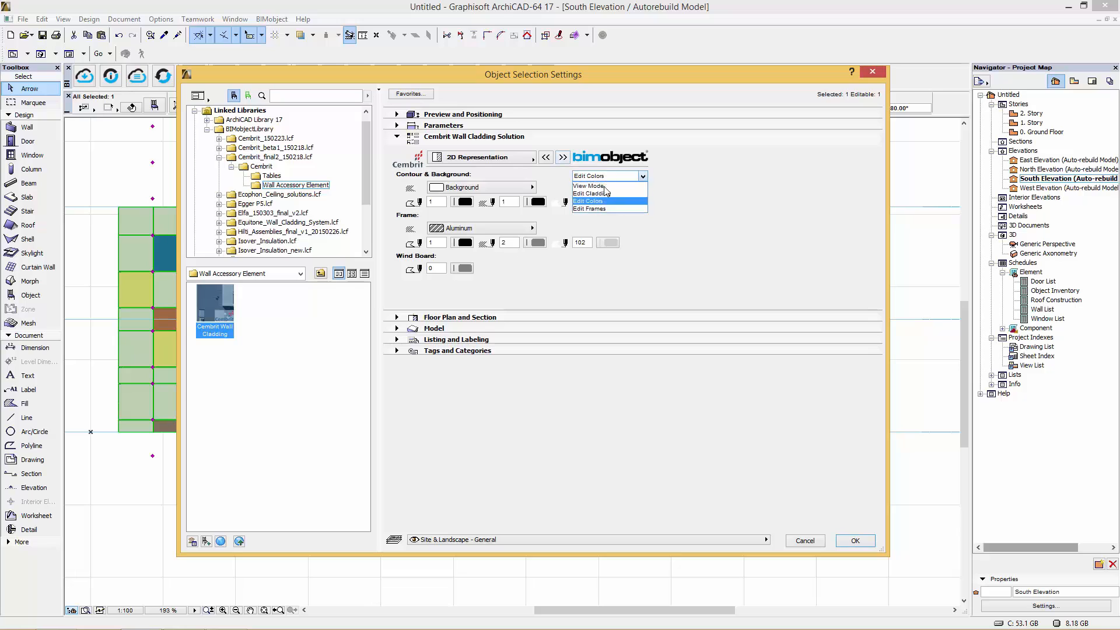
left_click(590, 193)
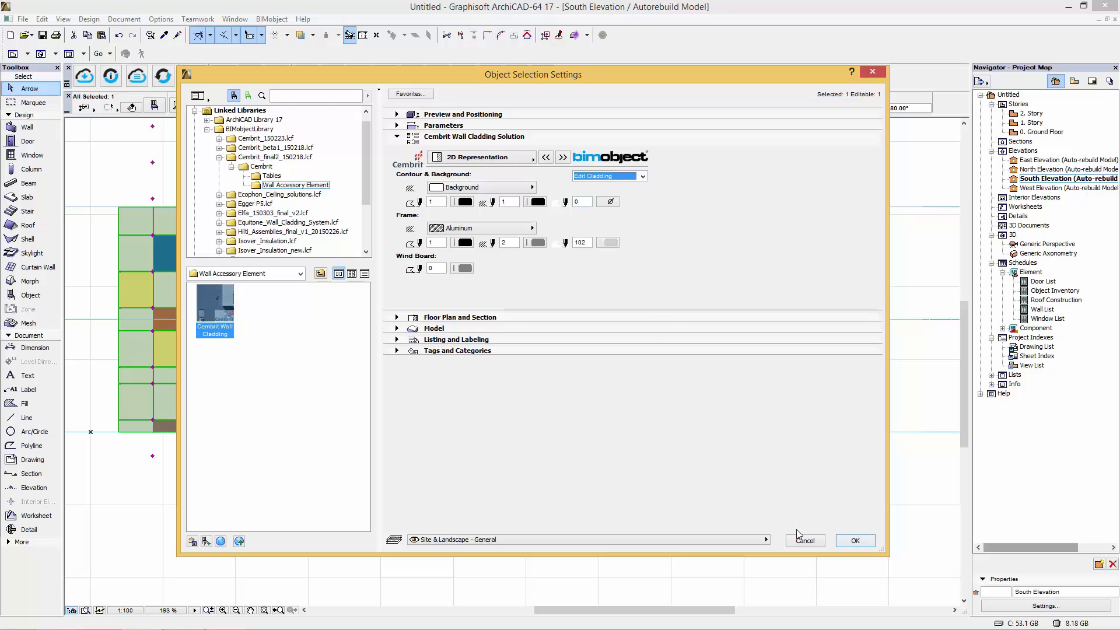
left_click(856, 541)
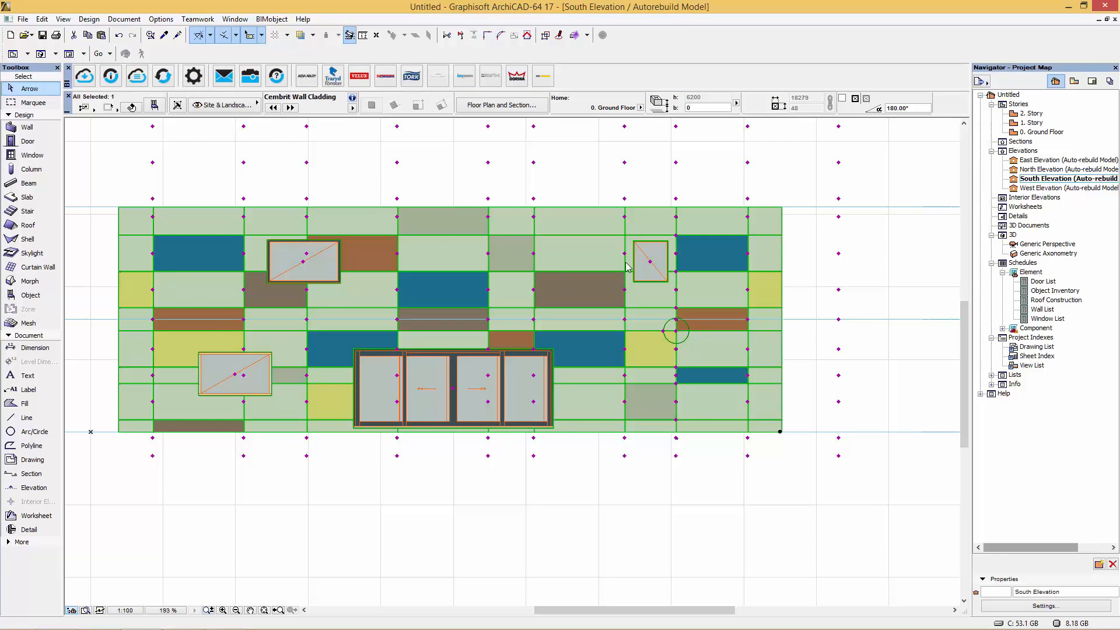
mouse_move(489, 257)
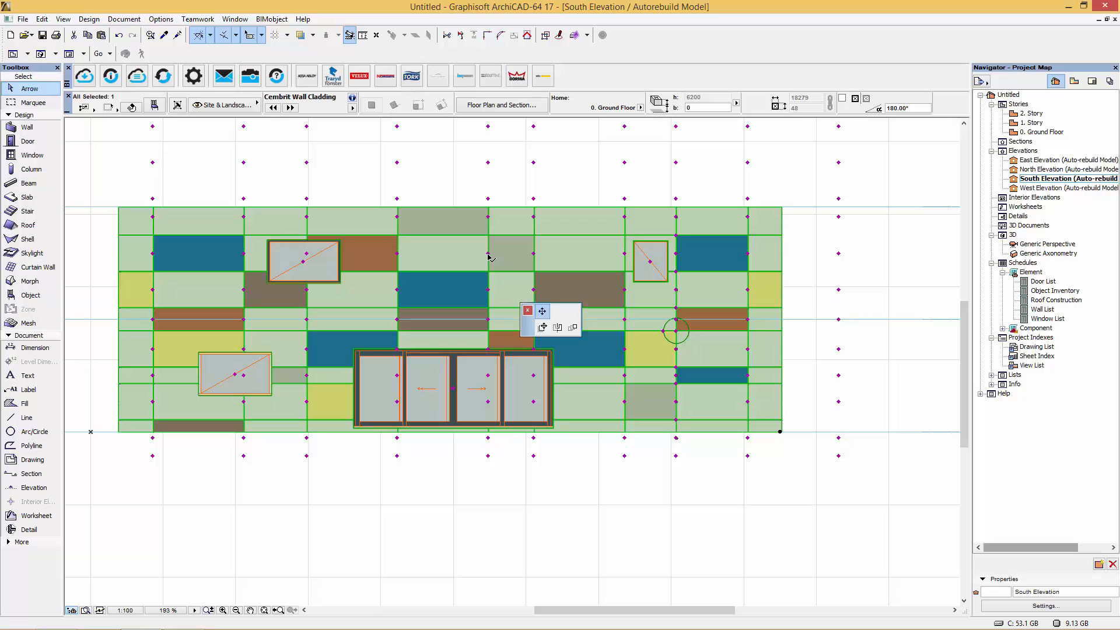
mouse_move(461, 257)
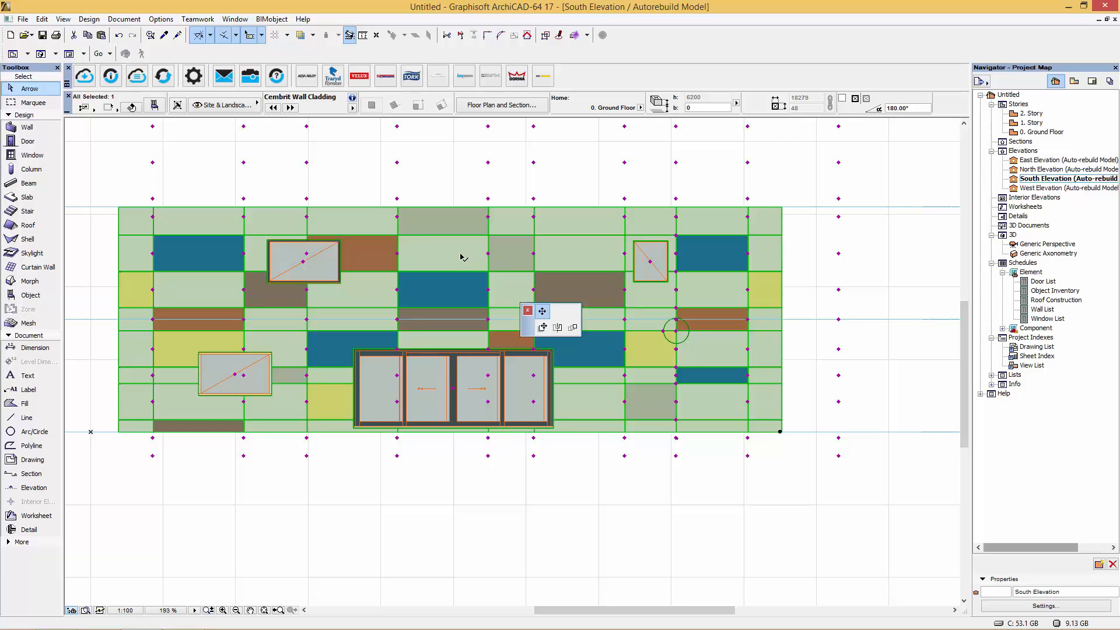
- Stretch a south-elevation board row to a new width, then pick another board boundary
left_click(543, 311)
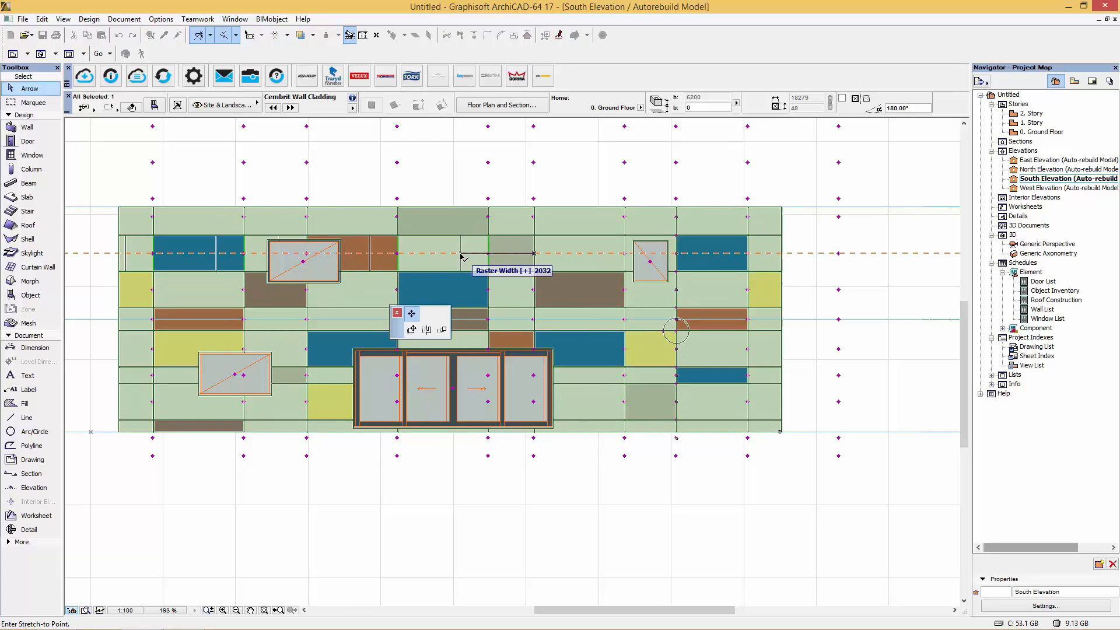
mouse_move(463, 251)
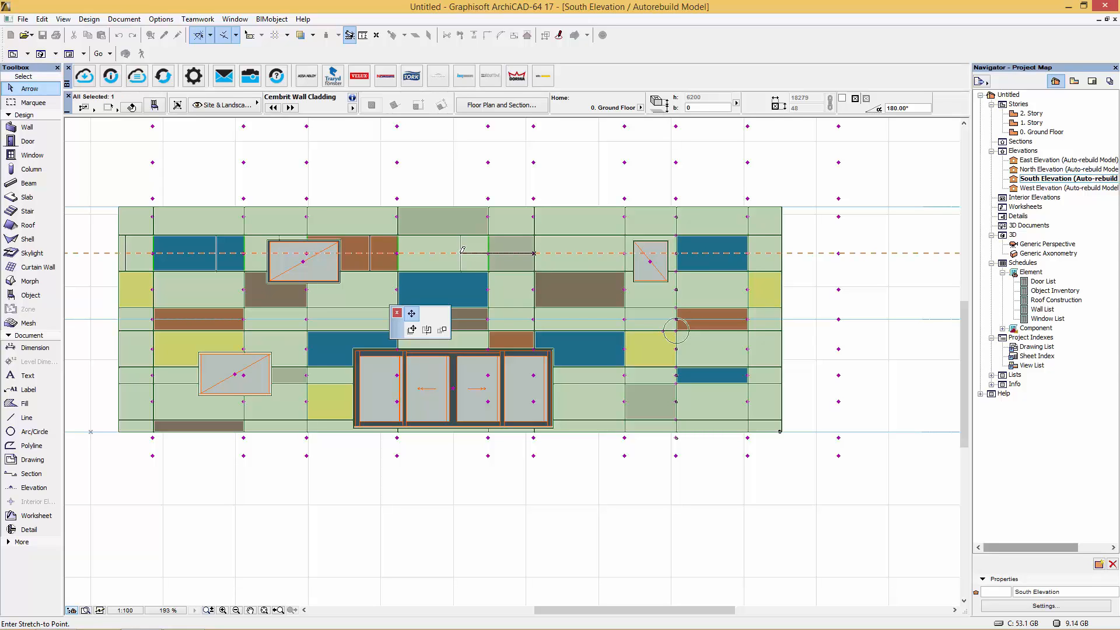
left_click(397, 313)
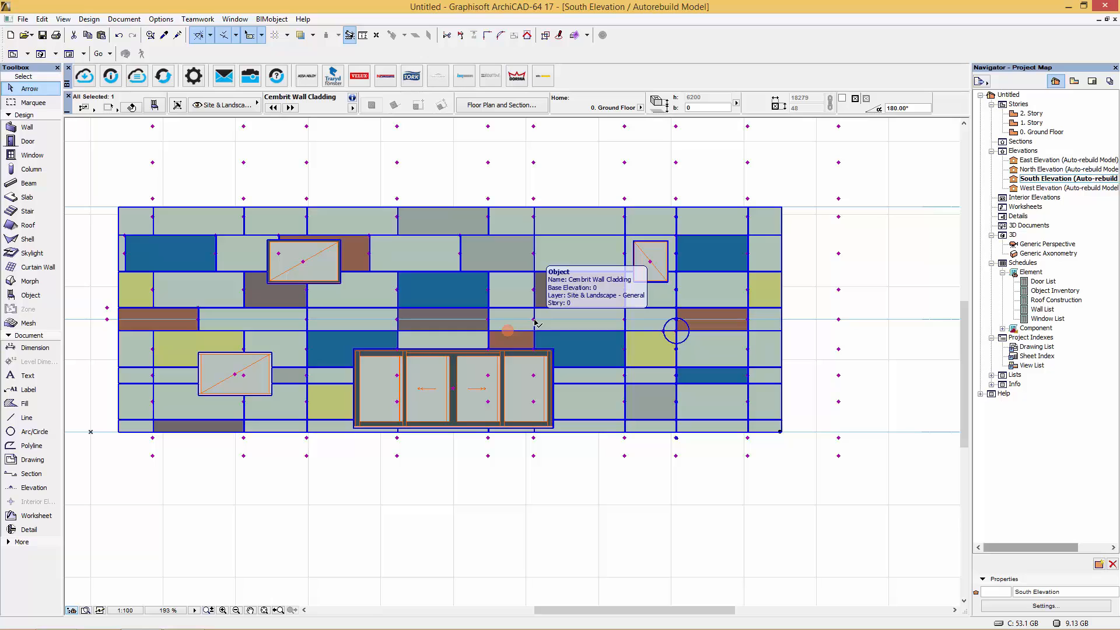
left_click(508, 329)
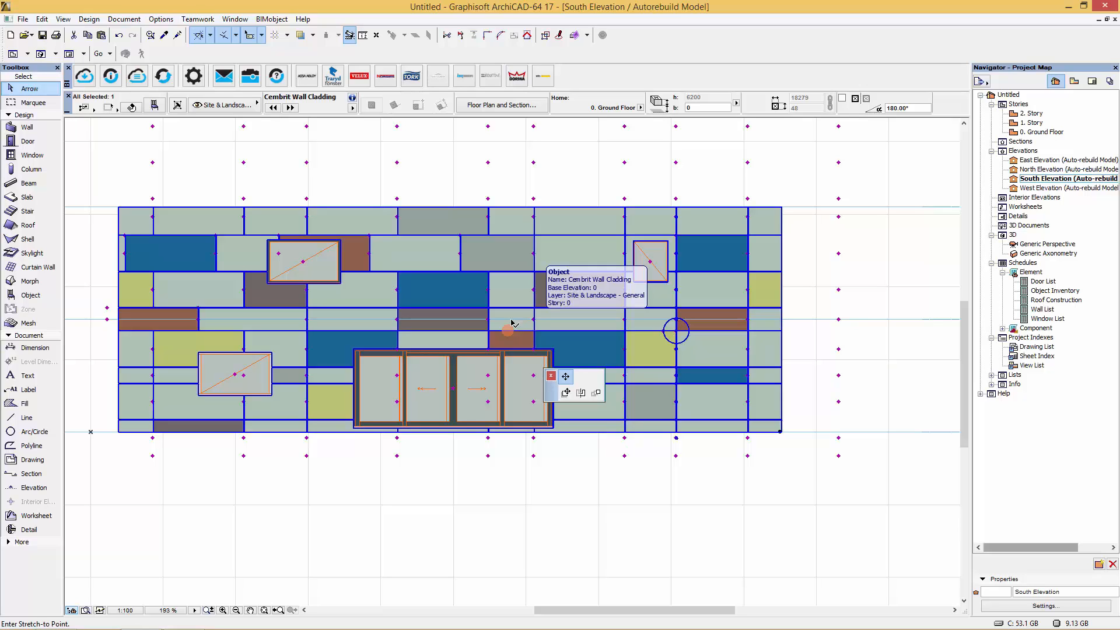
mouse_move(508, 328)
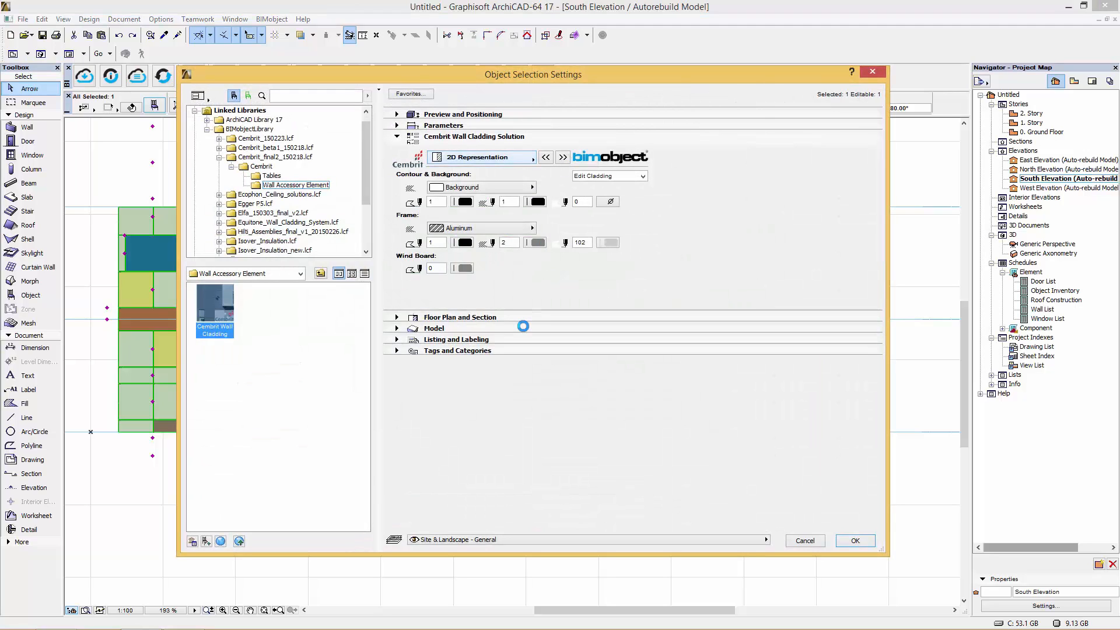
- Enter a 100 mm sill depth for opening 4 and set 2D Representation to View Mode
left_click(563, 157)
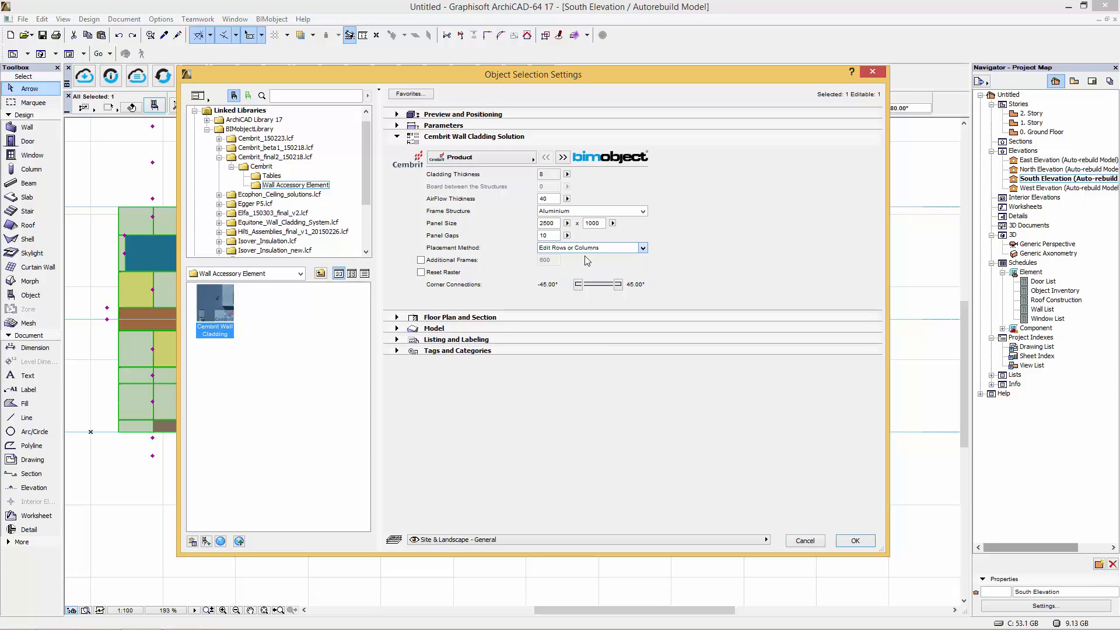
left_click(591, 248)
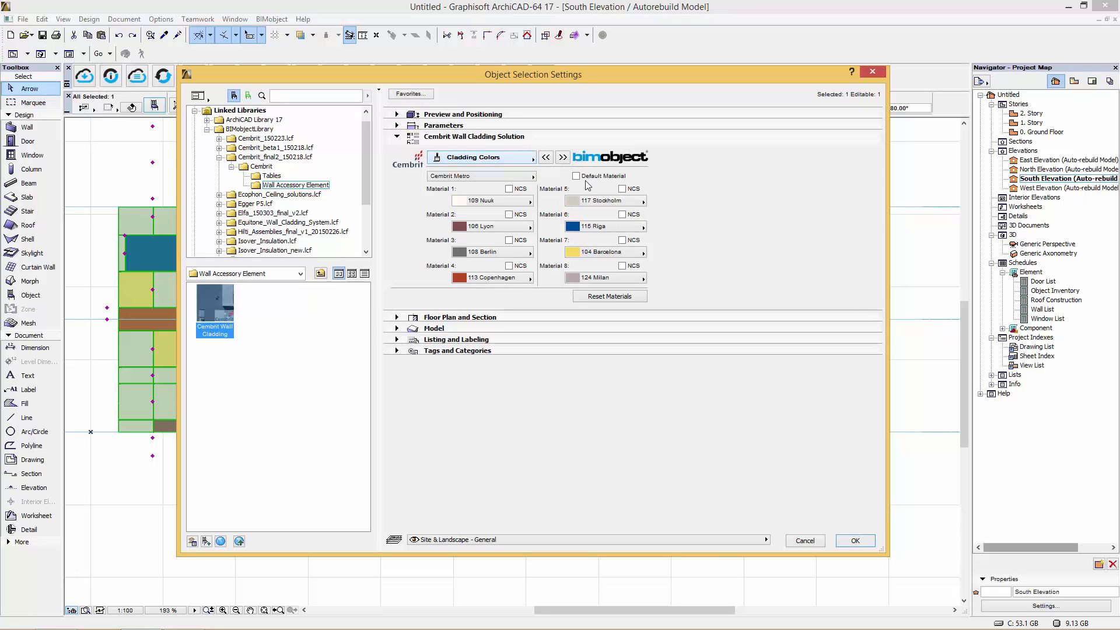
left_click(563, 157)
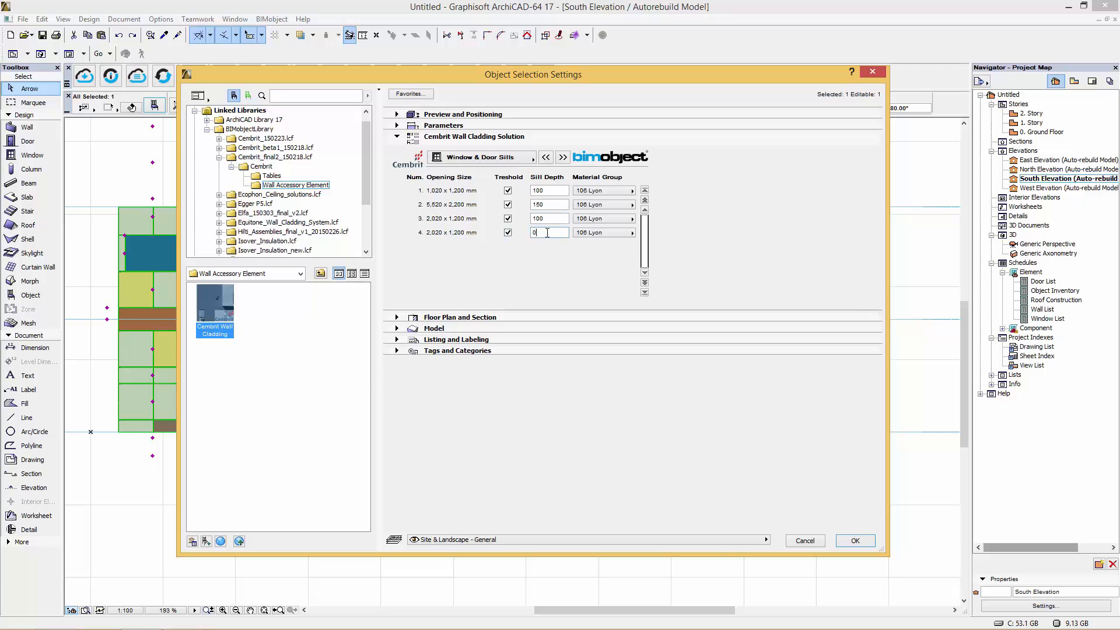
type("100")
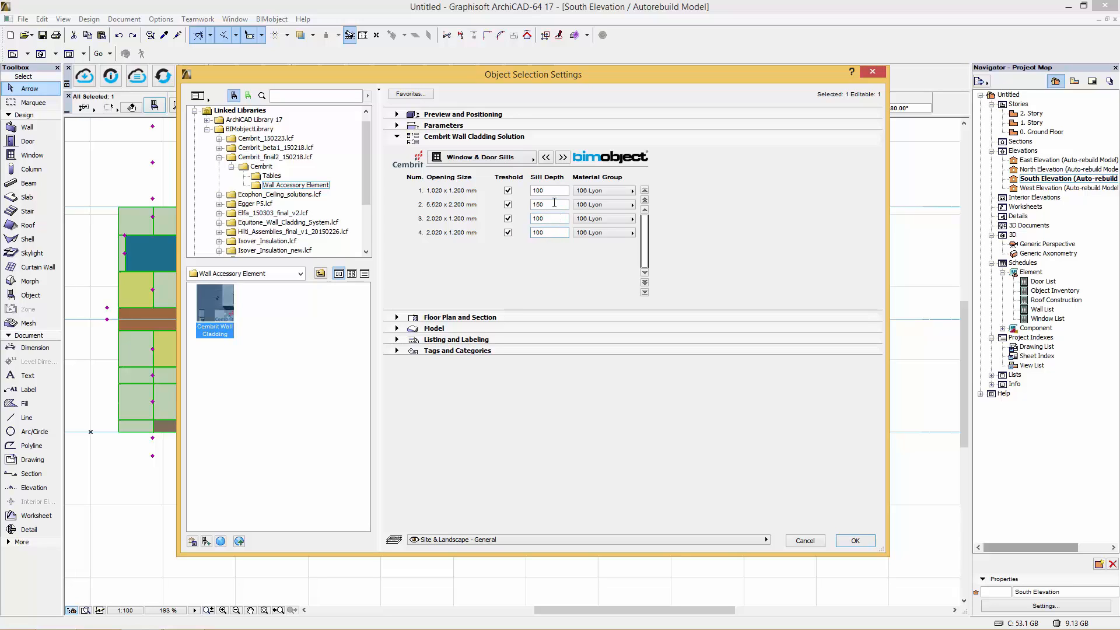
triple_click(548, 204)
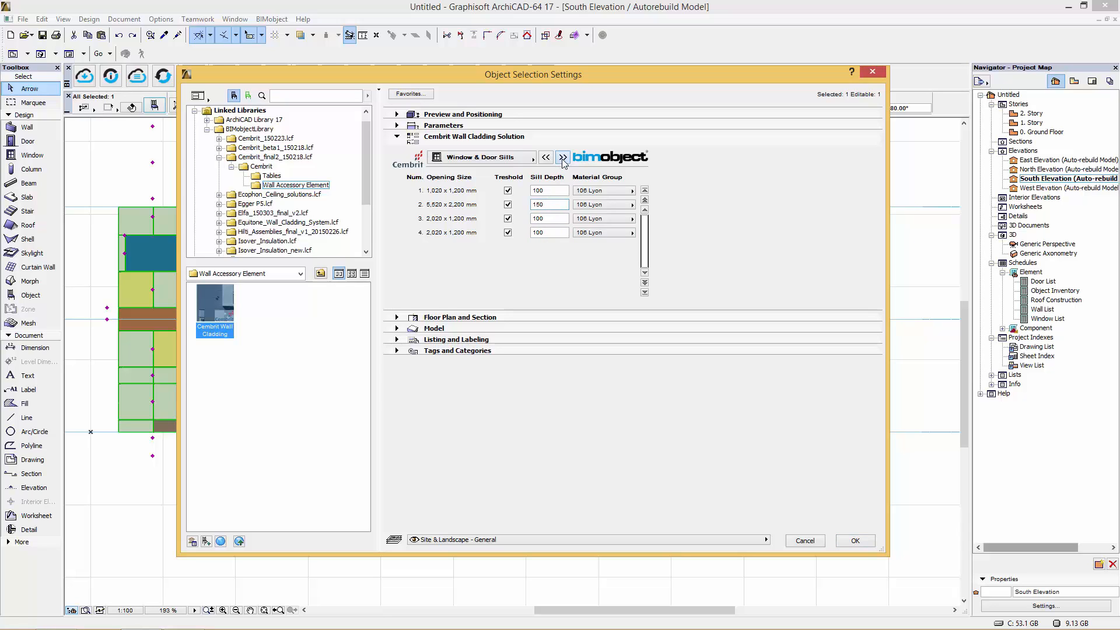
left_click(563, 157)
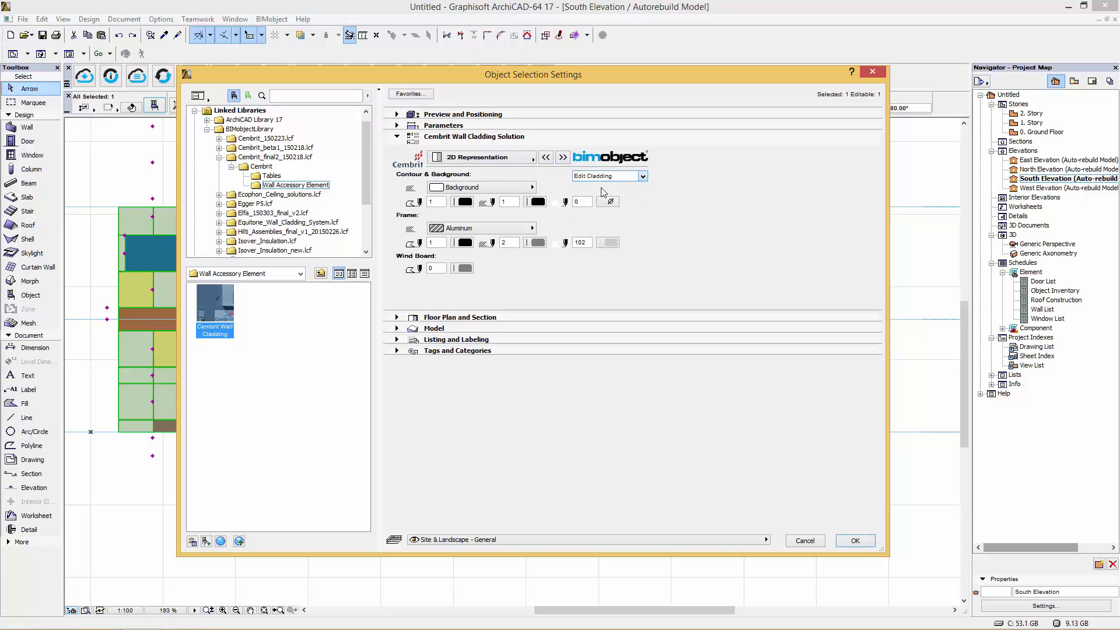
left_click(608, 176)
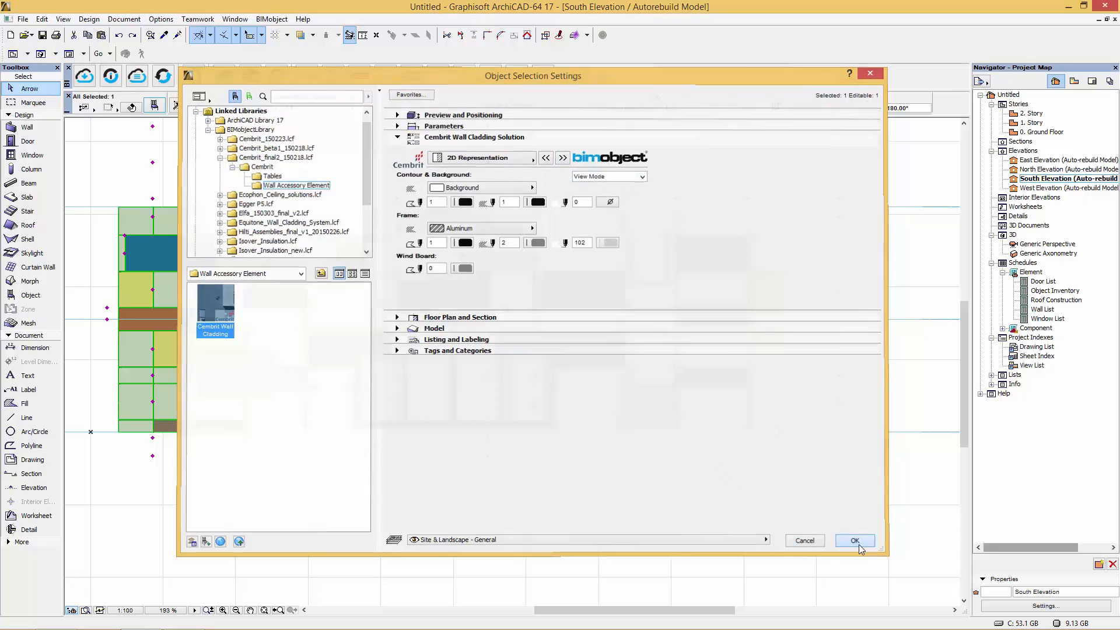
left_click(855, 540)
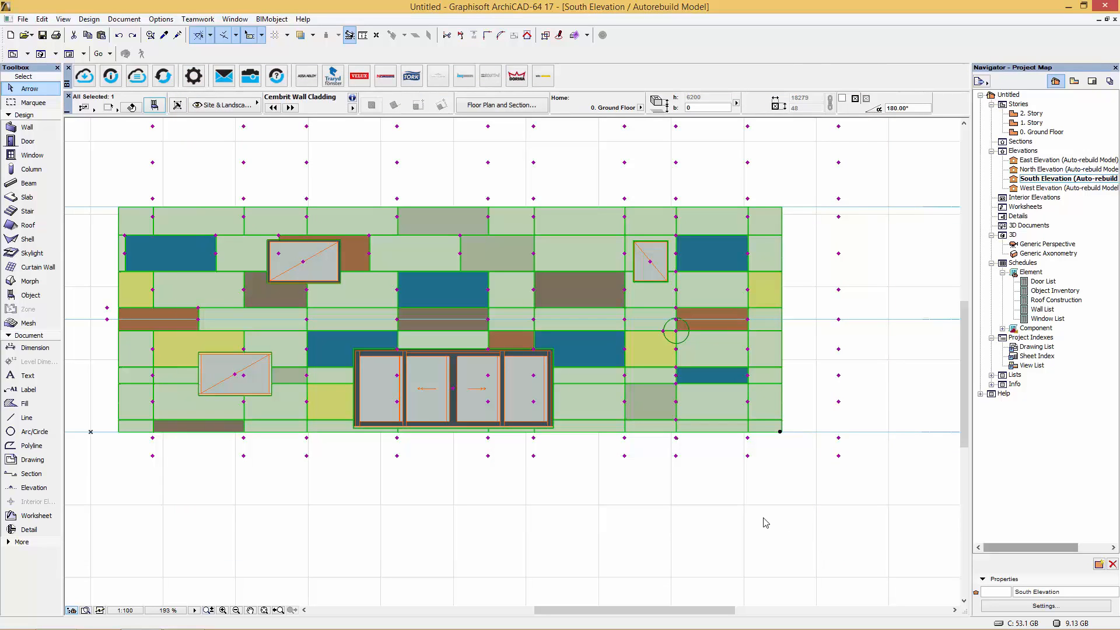
mouse_move(747, 499)
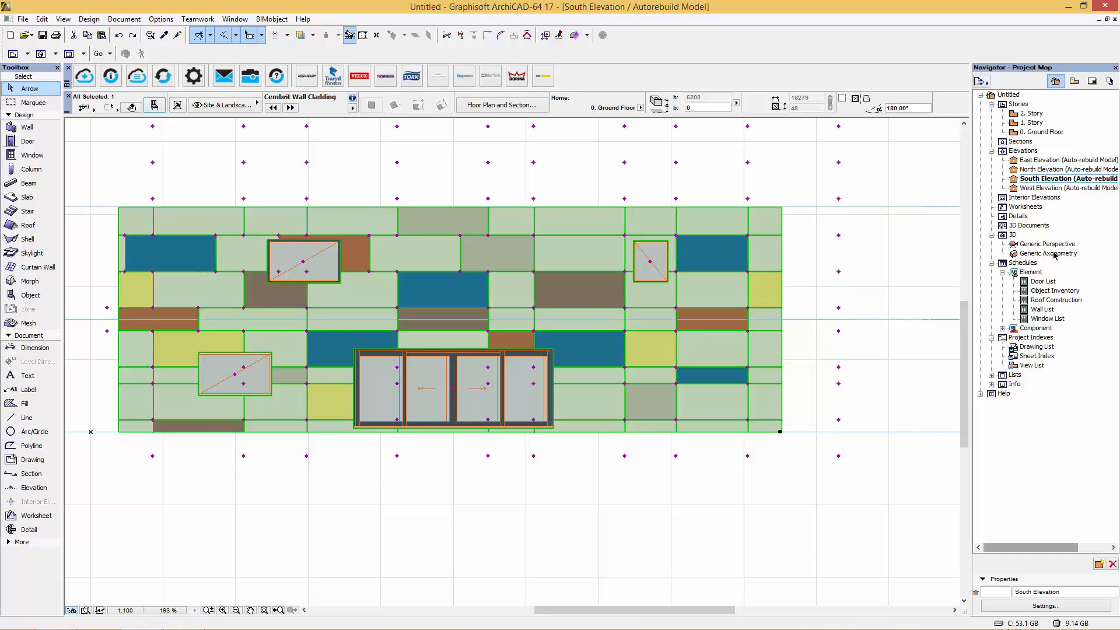
- Open Generic Perspective and zoom in on a window to check its red returns
double_click(1051, 244)
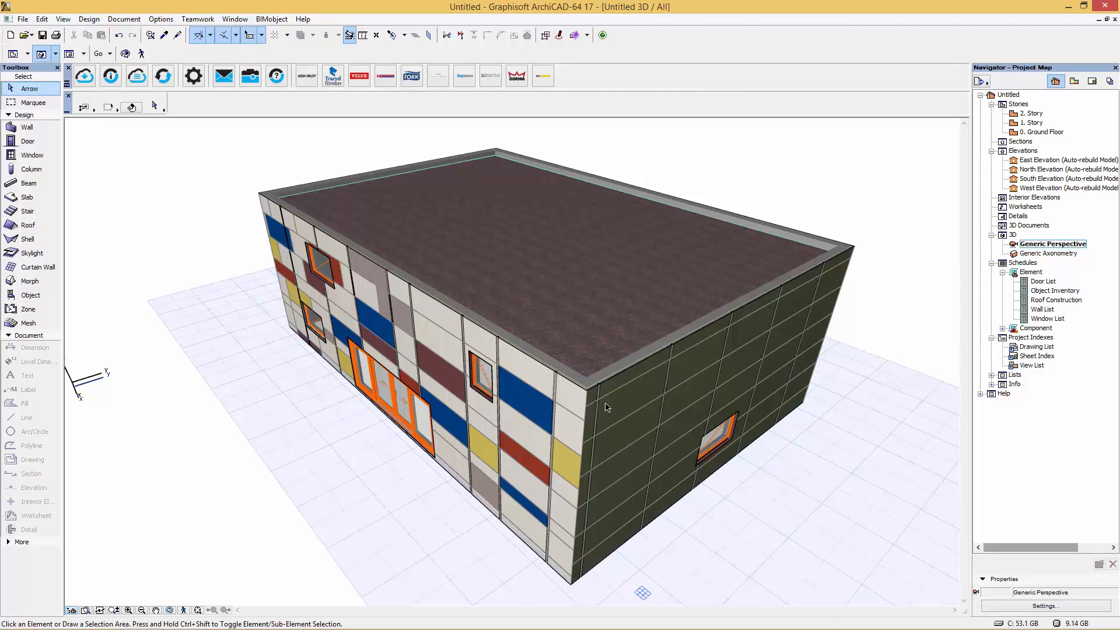
mouse_move(259, 398)
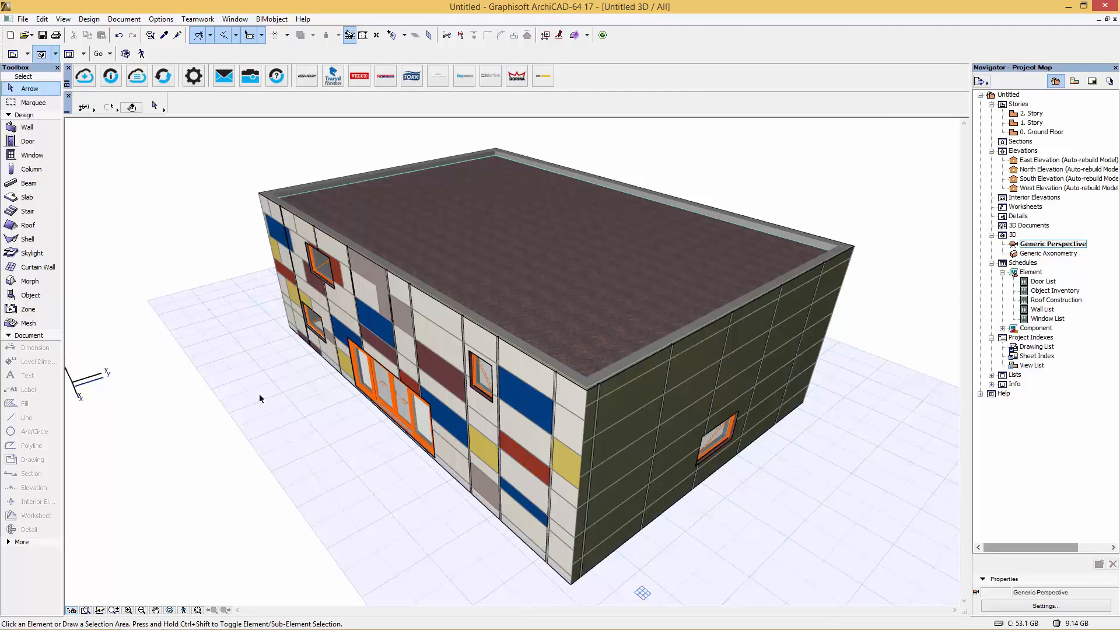
mouse_move(463, 321)
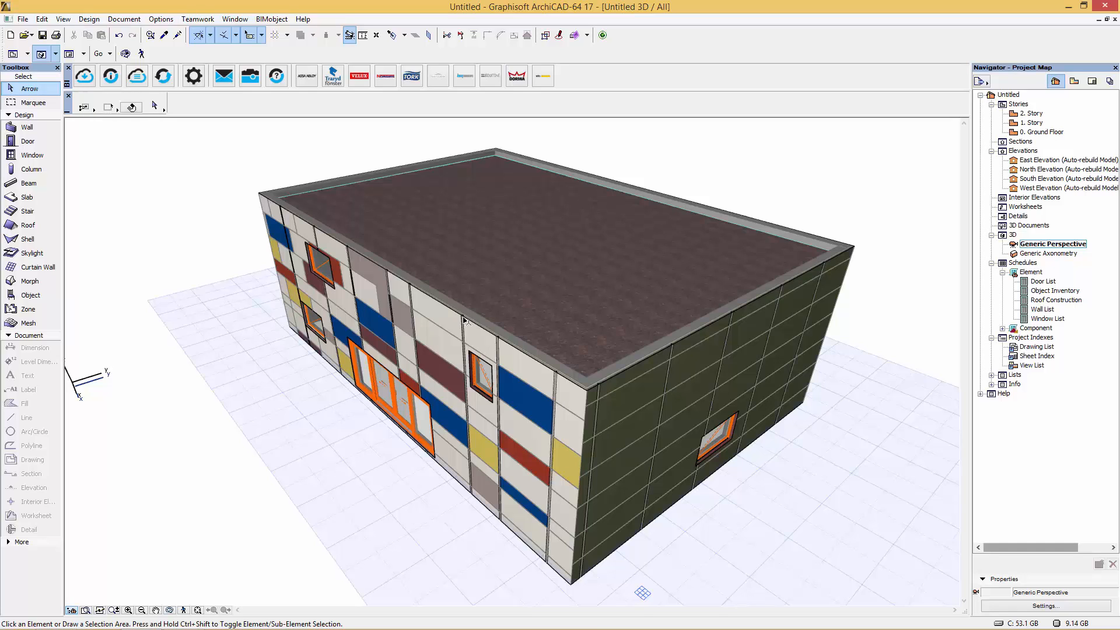
mouse_move(369, 257)
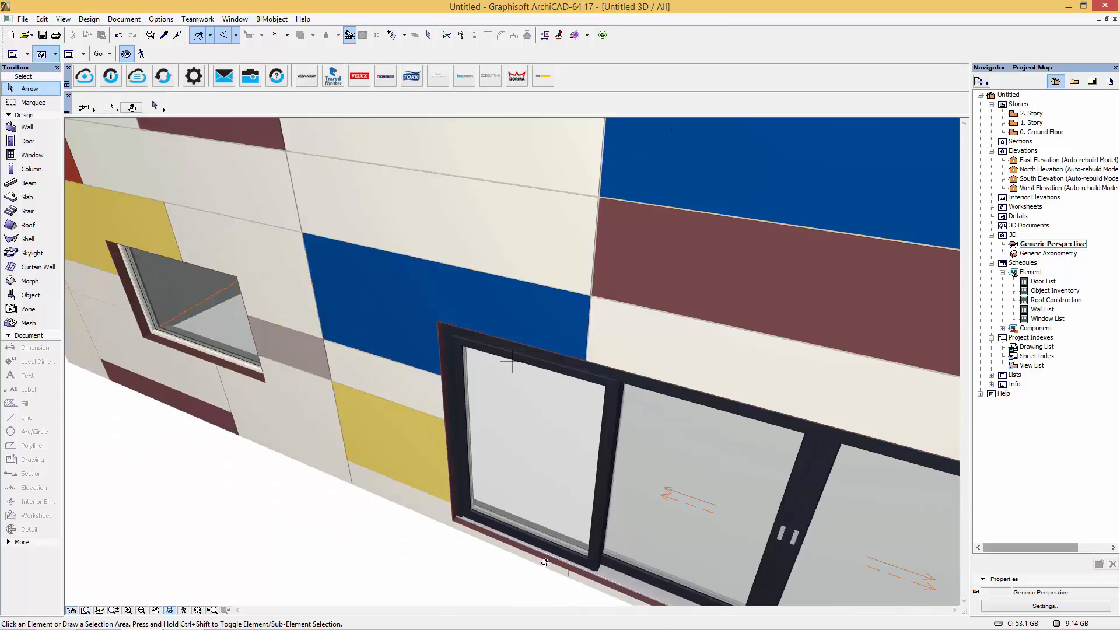
scroll("up", 3)
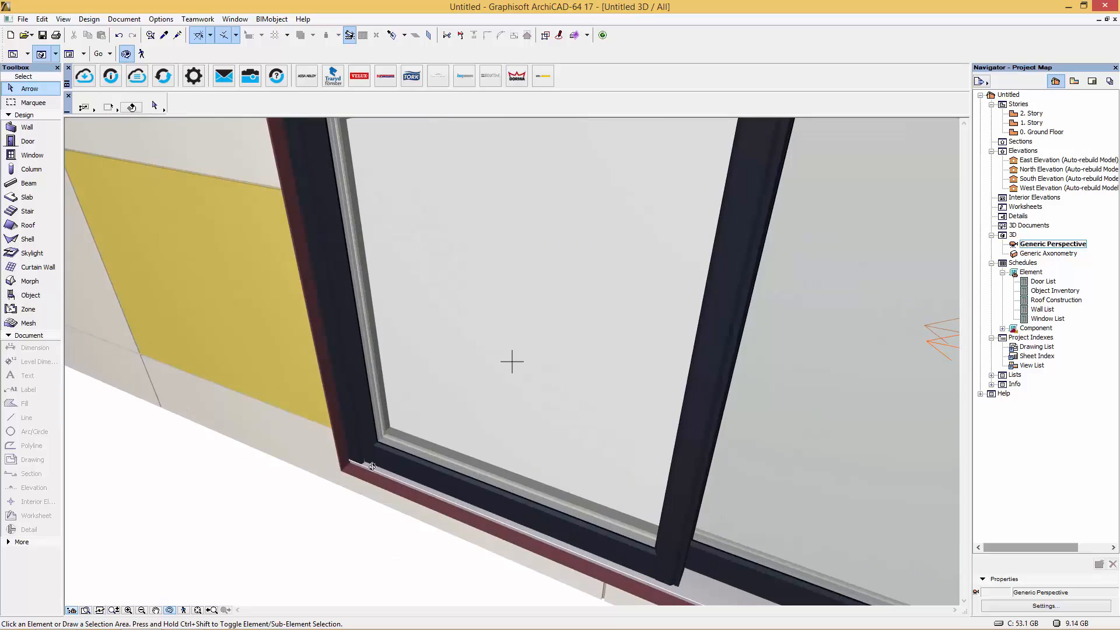